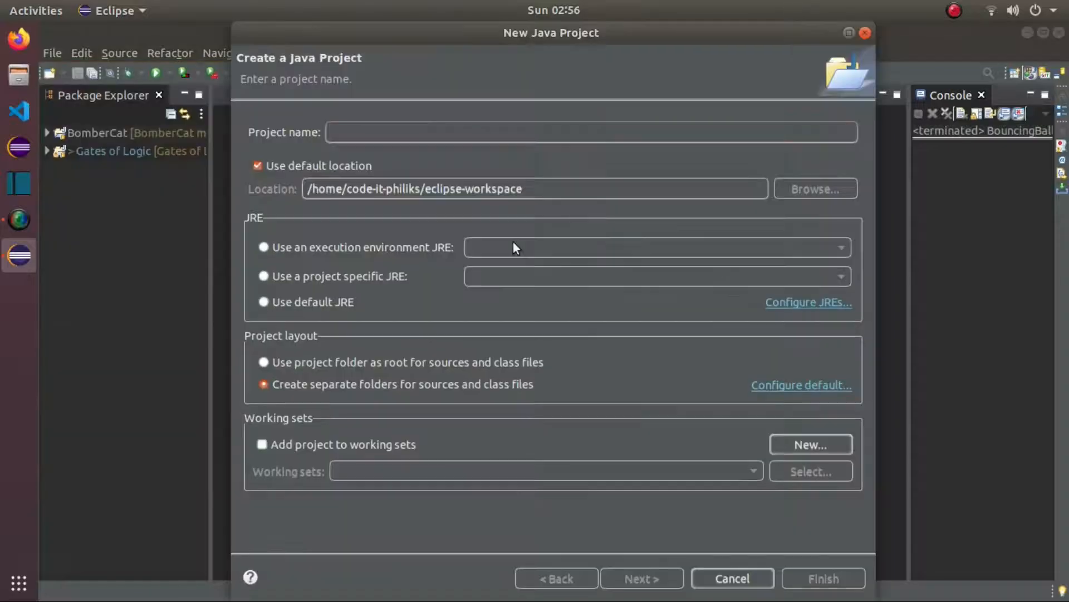
Step: Create the 'Bouncing Ball' Java project without a module-info file
{"action": "type", "text": "Bouncing V"}
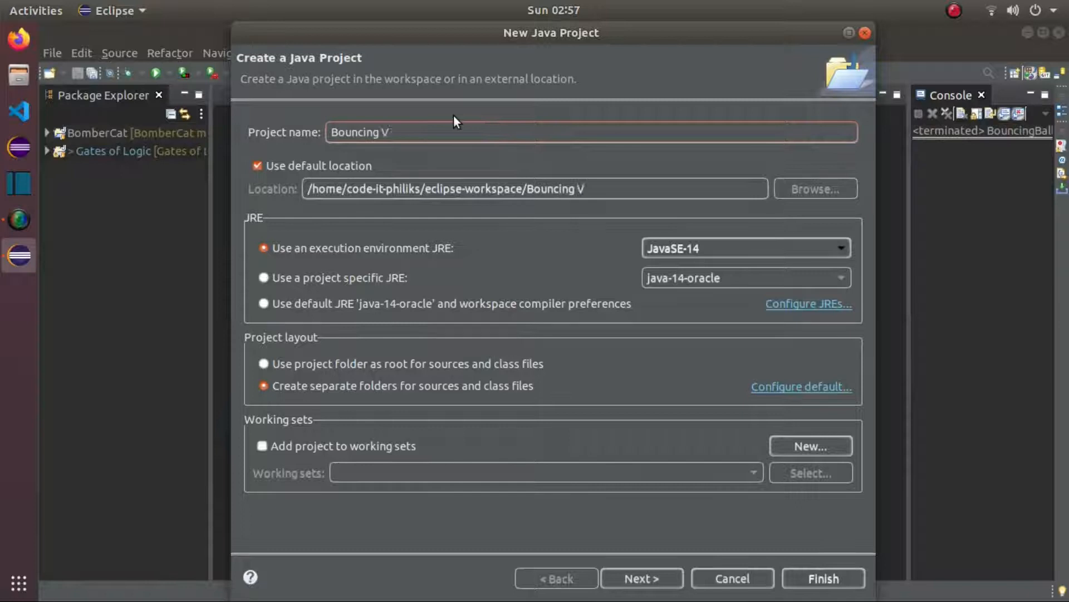
{"action": "left_click", "coordinate": [822, 578]}
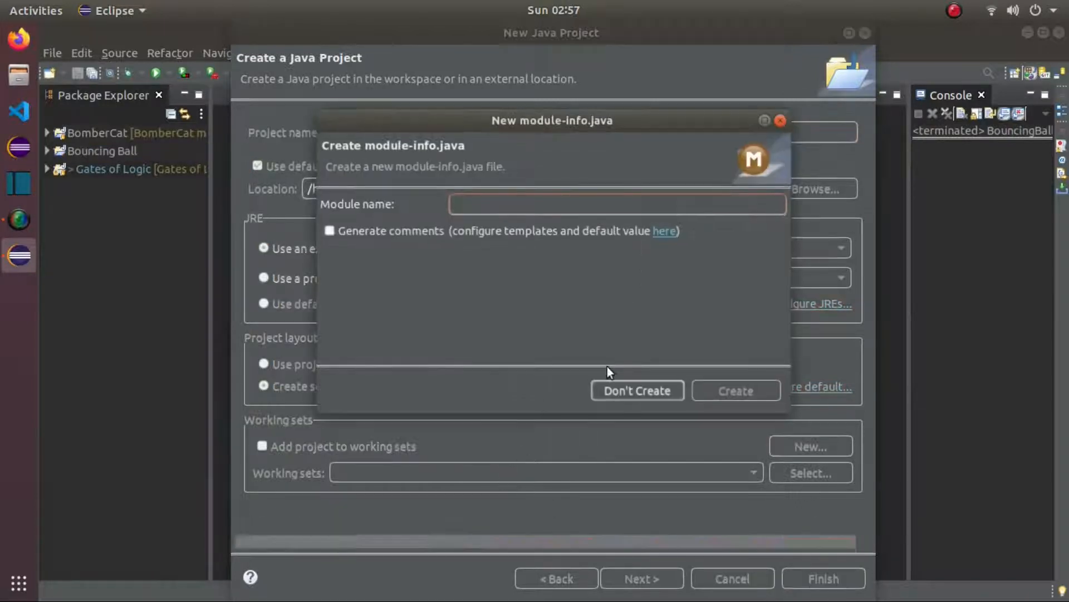
{"action": "left_click", "coordinate": [636, 390]}
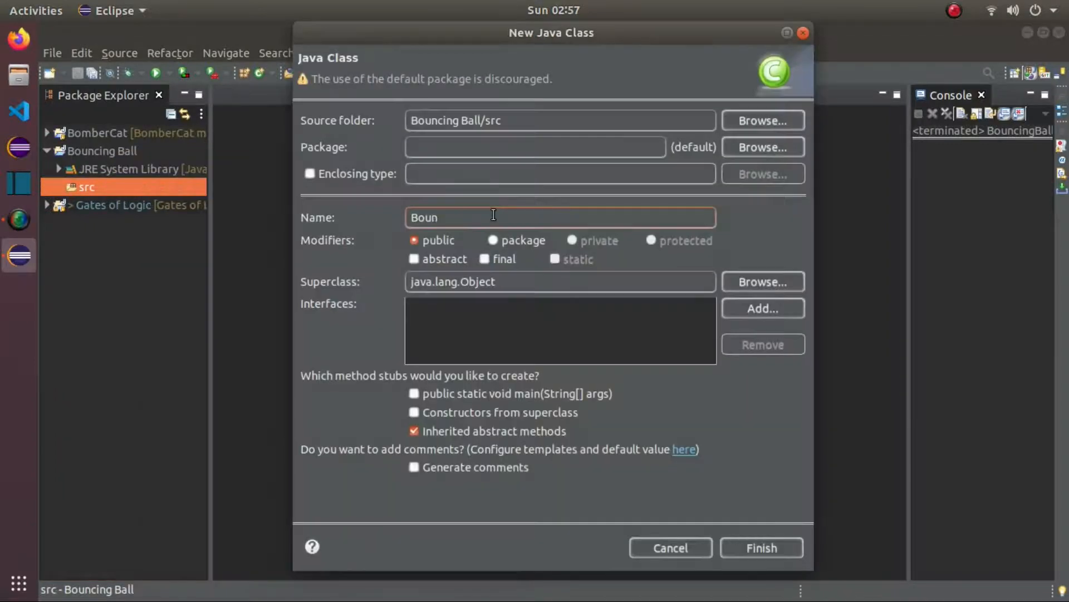
Step: Add a BouncingBall class with an empty main(String args[]) method and save it
{"action": "left_click", "coordinate": [761, 547]}
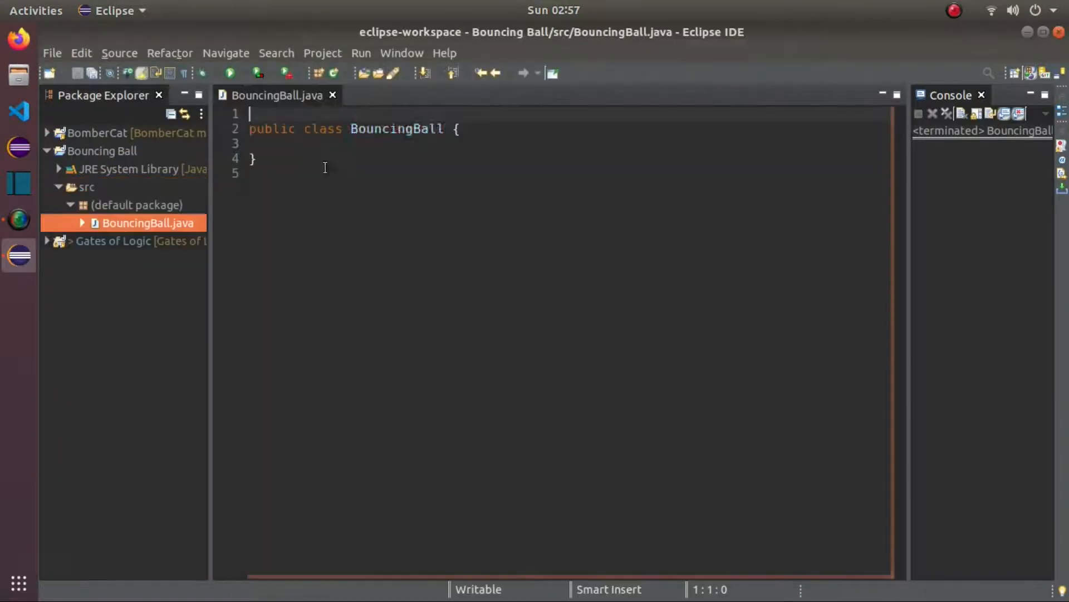
{"action": "type", "text": "public static void"}
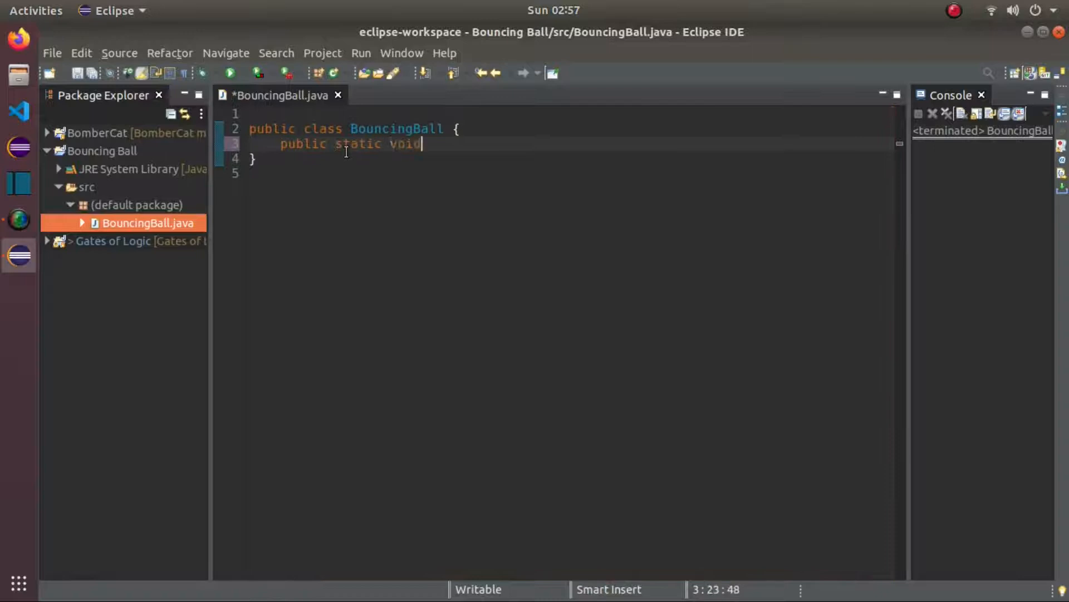
{"action": "type", "text": "main(String args[]) {"}
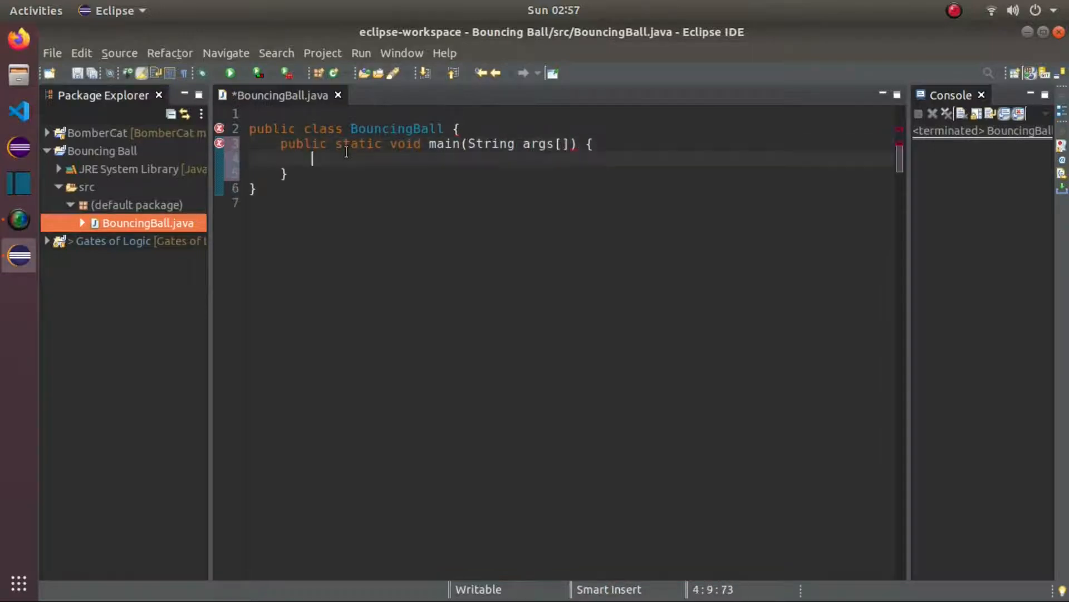
{"action": "key", "text": "ctrl+s"}
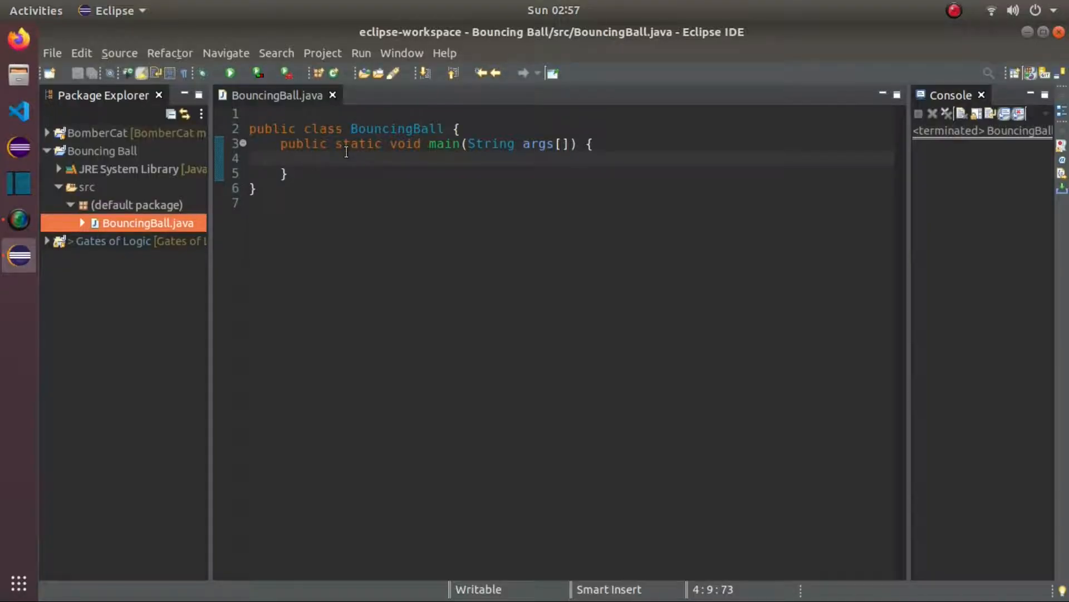
Step: Add an empty BouncingBall() constructor above main and make it private
{"action": "left_click", "coordinate": [462, 129]}
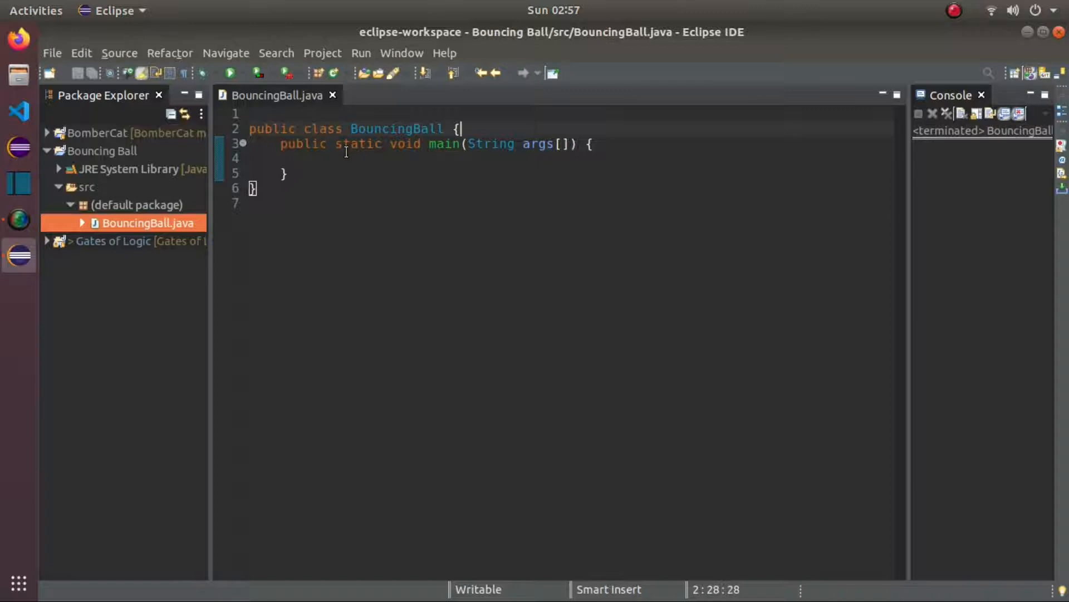
{"action": "type", "text": "Bo"}
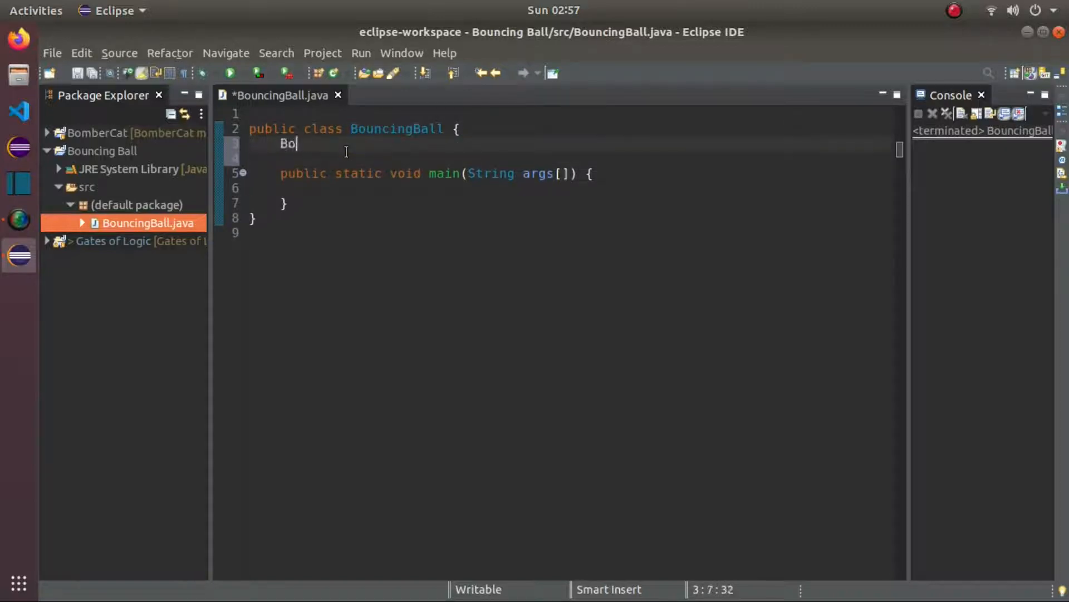
{"action": "type", "text": "uncingBall() {"}
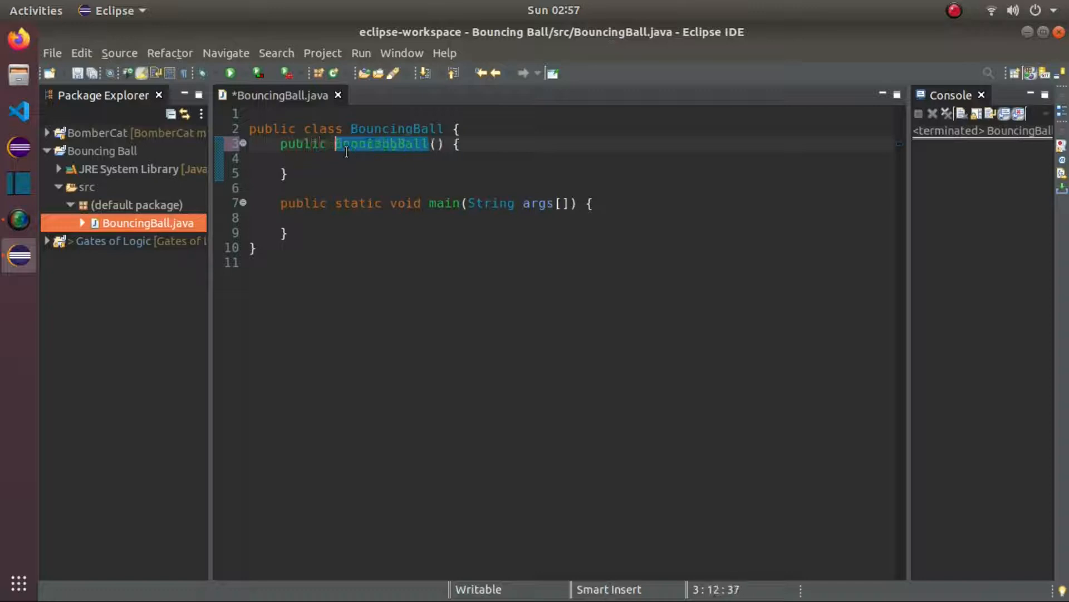
{"action": "type", "text": "prot"}
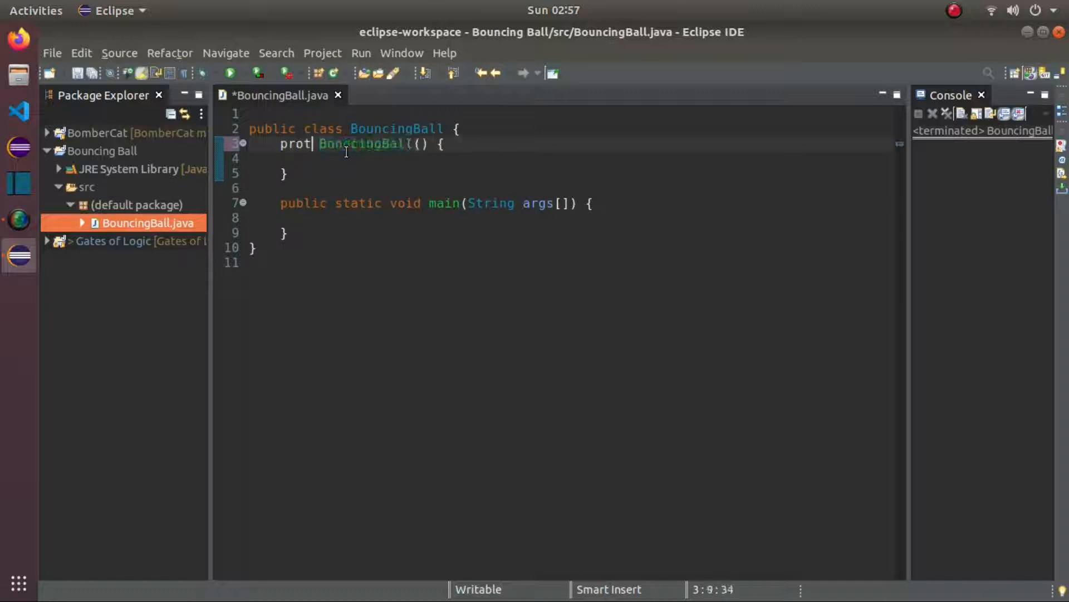
{"action": "type", "text": "private"}
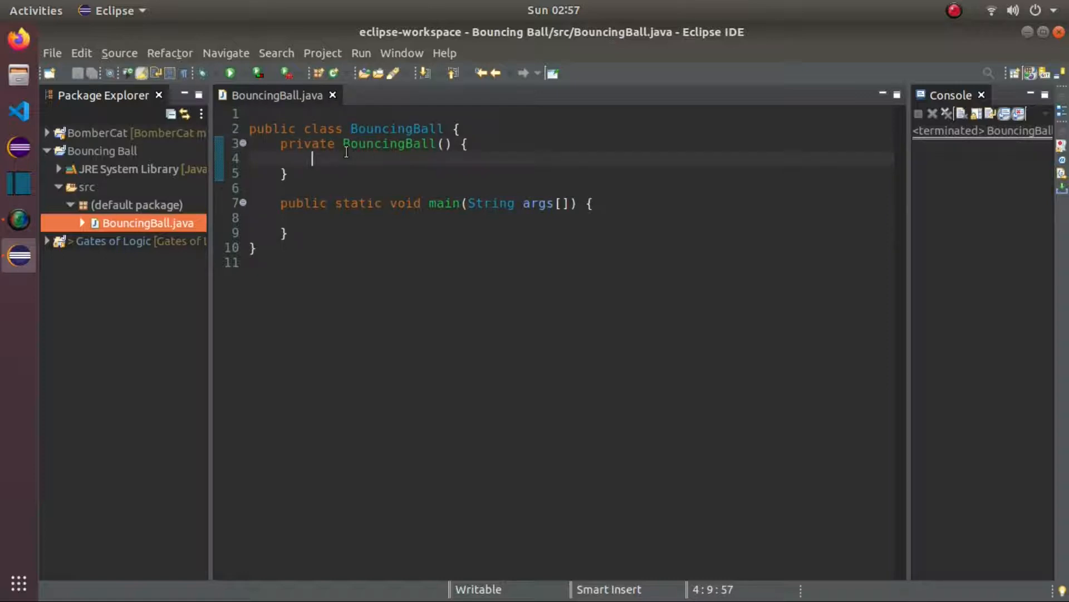
{"action": "left_click", "coordinate": [335, 203]}
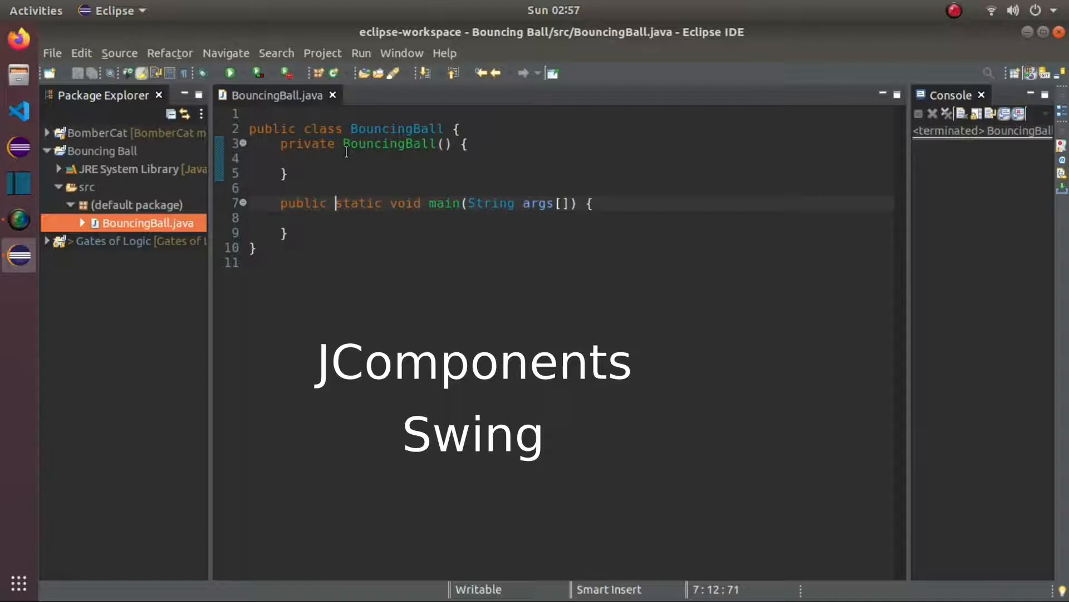
Step: Call SwingUtilities.invokeLater in main using the autocomplete suggestion
{"action": "type", "text": "Swing"}
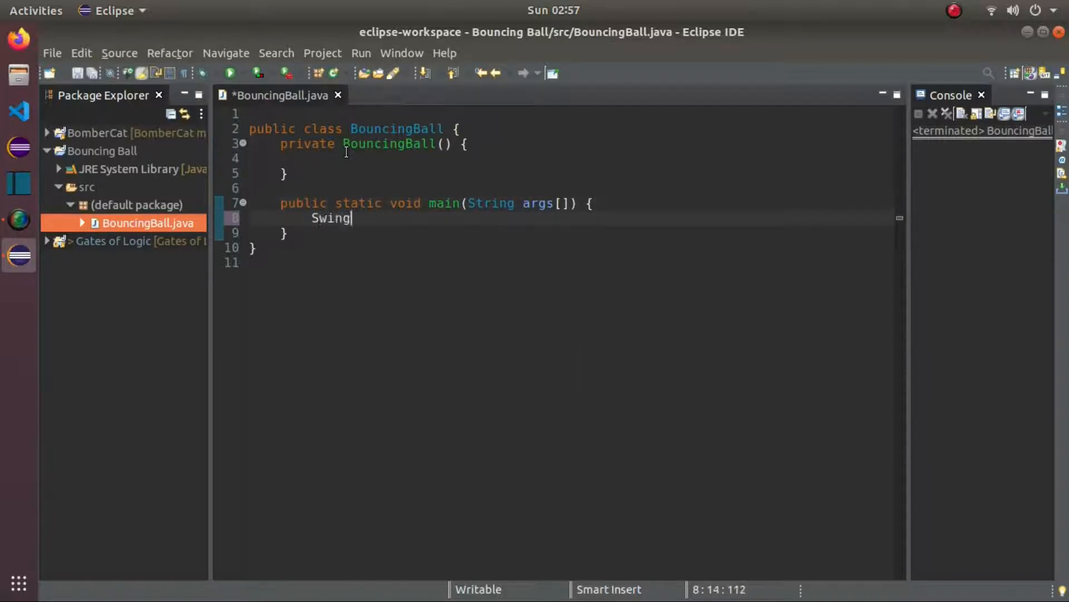
{"action": "type", "text": "Utilities"}
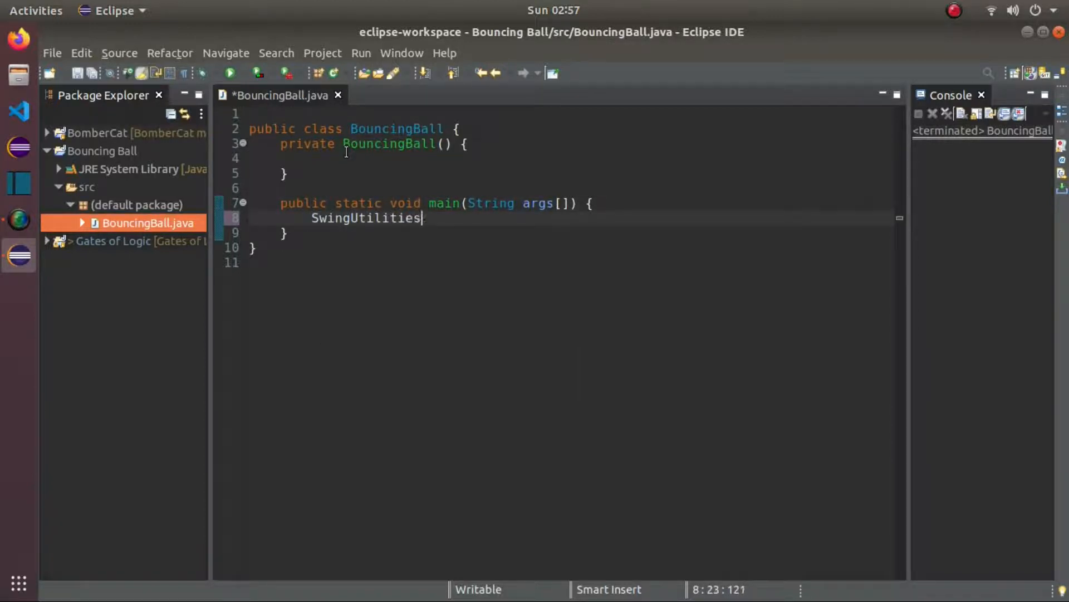
{"action": "type", "text": ".invok"}
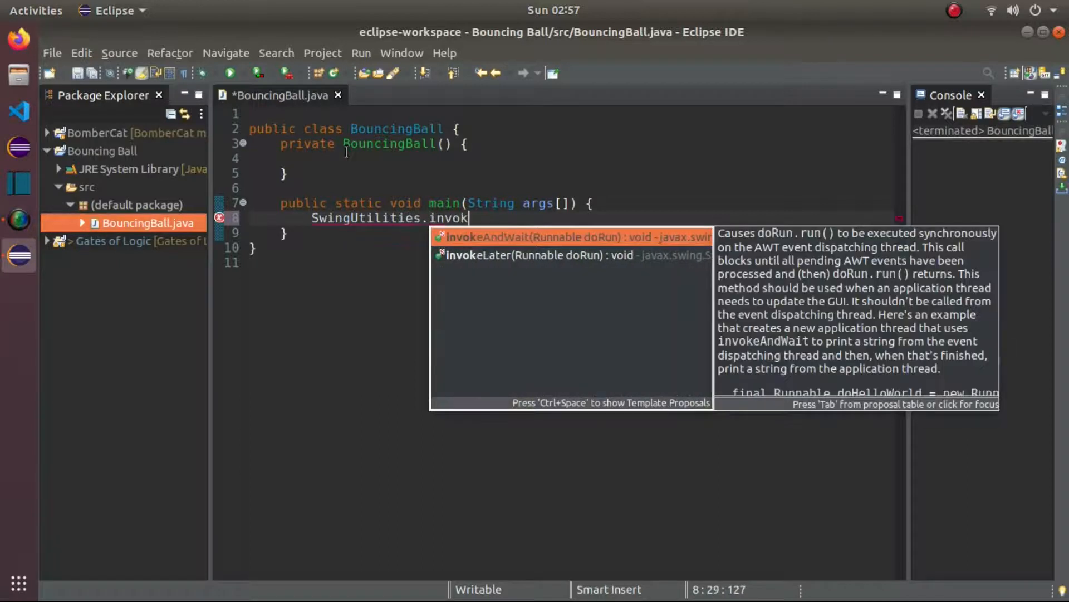
{"action": "type", "text": "eLater"}
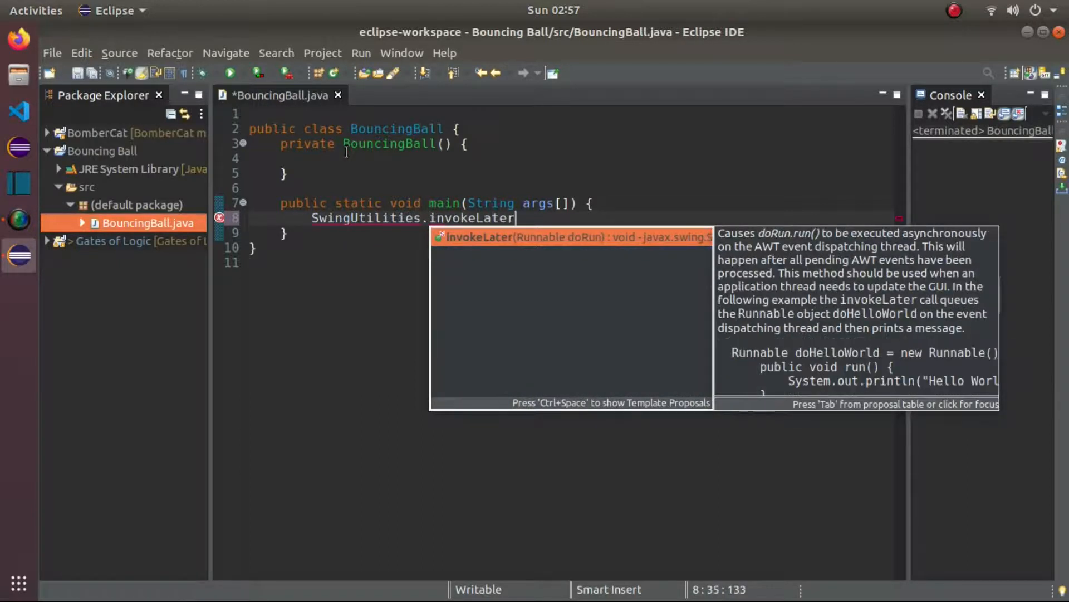
{"action": "key", "text": "Return"}
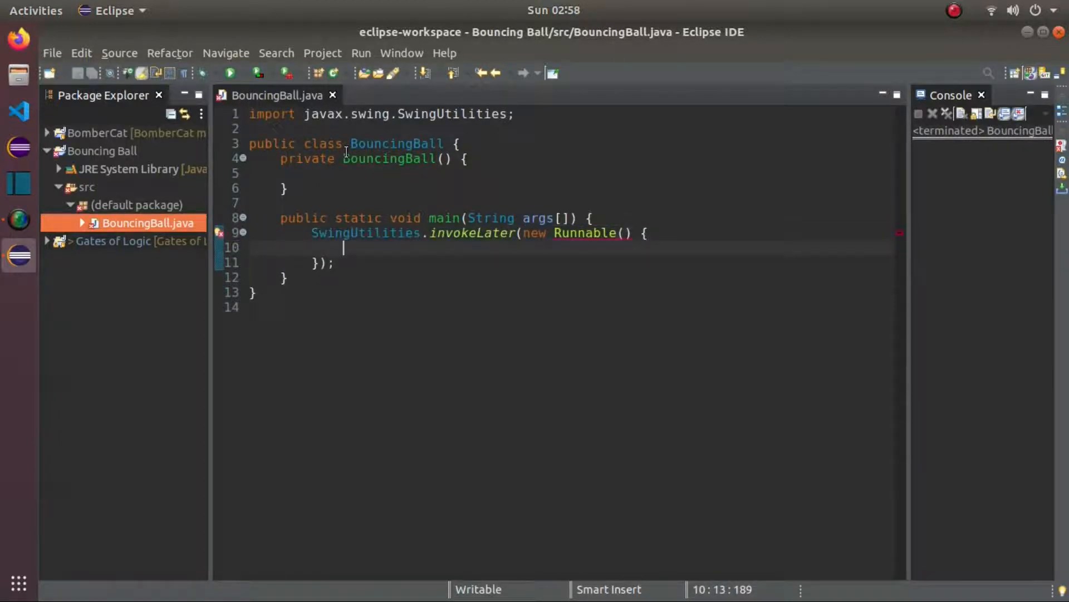
Step: Override run() to create a new BouncingBall, then save the file
{"action": "type", "text": "@Override"}
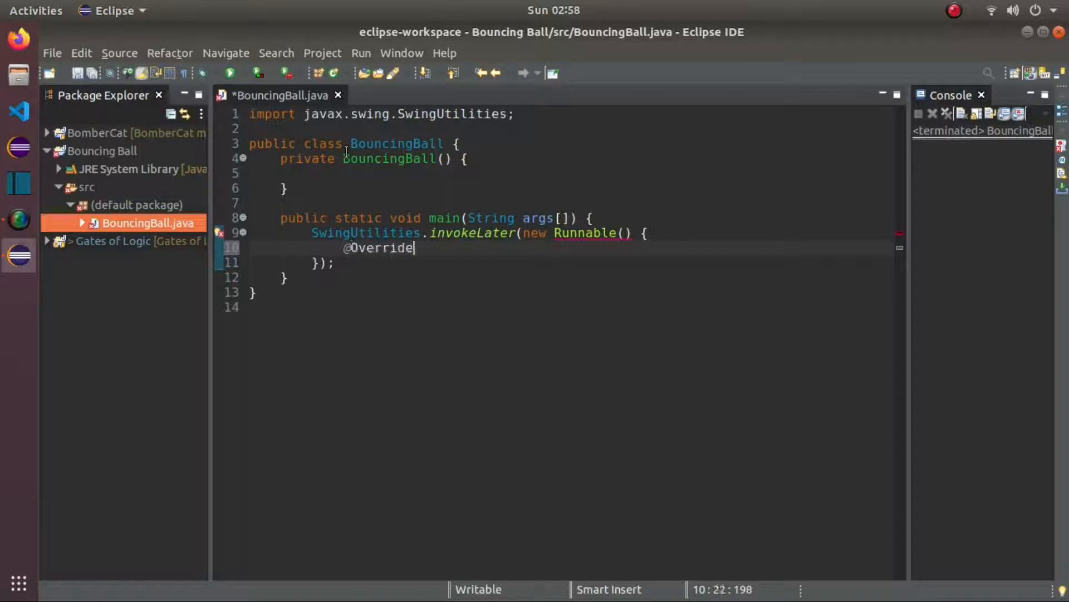
{"action": "type", "text": "p"}
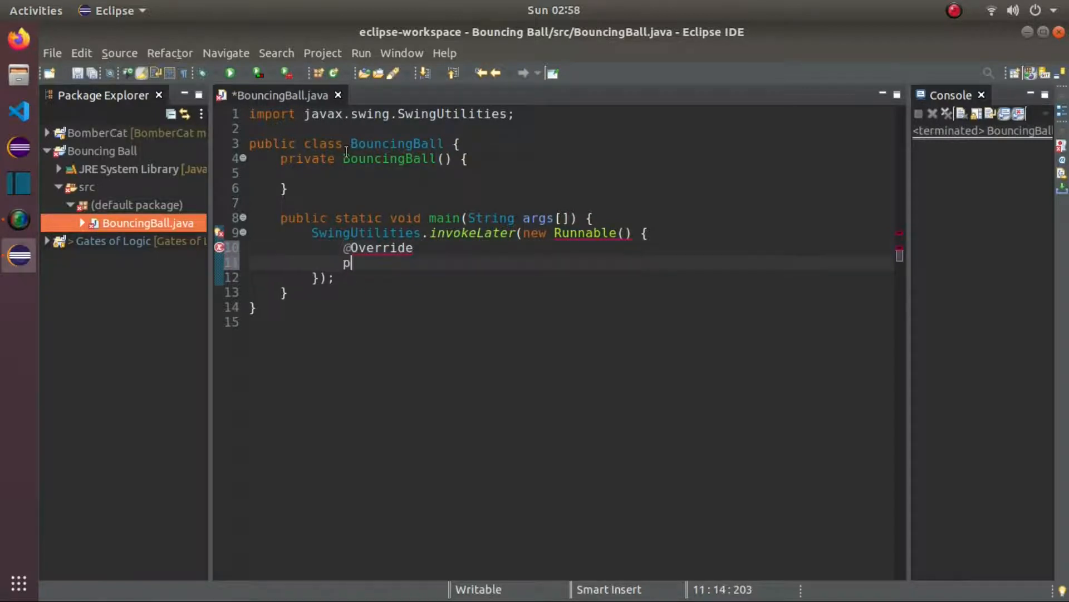
{"action": "type", "text": "ublic void run() {"}
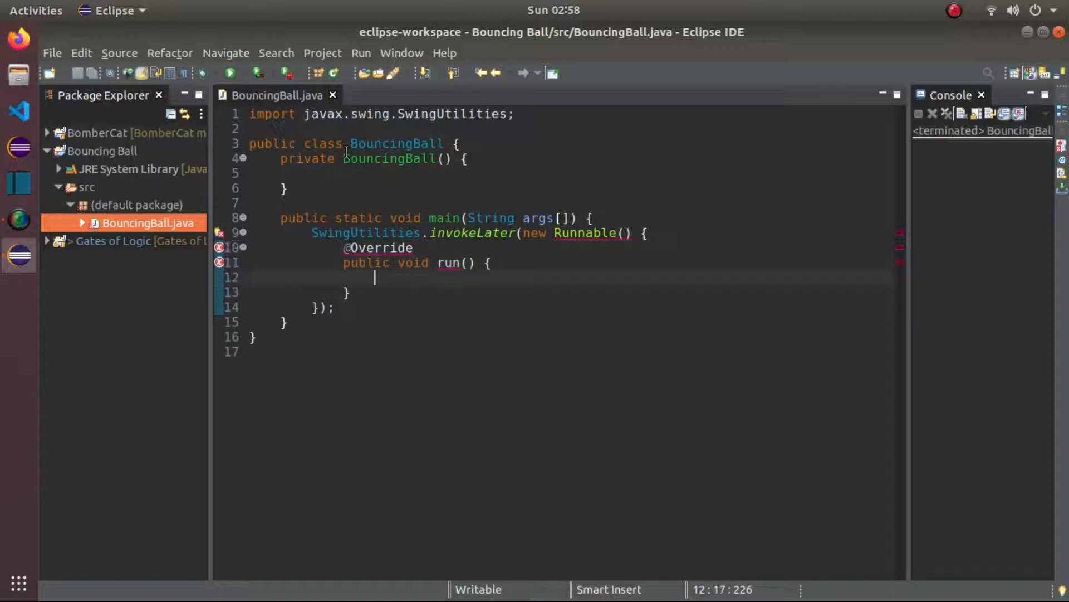
{"action": "type", "text": "ne"}
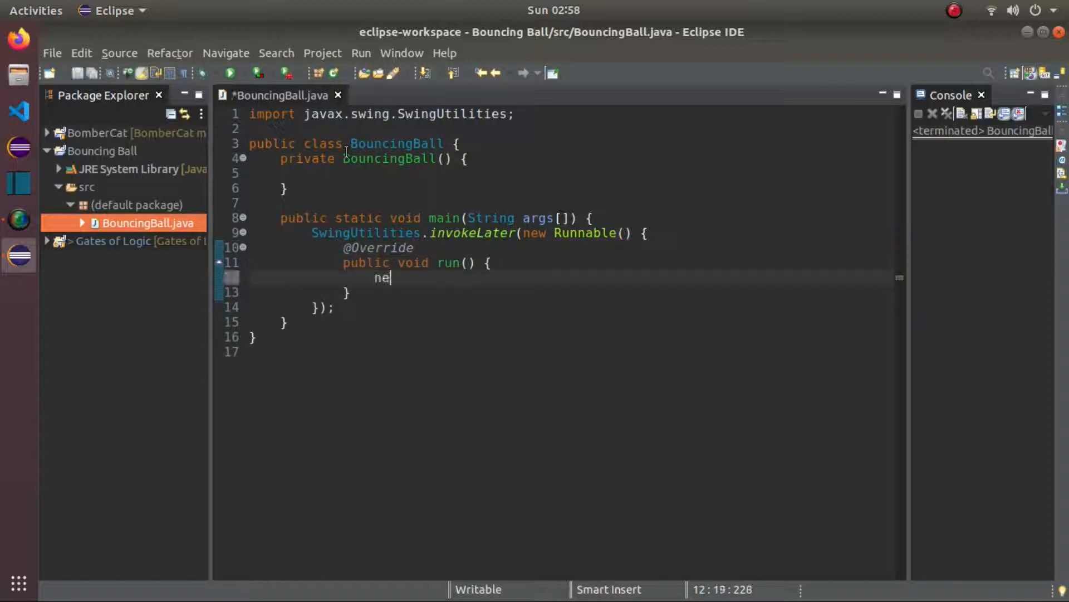
{"action": "type", "text": "w"}
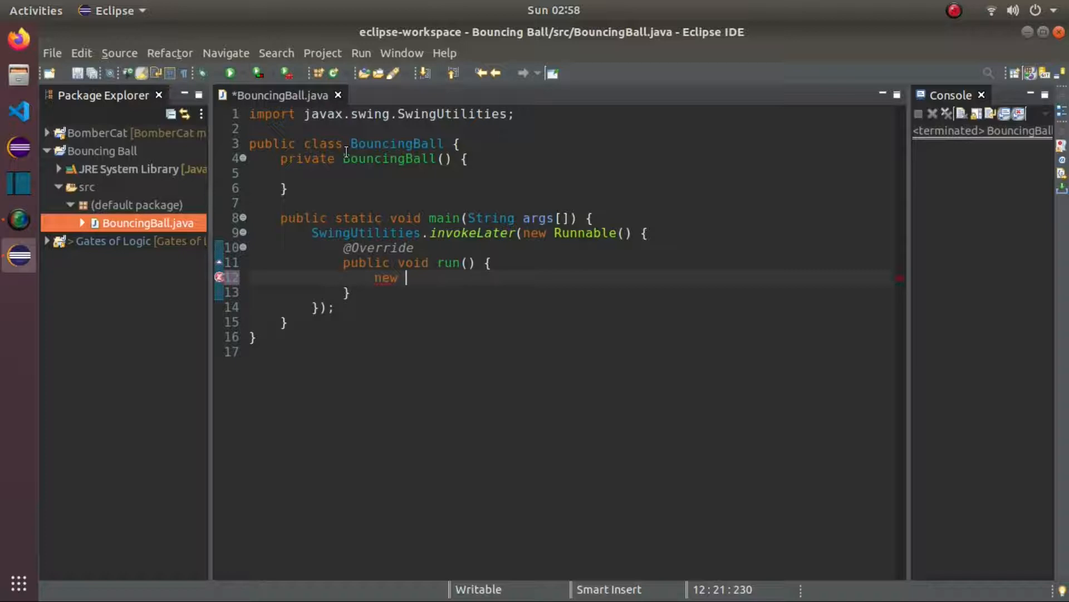
{"action": "type", "text": "Bouncing"}
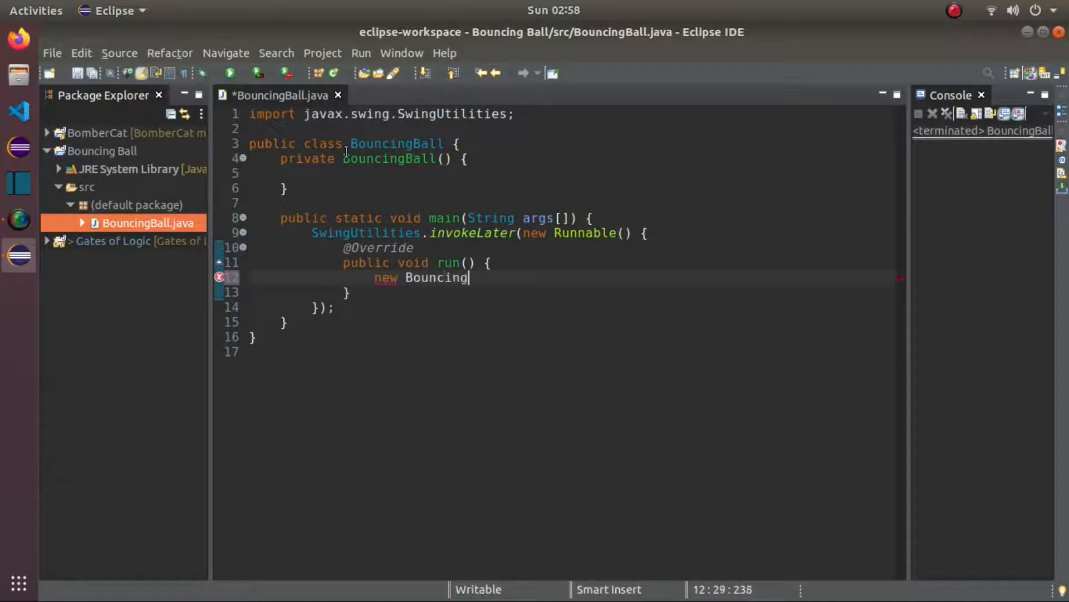
{"action": "type", "text": "Ball();"}
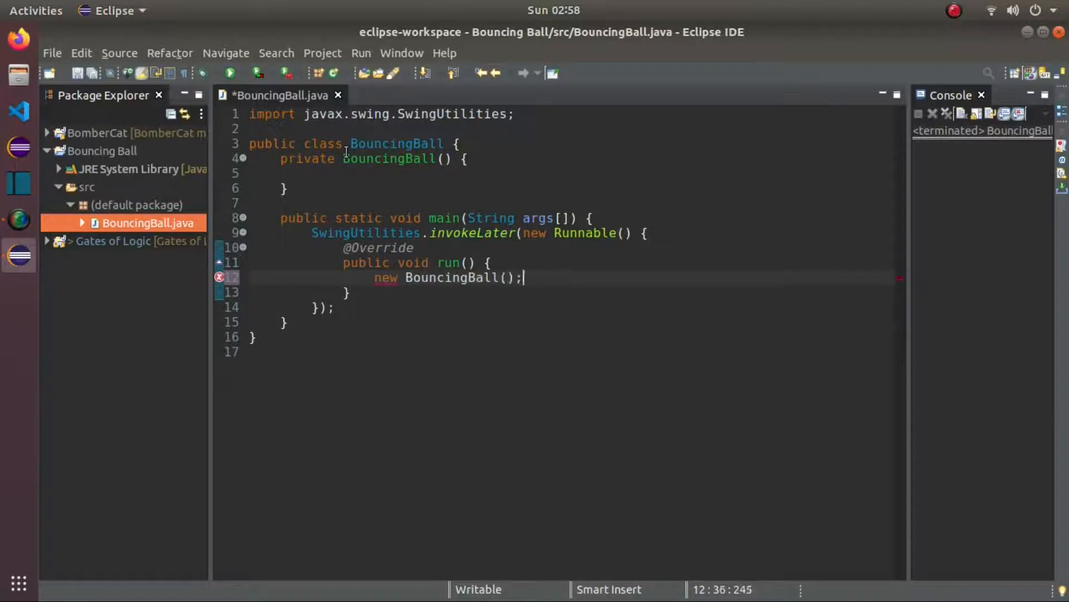
{"action": "key", "text": "ctrl+s"}
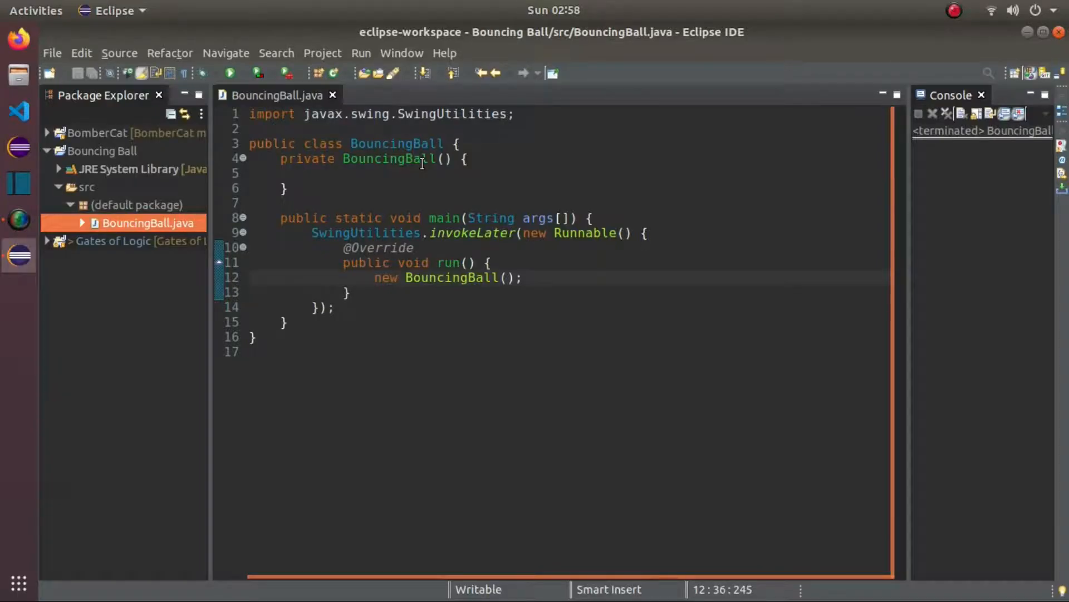
{"action": "left_click", "coordinate": [229, 73]}
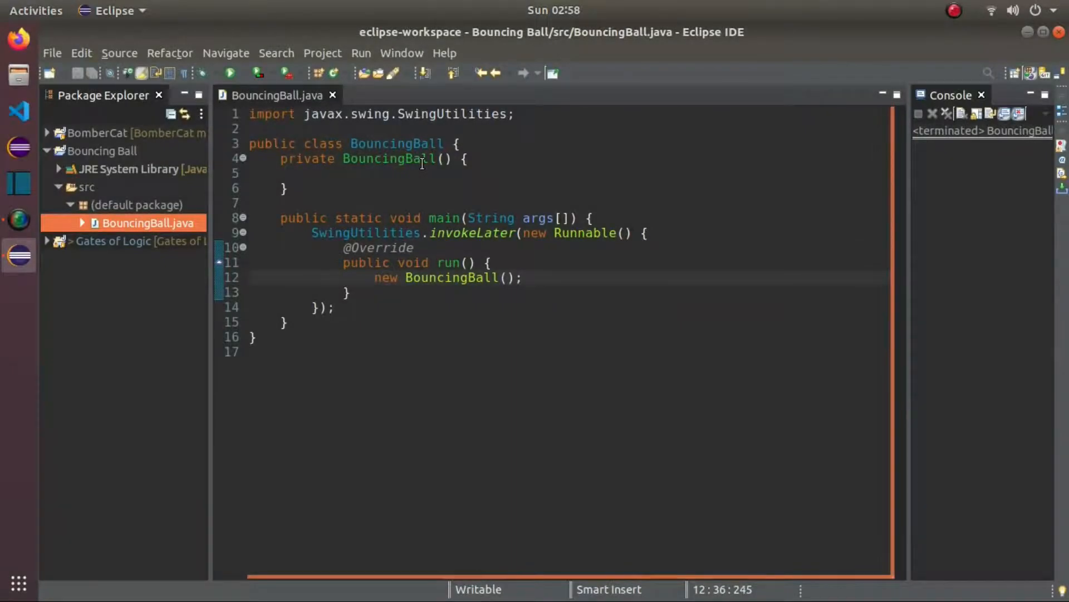
Step: Declare a new JFrame titled 'Bouncing Ball' in the constructor
{"action": "type", "text": "JFrame frame ="}
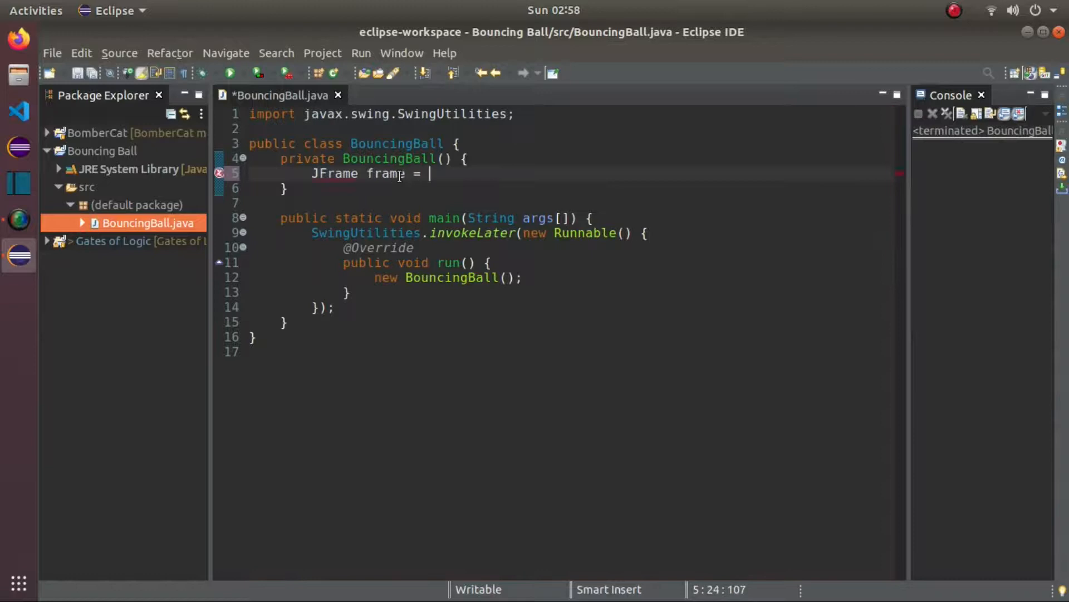
{"action": "type", "text": "new JFrame"}
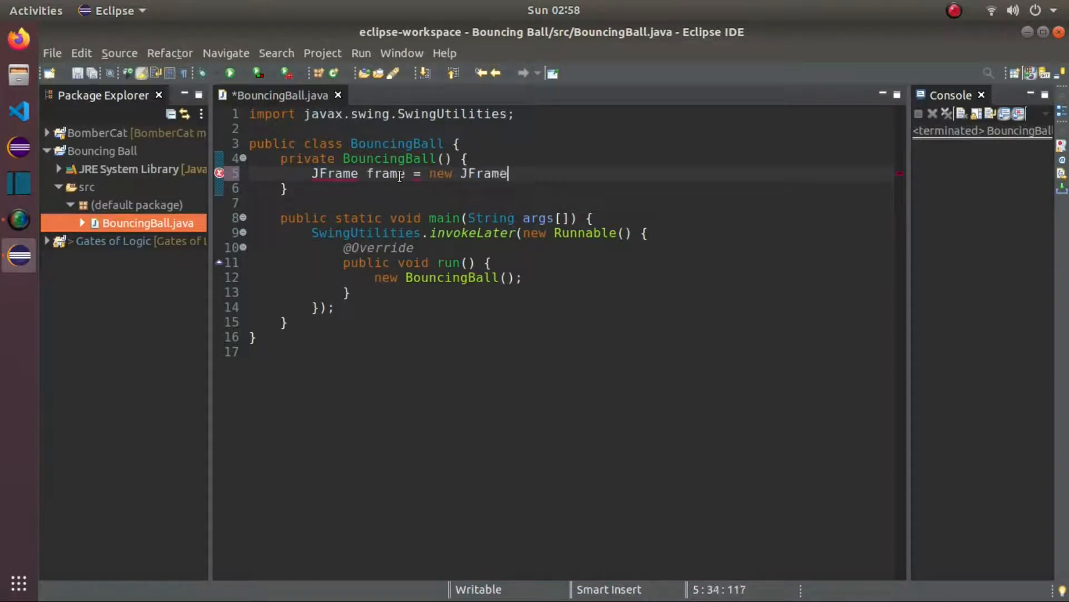
{"action": "type", "text": "();"}
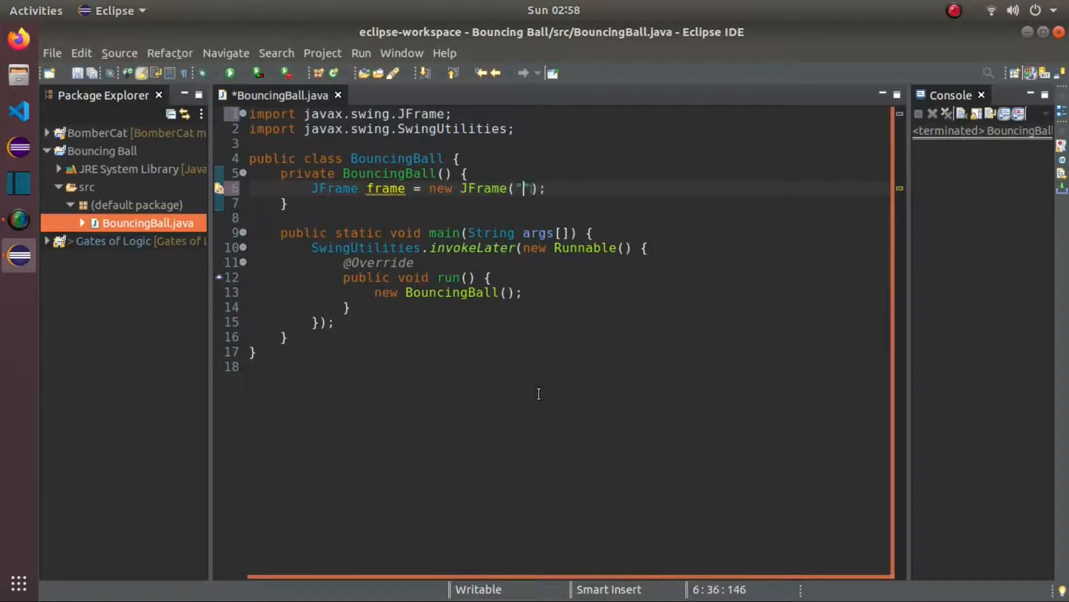
{"action": "type", "text": "Bouncing Ball"}
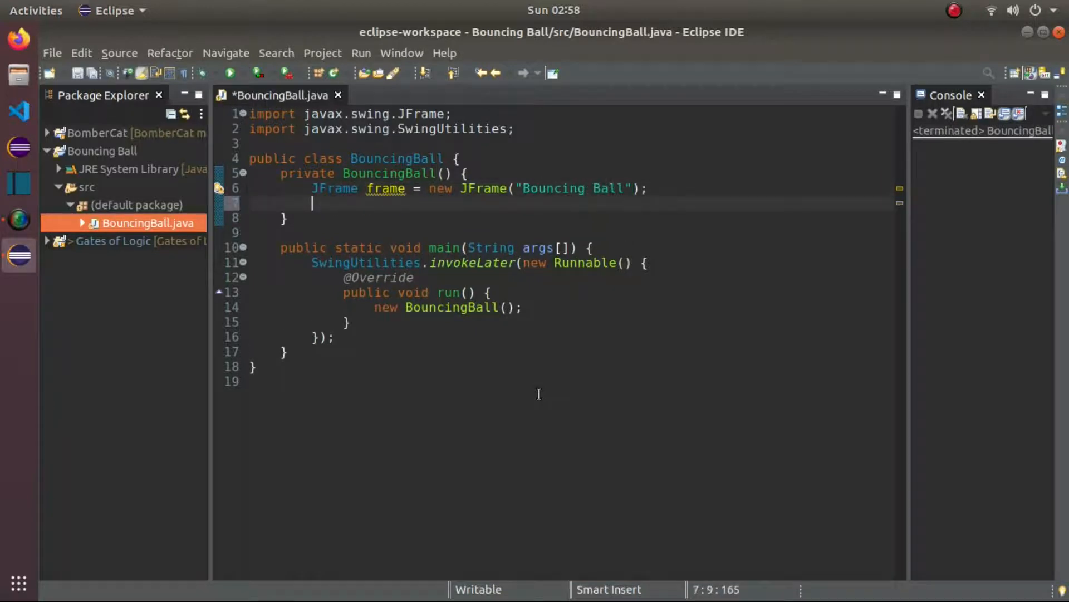
Step: Make the frame non-resizable, exit on close, and centred with setLocationRelativeTo(null)
{"action": "type", "text": "frame.setResizable(false);"}
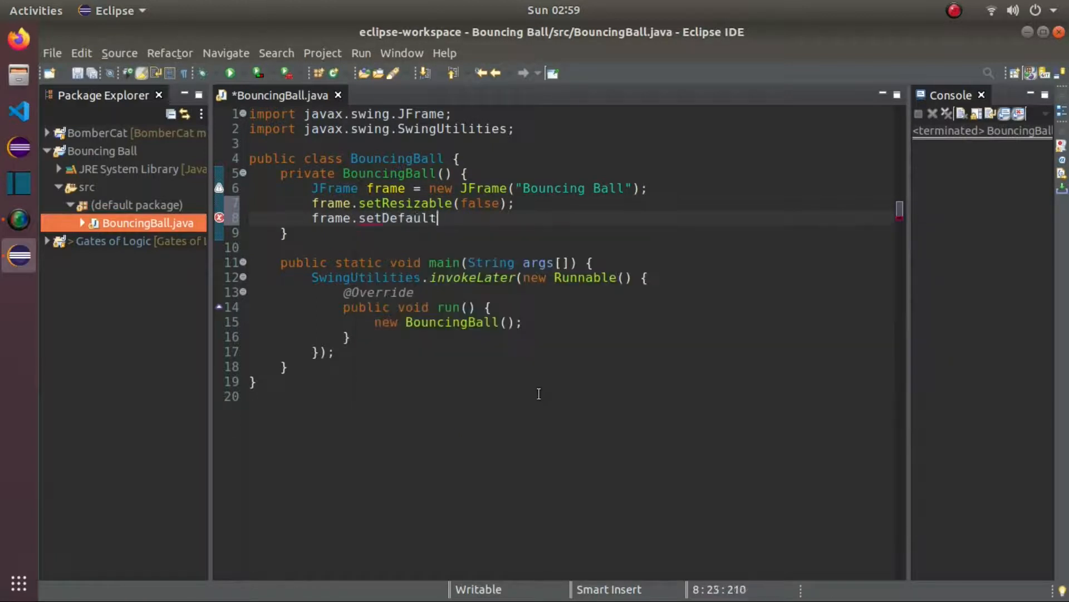
{"action": "type", "text": "ClosOperation()"}
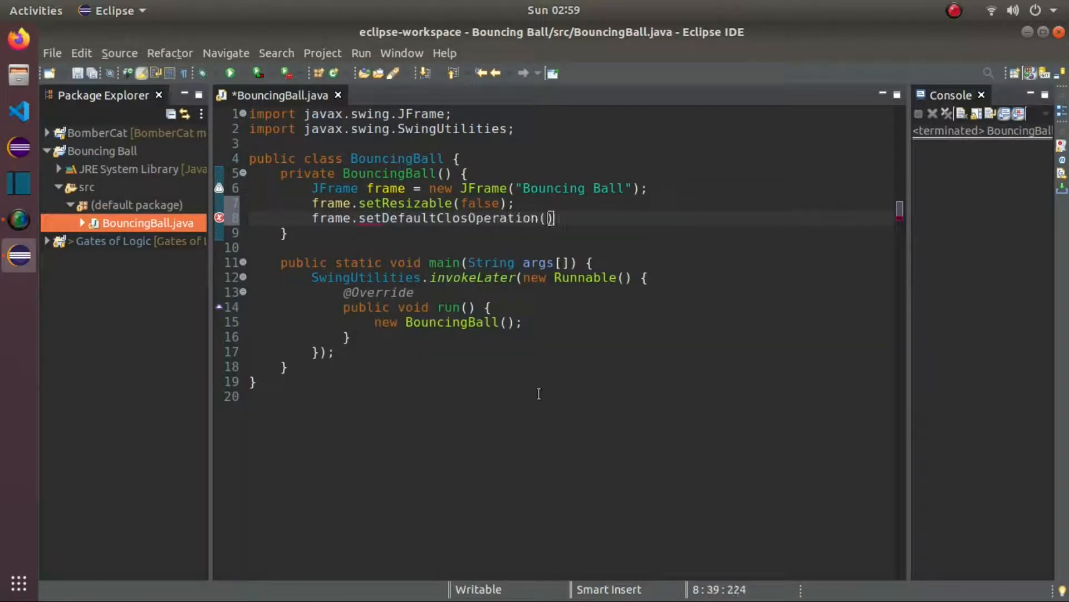
{"action": "type", "text": "JFrame.EXIT_ON_CLOSE"}
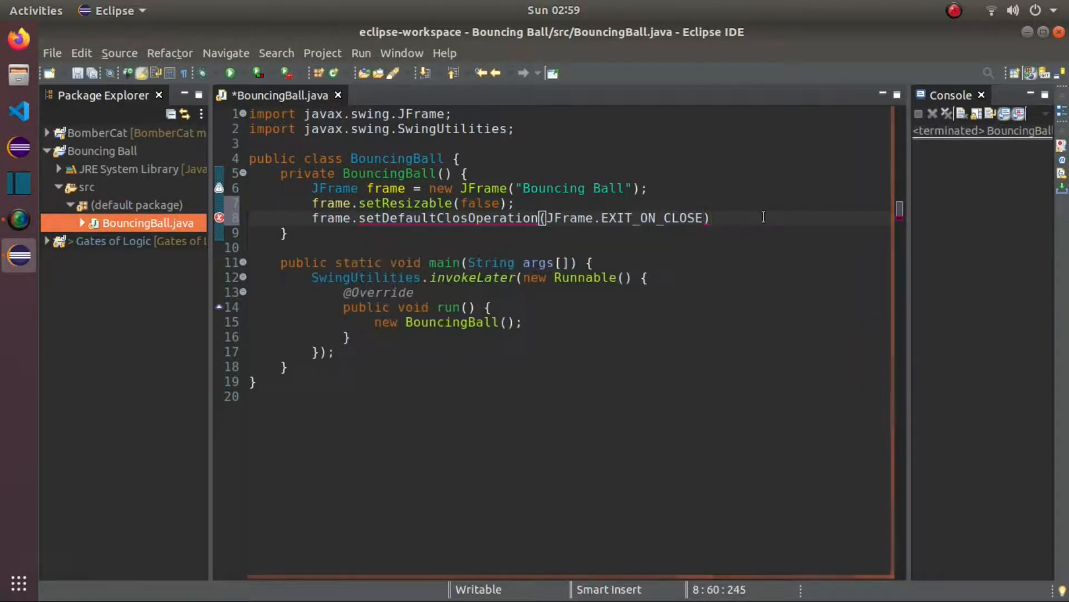
{"action": "type", "text": "frame.s"}
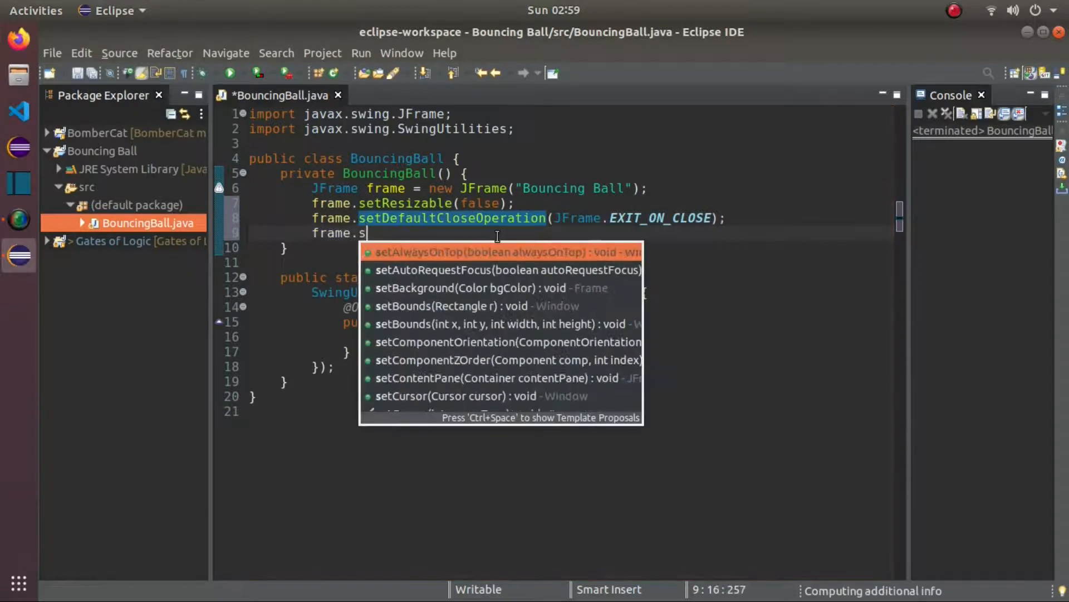
{"action": "type", "text": "etLocationRelative"}
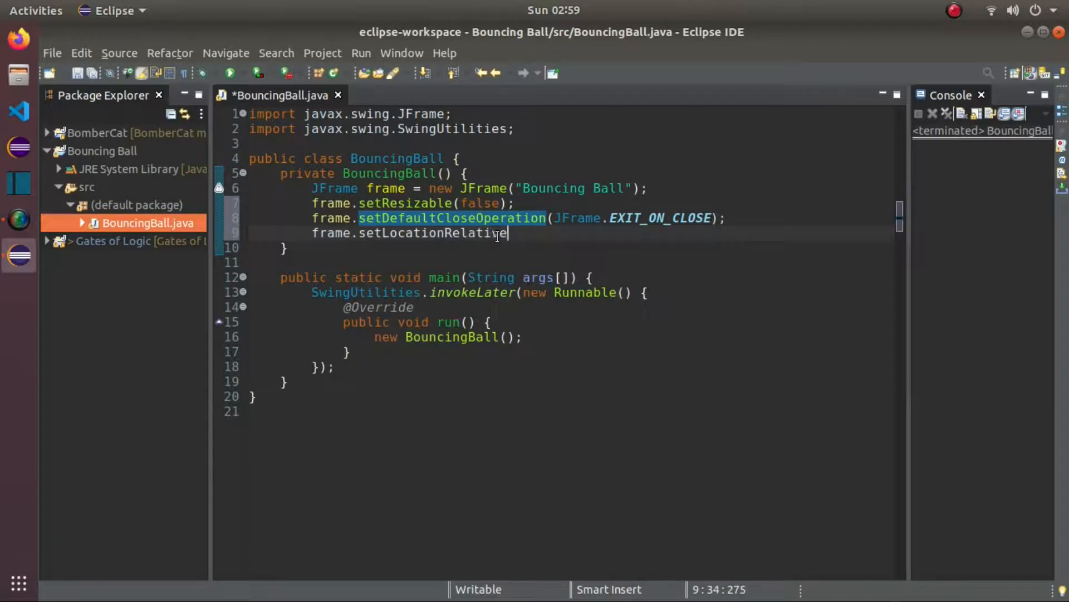
{"action": "type", "text": "To(null);"}
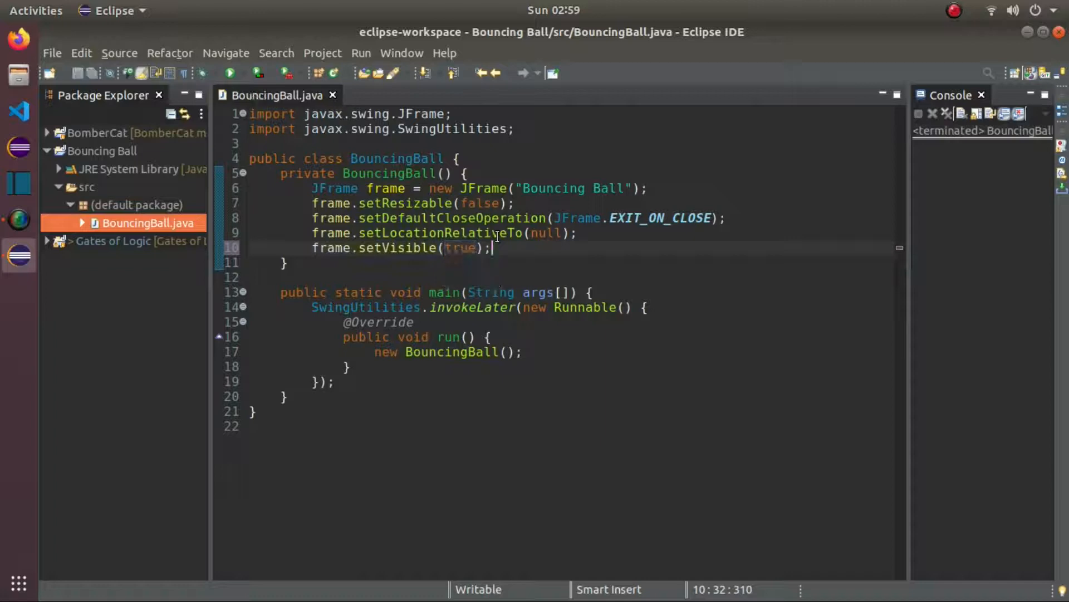
Step: Move the cursor to the blank line below the imports
{"action": "left_click", "coordinate": [230, 73]}
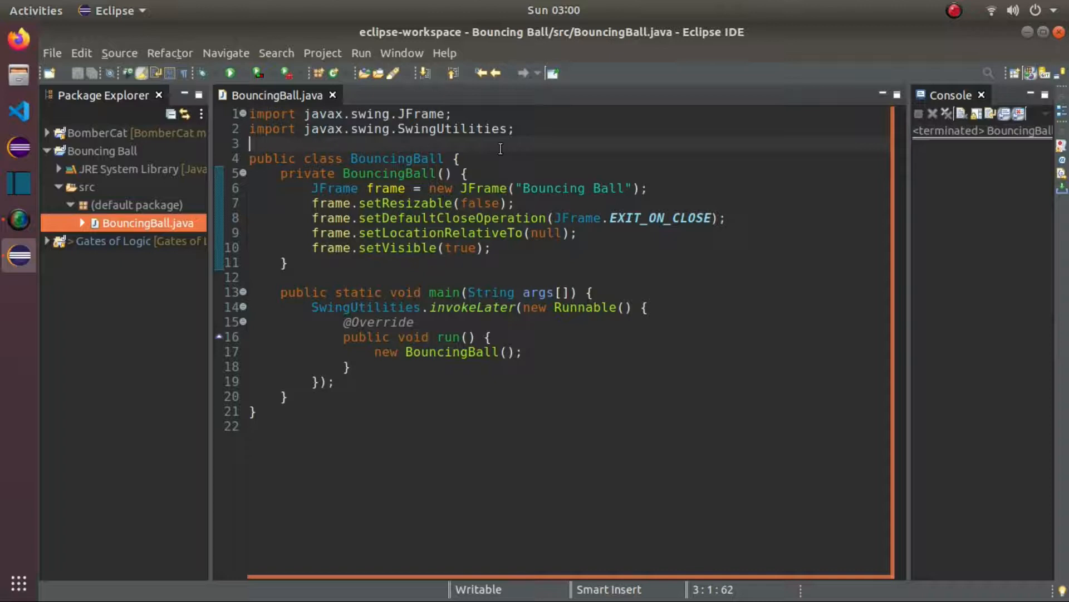
Step: Declare WIDTH = 1000 and HEIGHT = WIDTH * 9 / 16, and size the frame with a Dimension
{"action": "key", "text": "Enter"}
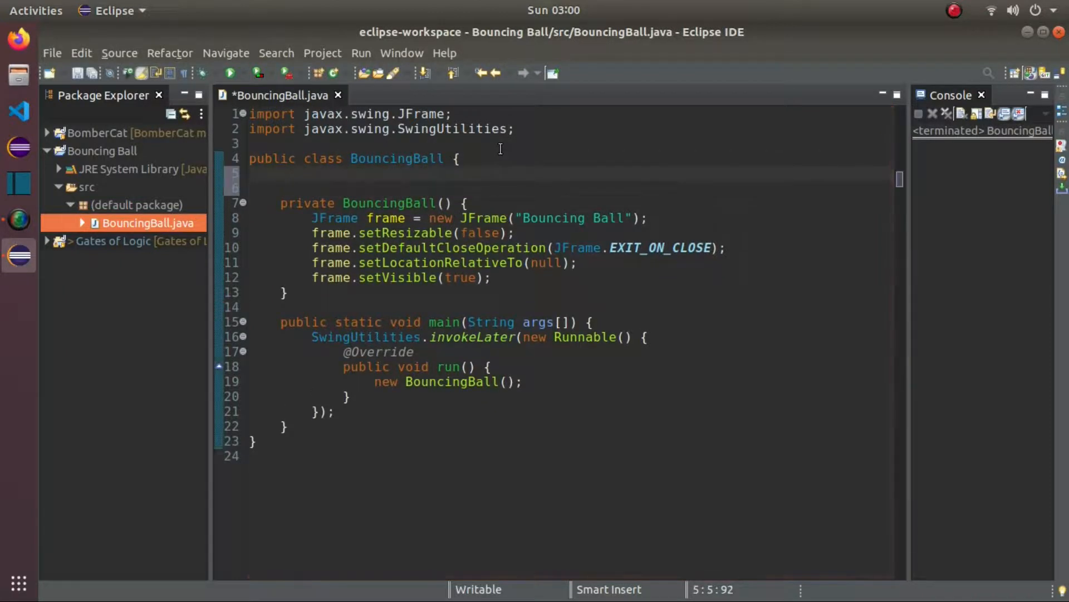
{"action": "type", "text": "private final int WID"}
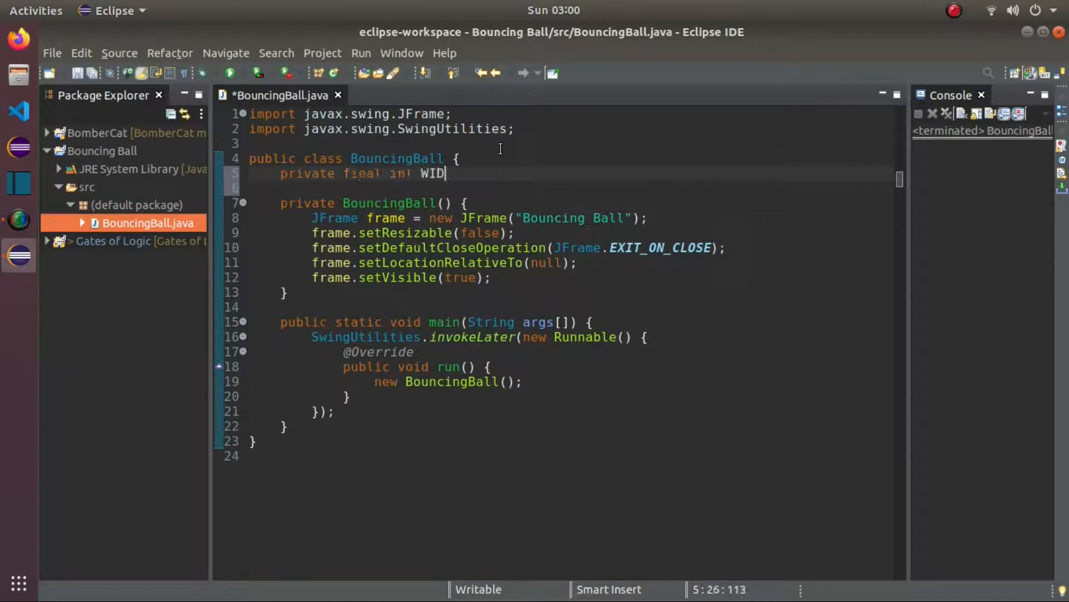
{"action": "type", "text": "TH = 1000,"}
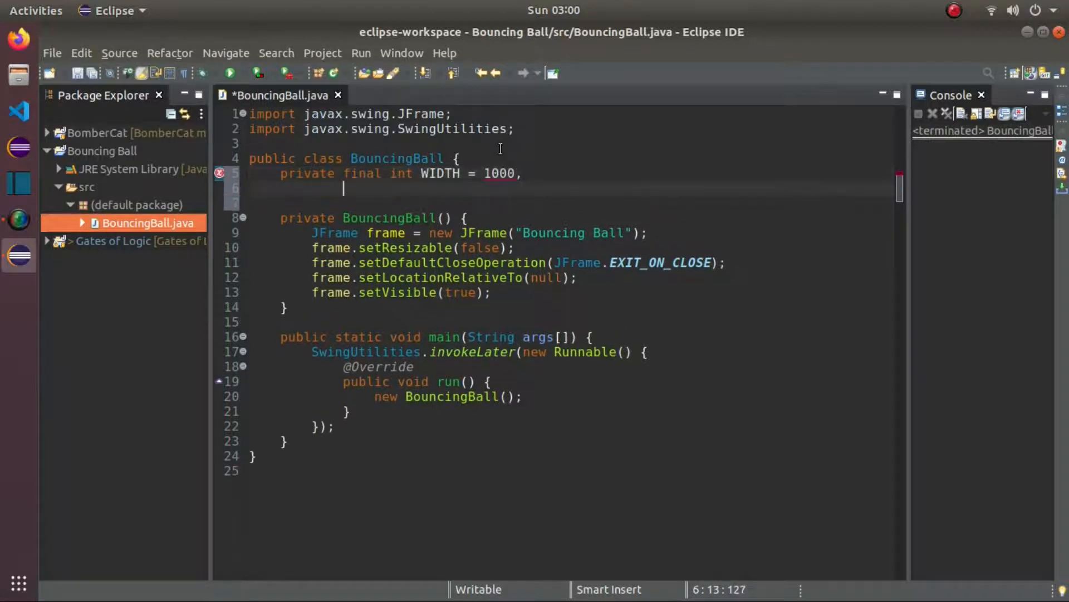
{"action": "type", "text": "HEIGHT = WIDTH"}
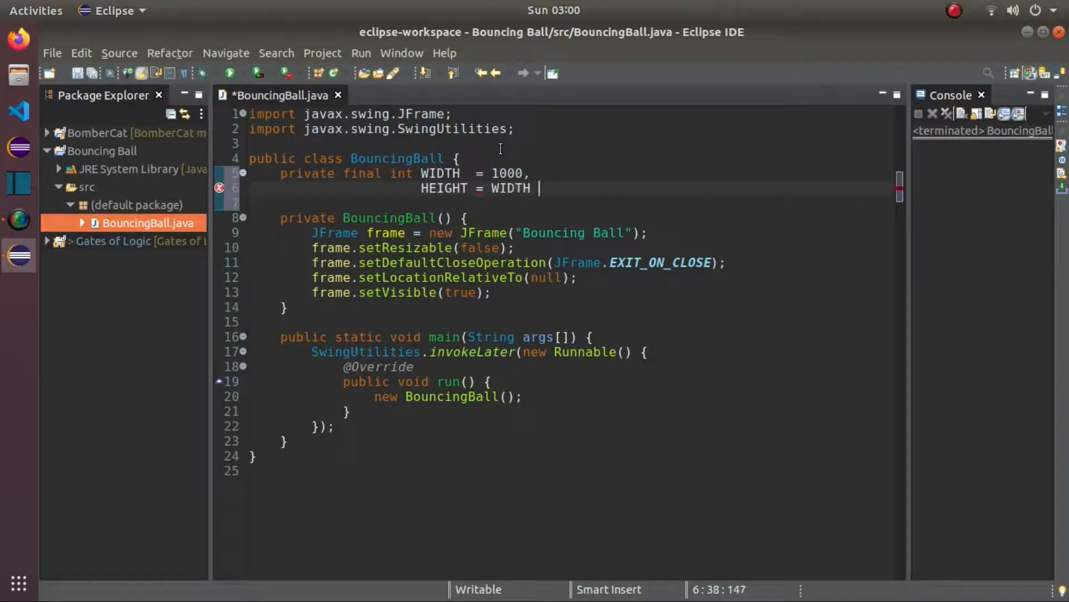
{"action": "type", "text": "* 9 / 16;"}
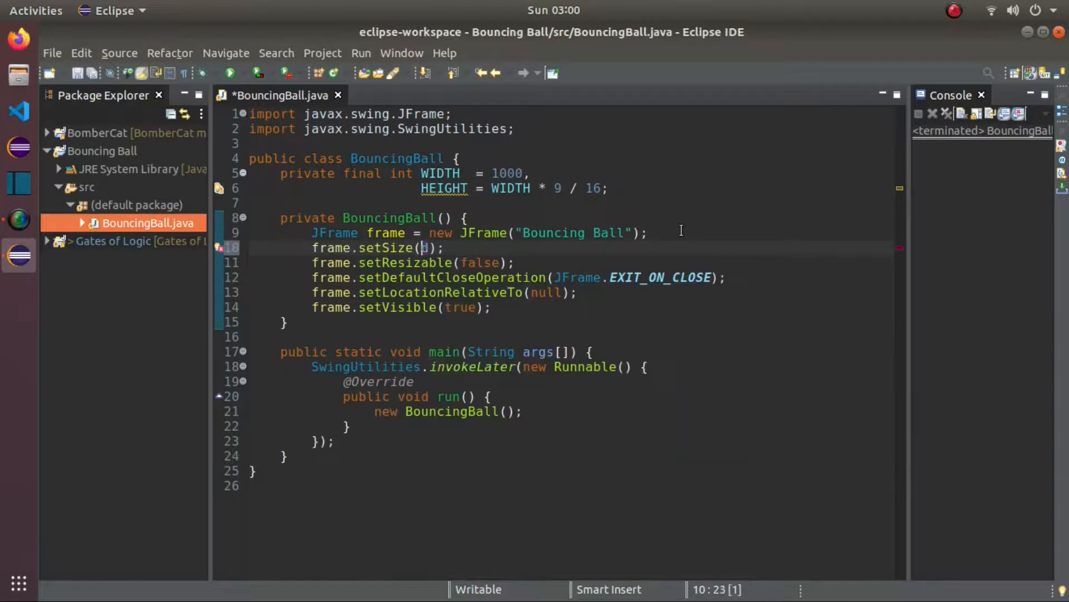
{"action": "type", "text": "new Dimension("}
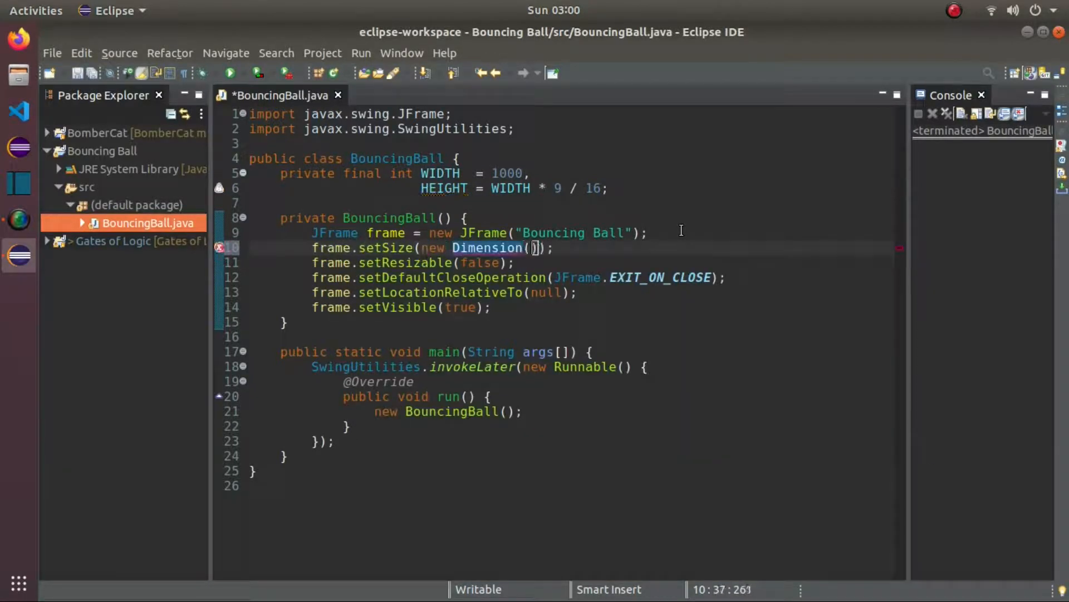
{"action": "type", "text": "WIDTH, HEIGHT"}
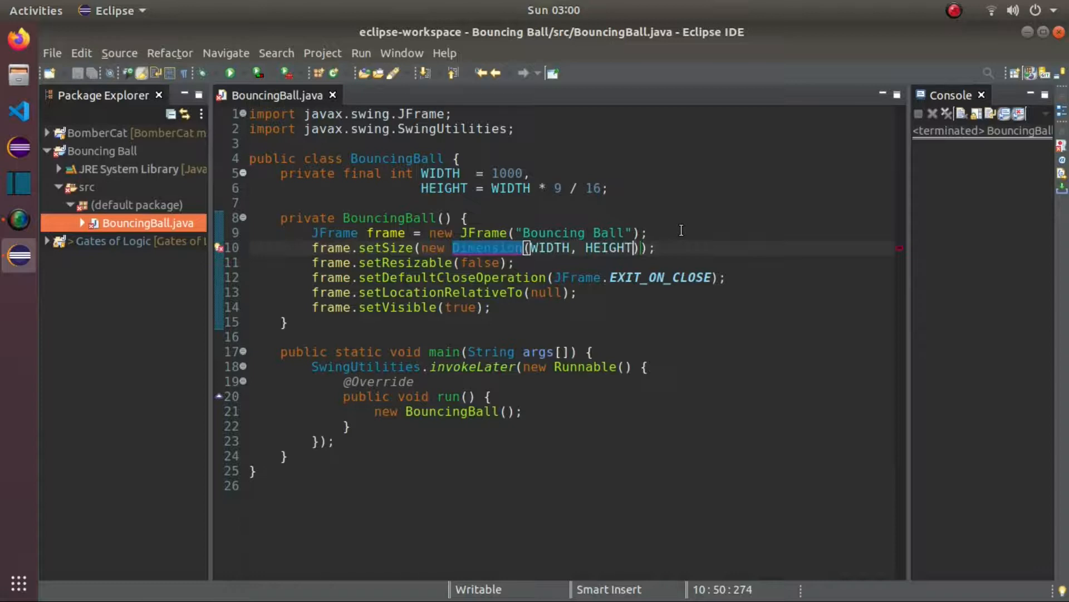
Step: Run the program twice to check the frame, then close its window
{"action": "left_click", "coordinate": [230, 73]}
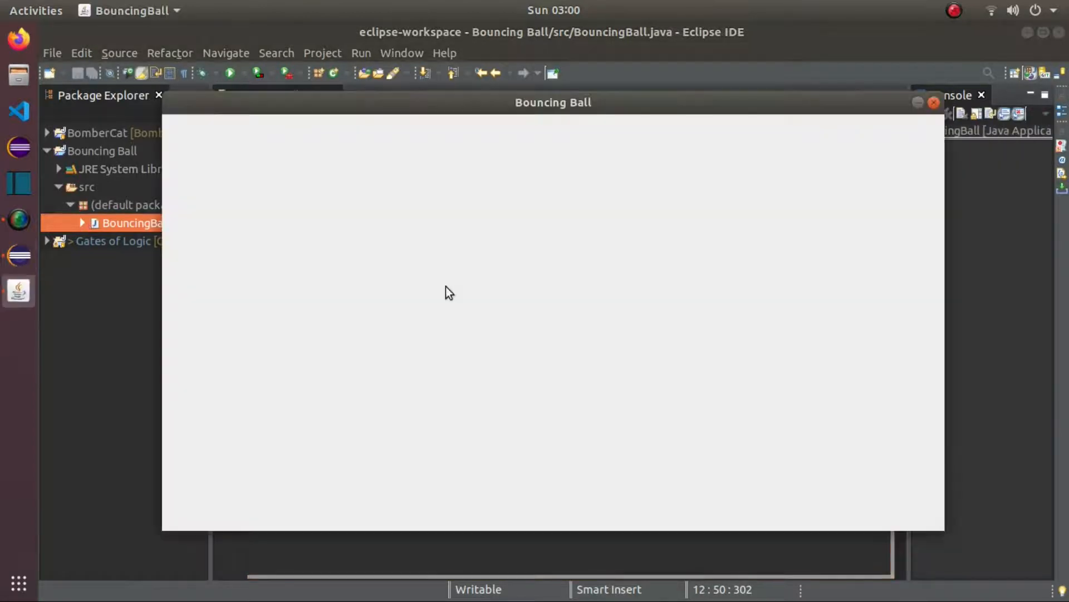
{"action": "mouse_move", "coordinate": [600, 255]}
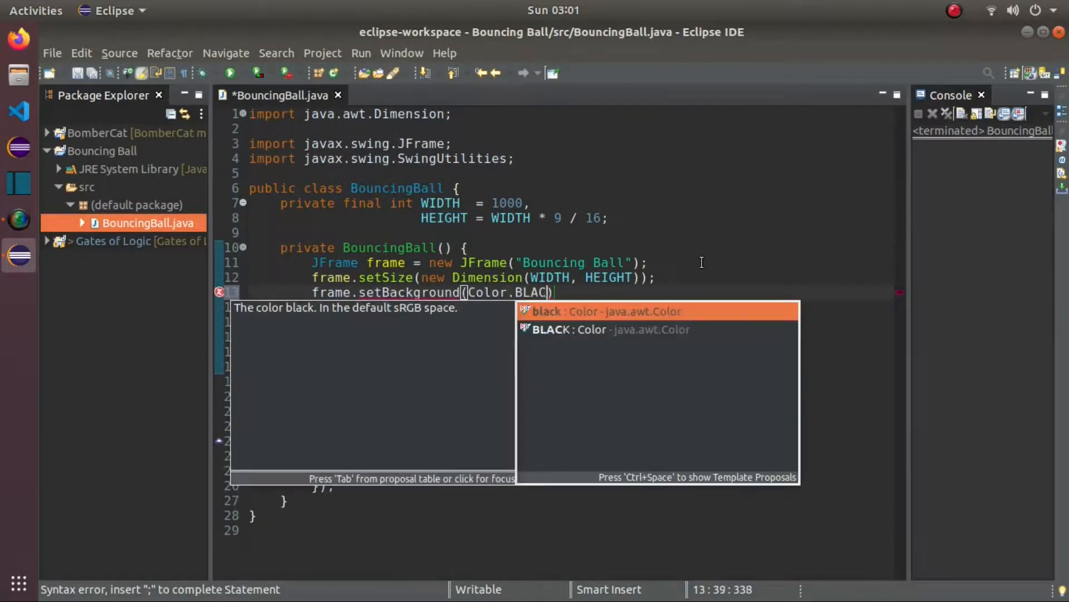
{"action": "left_click", "coordinate": [230, 73]}
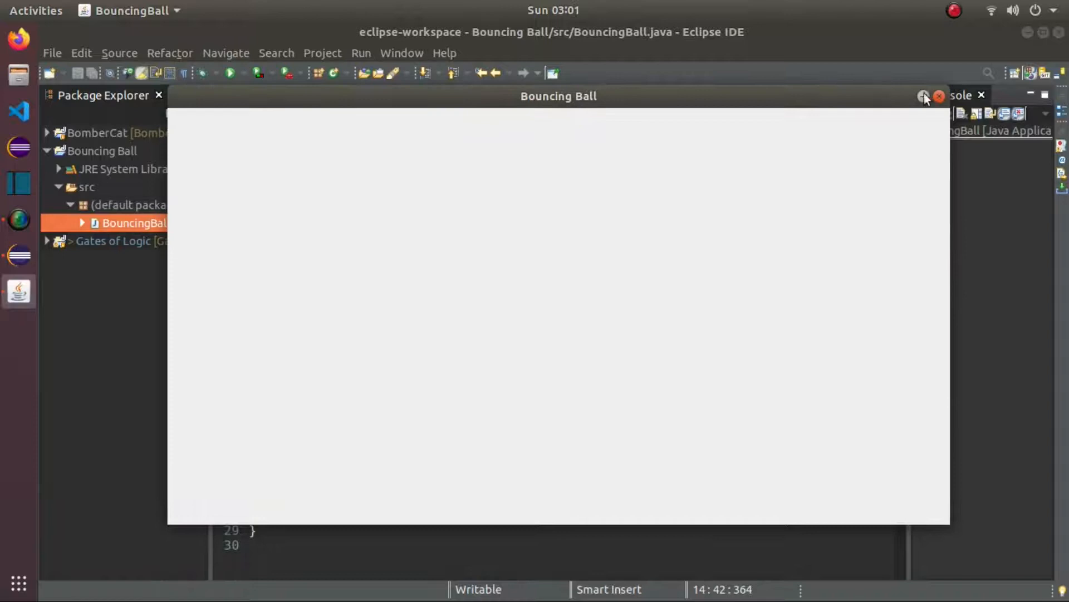
{"action": "left_click", "coordinate": [925, 95]}
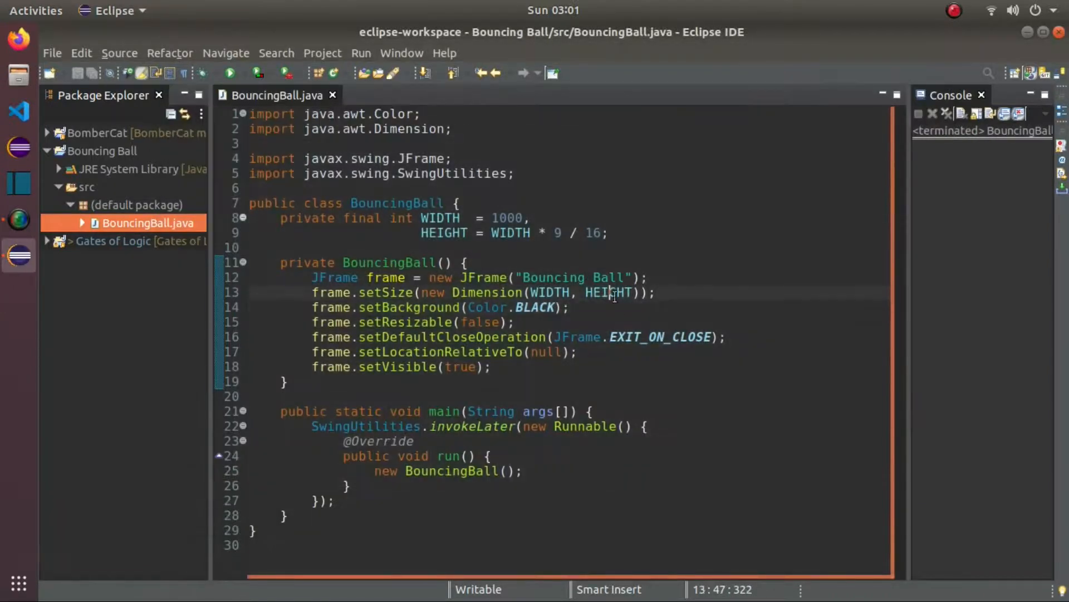
{"action": "mouse_move", "coordinate": [621, 312]}
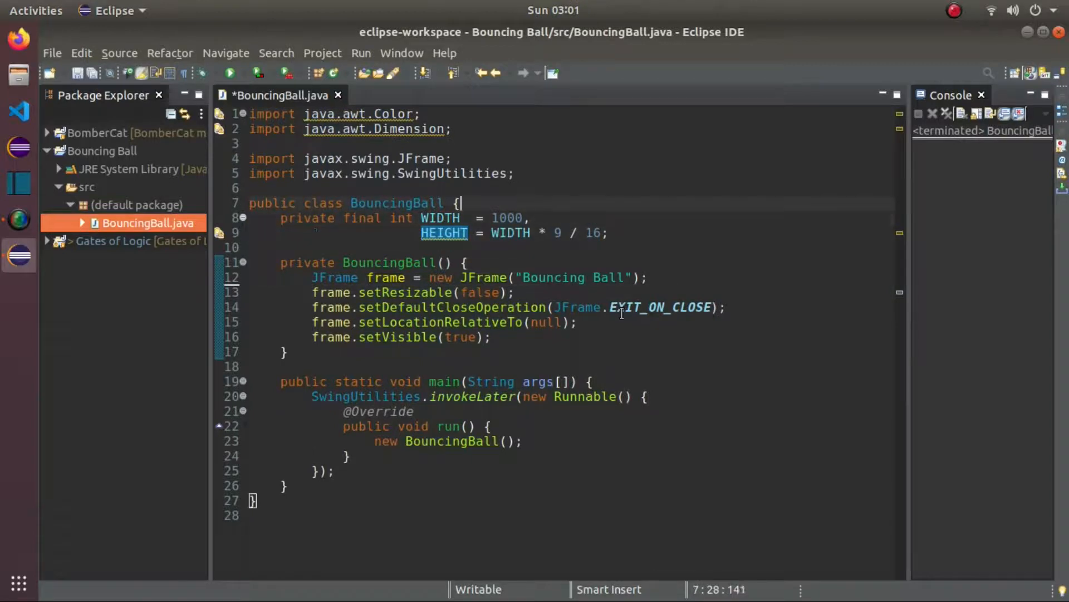
Step: Make BouncingBall extend JPanel with a default serialVersionUID
{"action": "type", "text": "extends"}
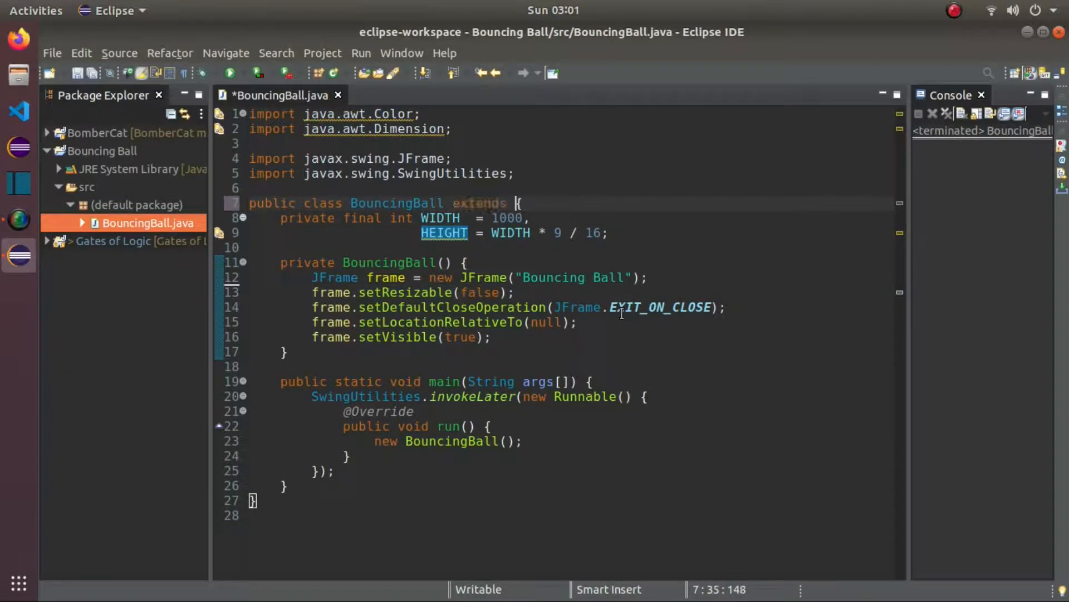
{"action": "type", "text": "JPanel"}
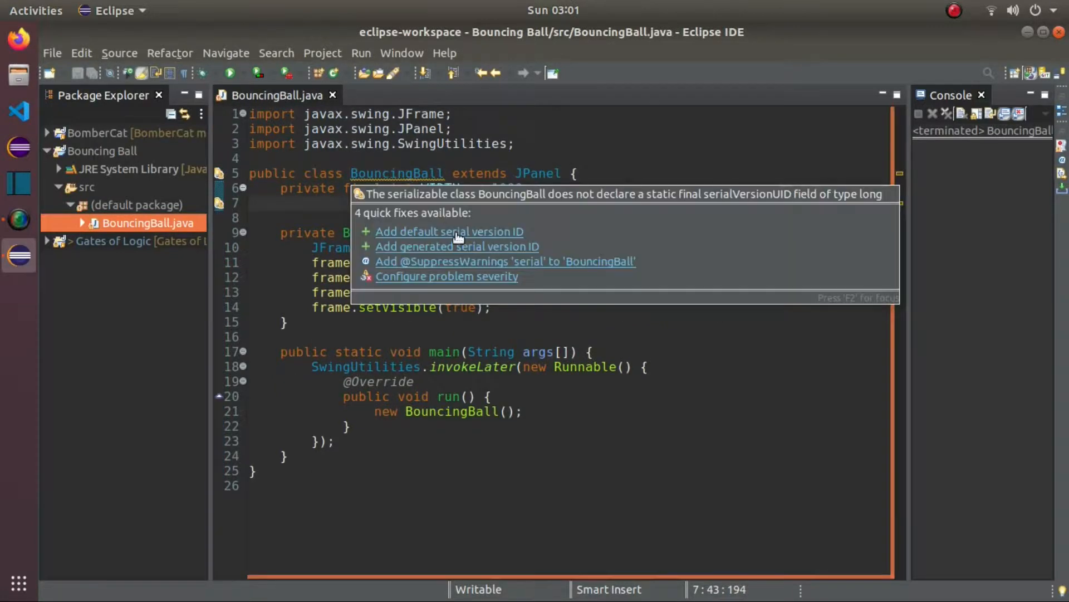
{"action": "left_click", "coordinate": [449, 232]}
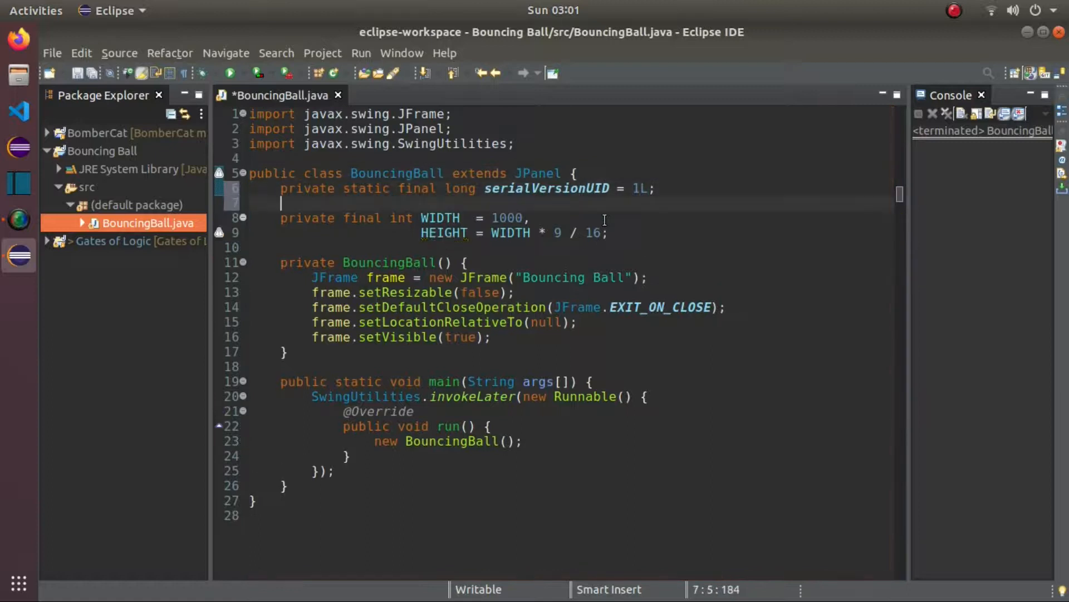
Step: Set the panel's preferred size to WIDTH by HEIGHT and make it the frame's content pane
{"action": "type", "text": "setPreferredSize(new Dimension("}
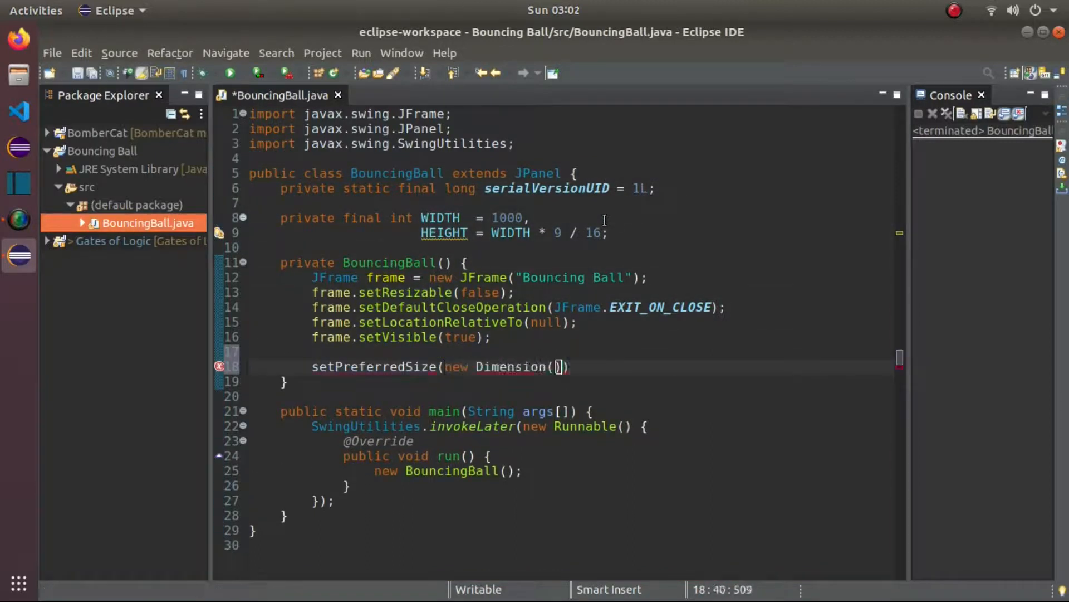
{"action": "type", "text": "WIDTH, HEIGHT));"}
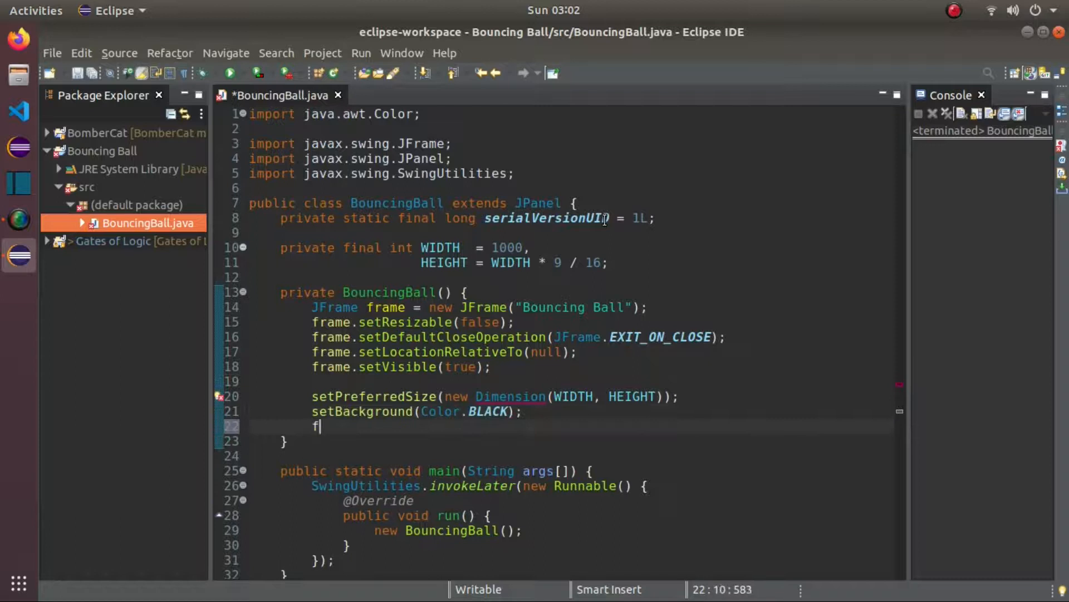
{"action": "type", "text": "rame.setContentPane(this);"}
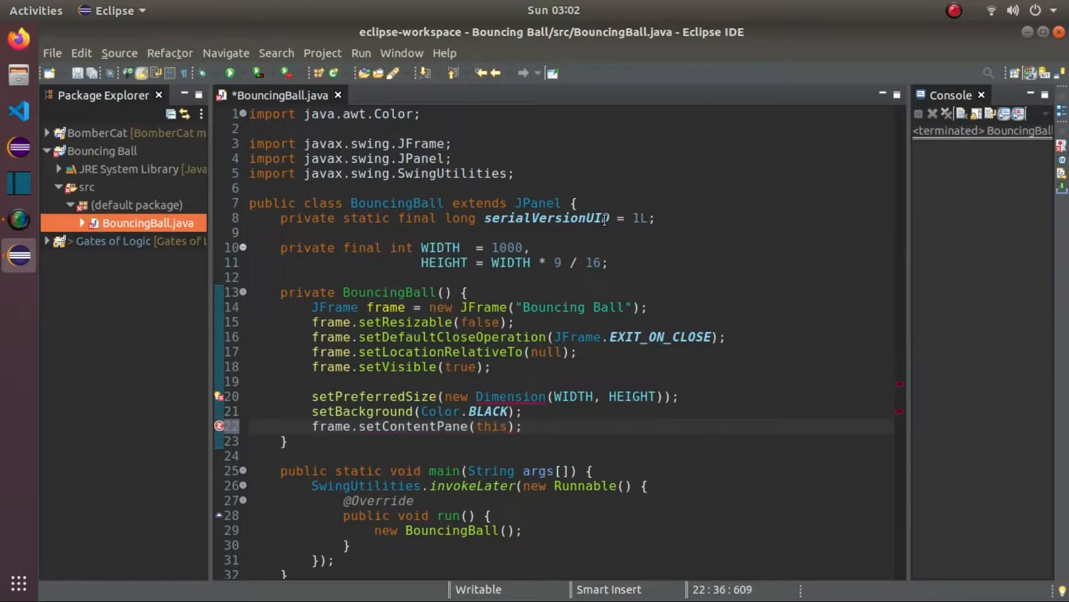
{"action": "type", "text": "frame.revalidate();"}
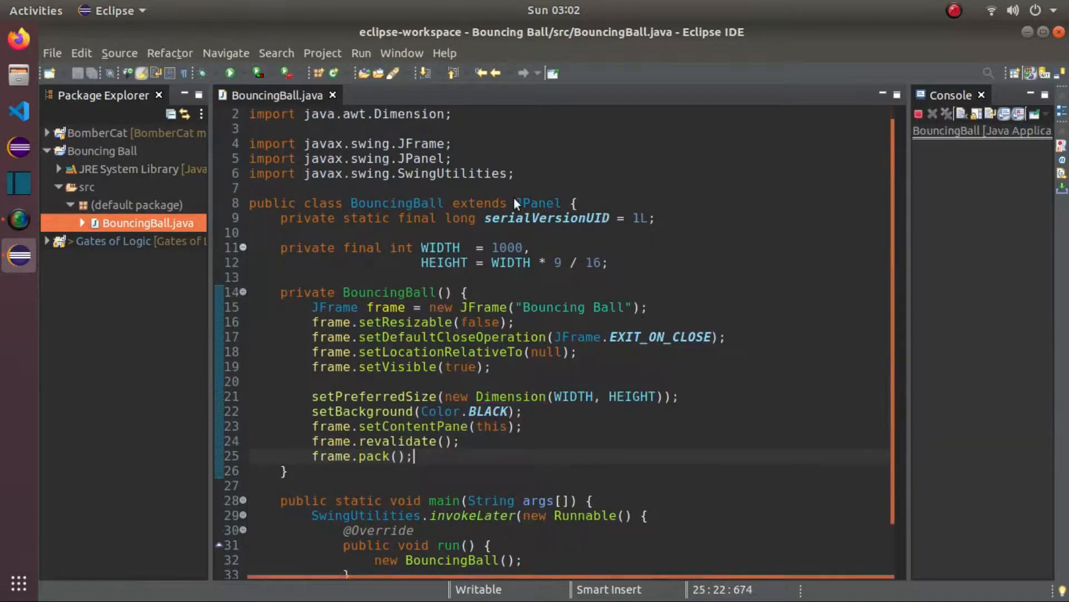
Step: Run the program, close the empty black window, and save the source
{"action": "left_click", "coordinate": [231, 72]}
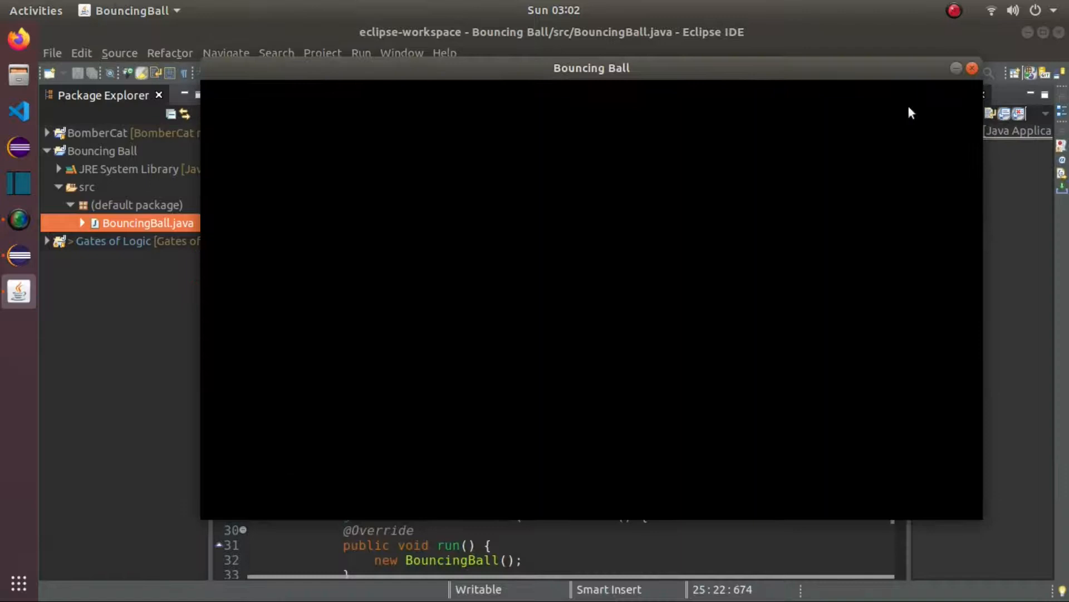
{"action": "left_click", "coordinate": [971, 68]}
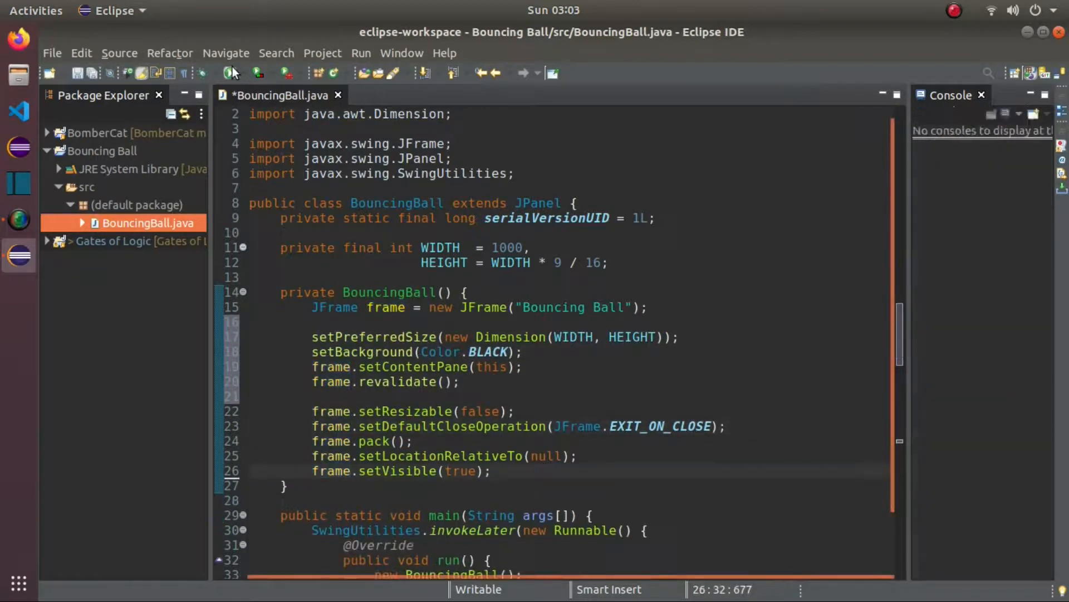
{"action": "left_click", "coordinate": [229, 73]}
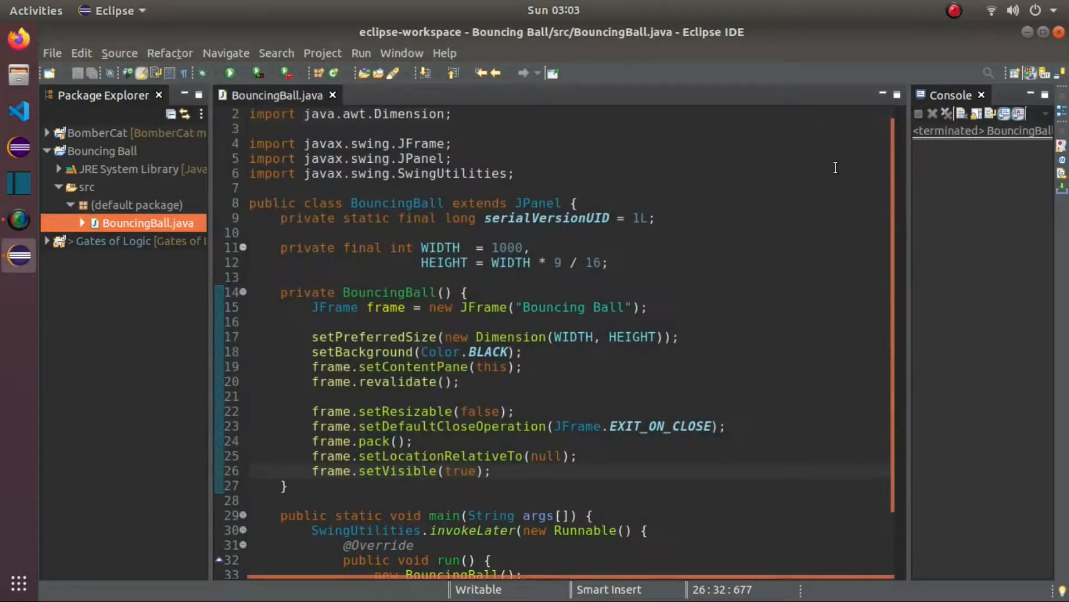
Step: Add a paintComponent override that sets white and draws a DIAMETER-sized oval near centre
{"action": "type", "text": "@Override"}
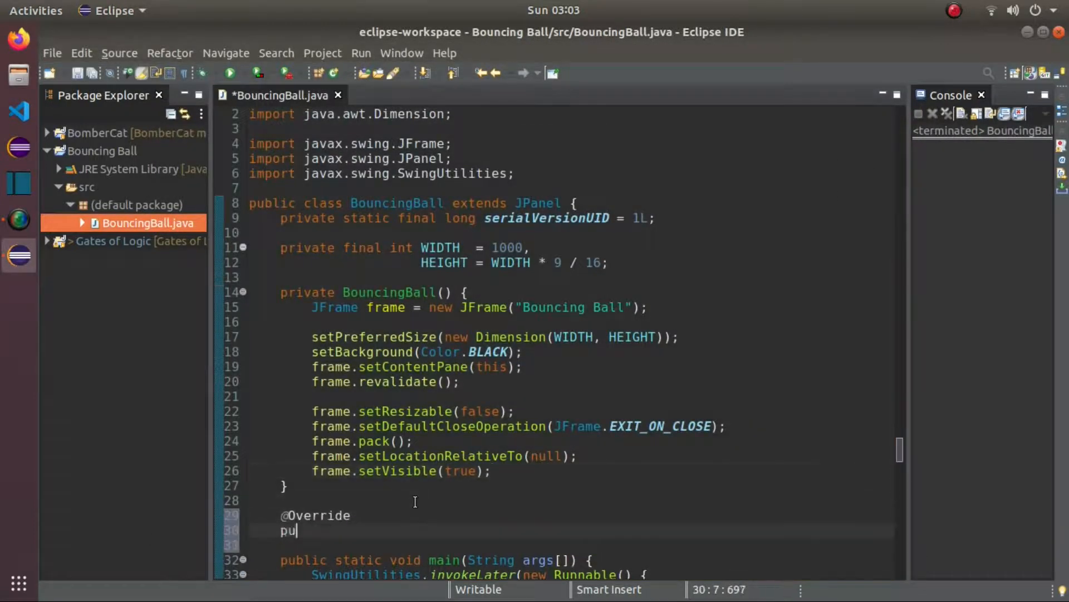
{"action": "type", "text": "g.setColor(Color.WHITE);"}
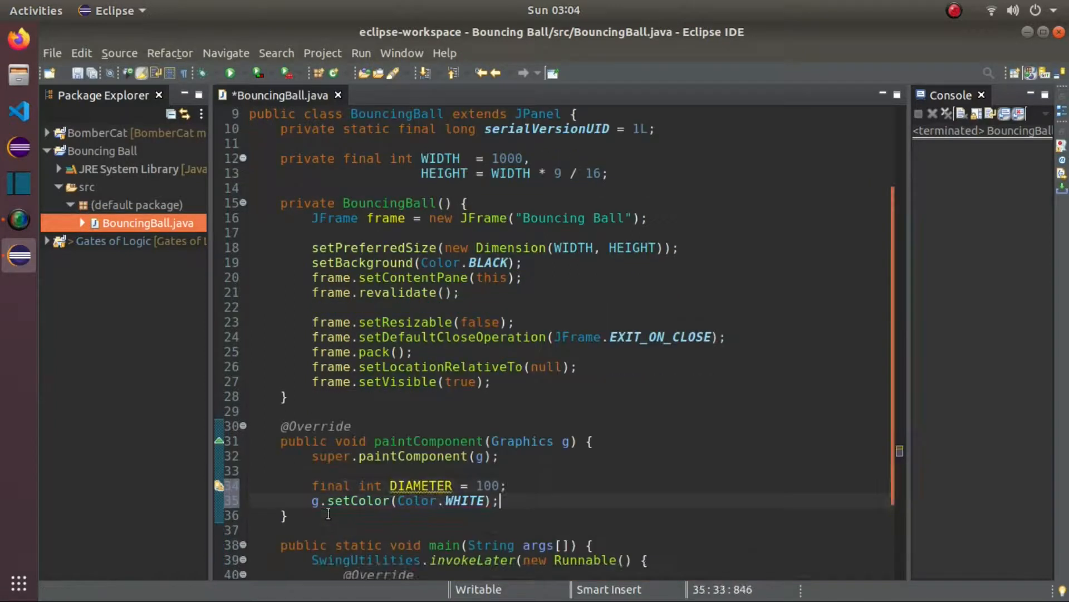
{"action": "type", "text": "g.drawOval(WIDTH / 2 - DIAMETER, y, width, height);"}
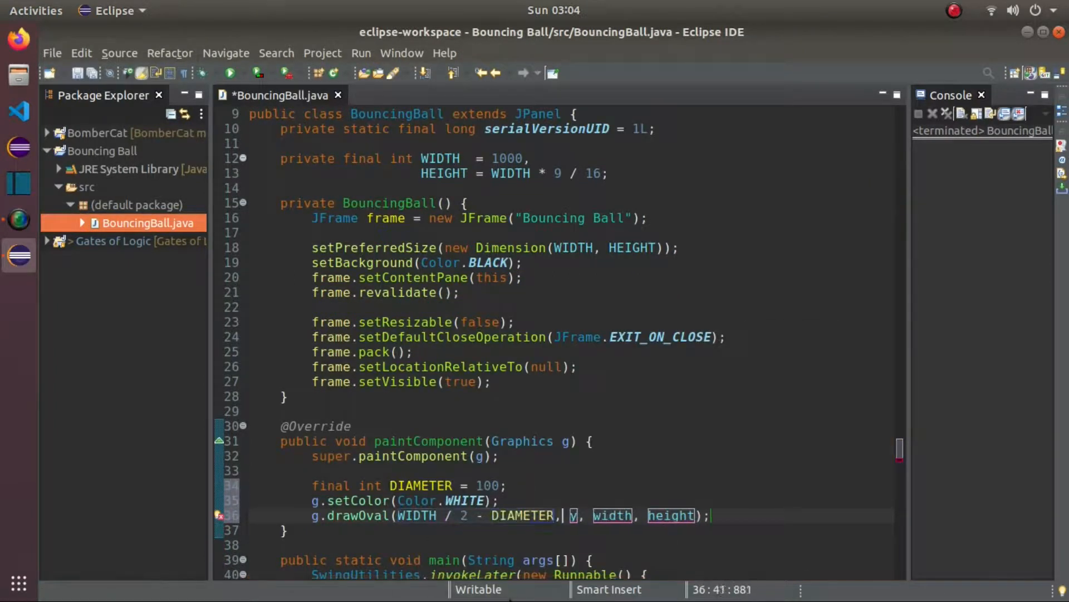
{"action": "left_click", "coordinate": [231, 73]}
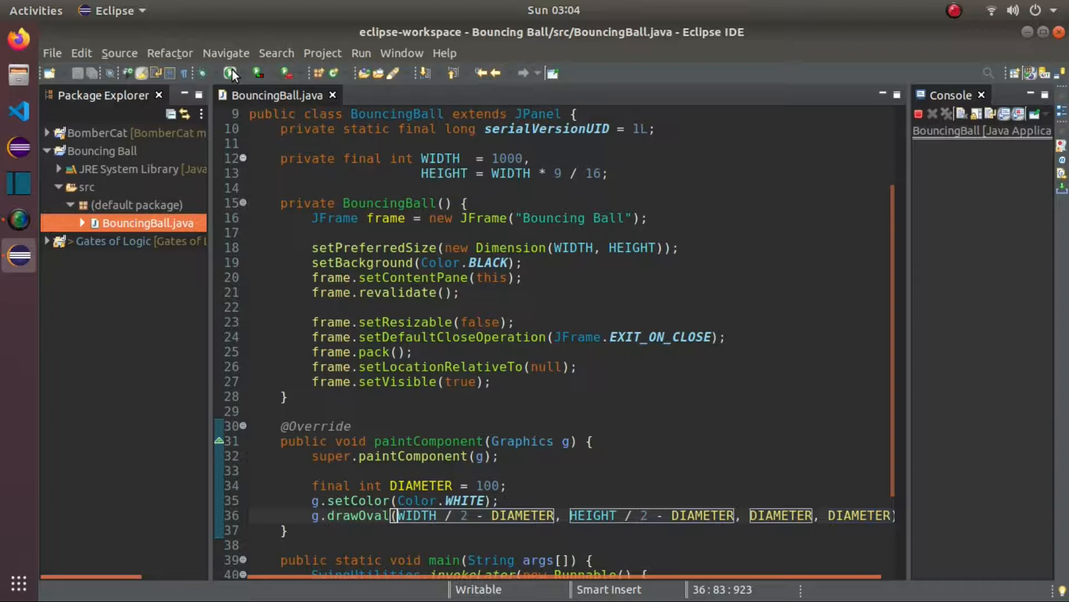
Step: Run the program twice to check the circle's centring, then close the window
{"action": "left_click", "coordinate": [231, 73]}
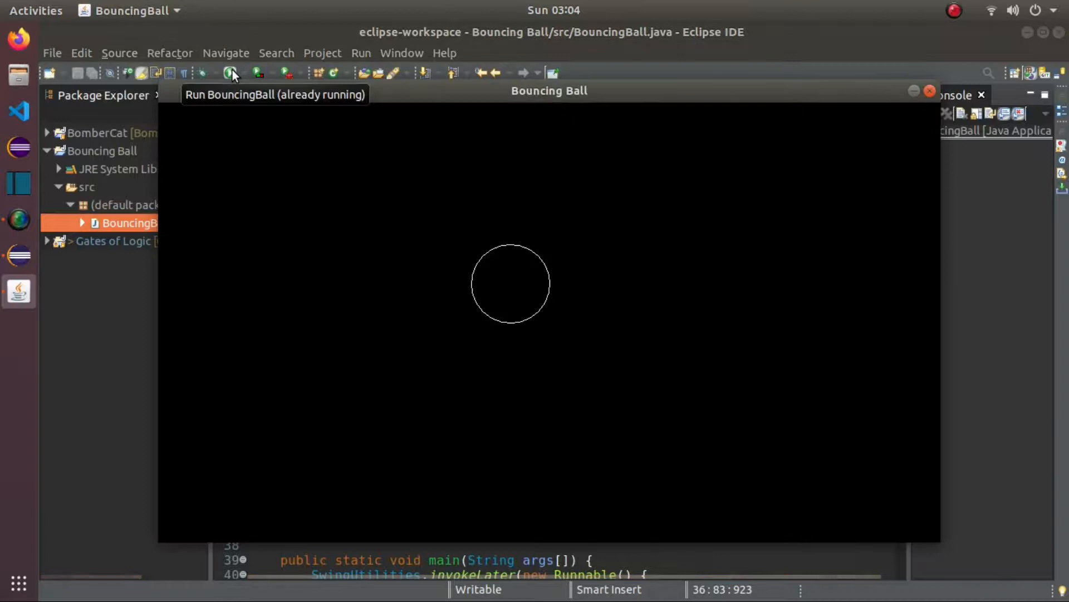
{"action": "mouse_move", "coordinate": [474, 322]}
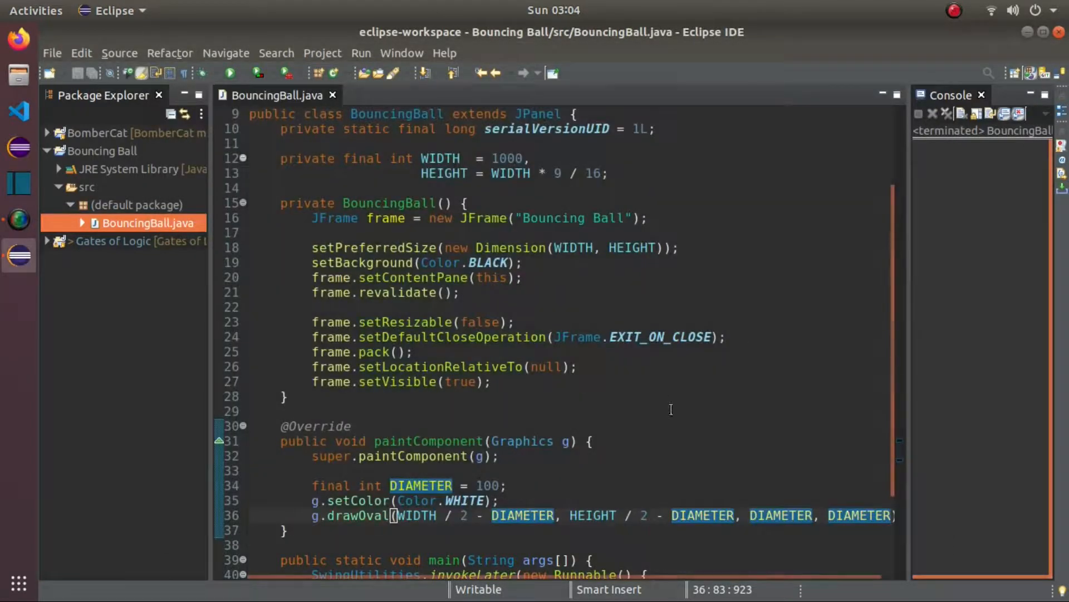
{"action": "mouse_move", "coordinate": [522, 514]}
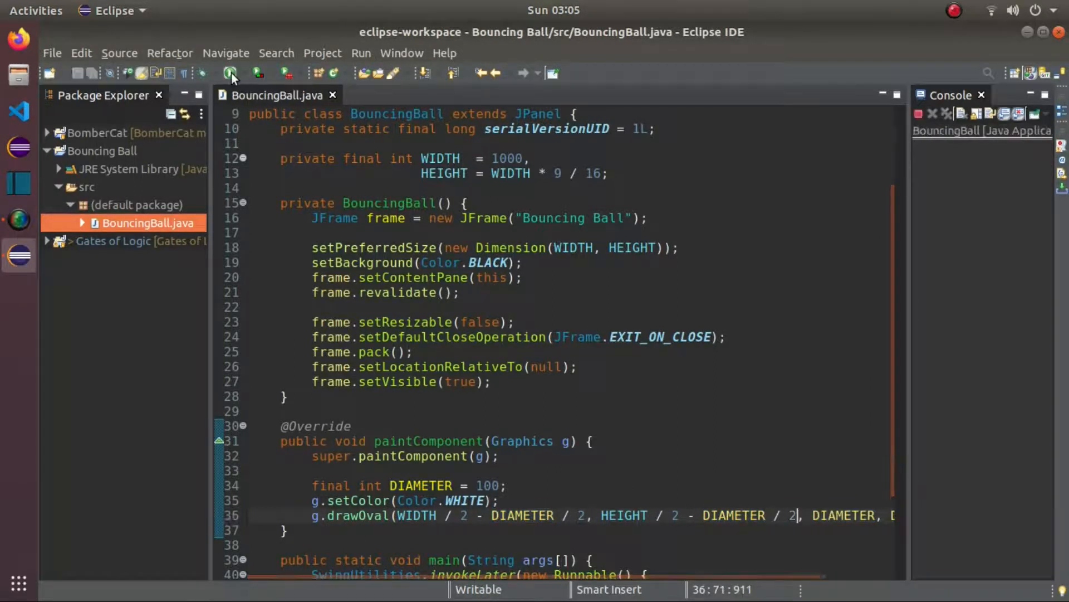
{"action": "left_click", "coordinate": [230, 72]}
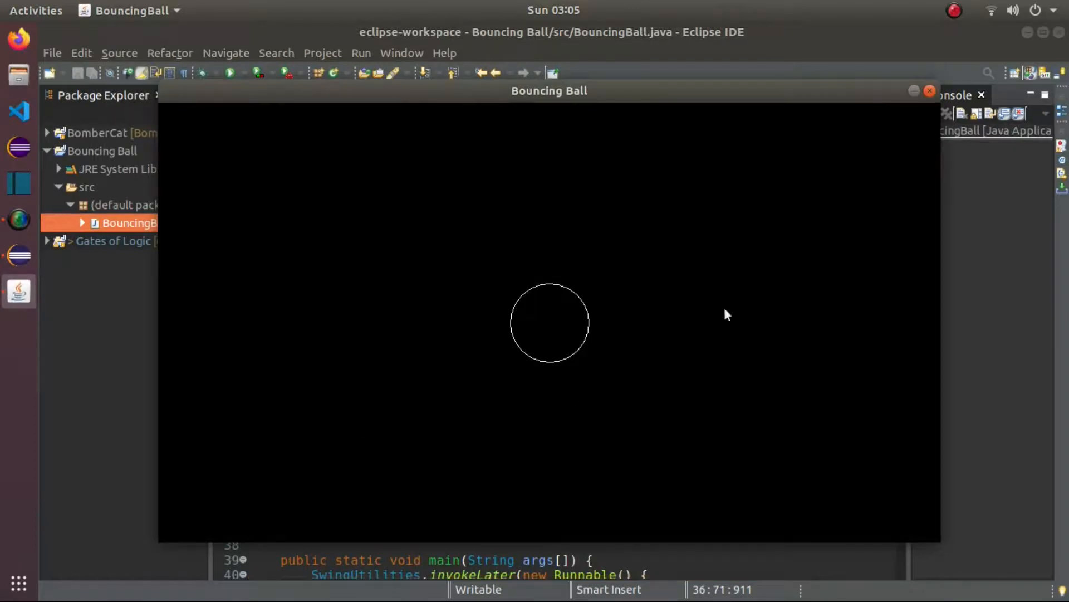
{"action": "left_click", "coordinate": [929, 90]}
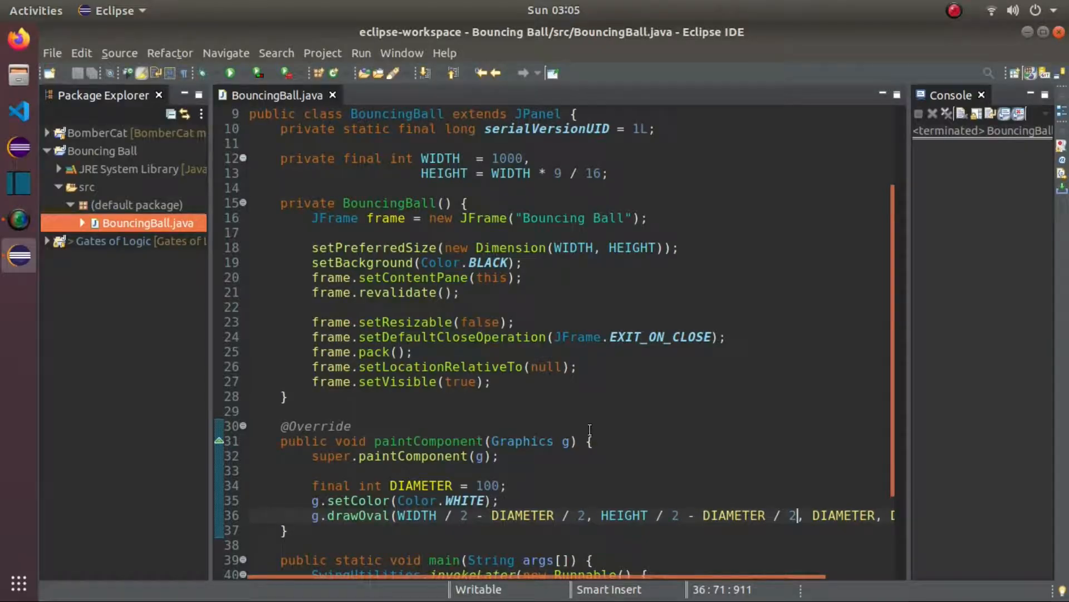
{"action": "type", "text": "Timer"}
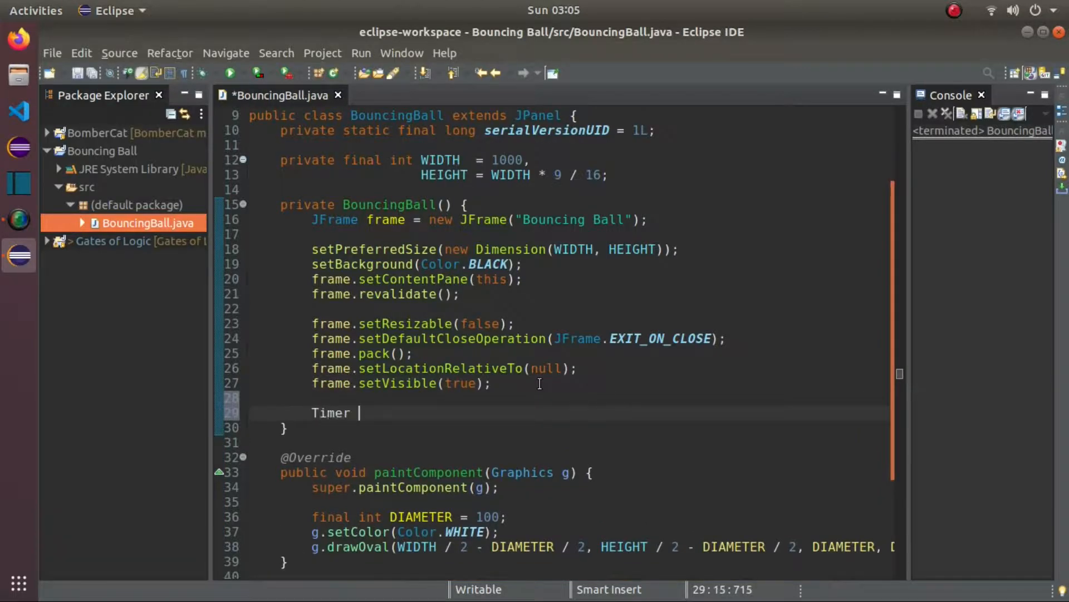
Step: Create a Timer with delay 10 and an ActionListener, importing javax.swing.Timer
{"action": "type", "text": "timer = new T"}
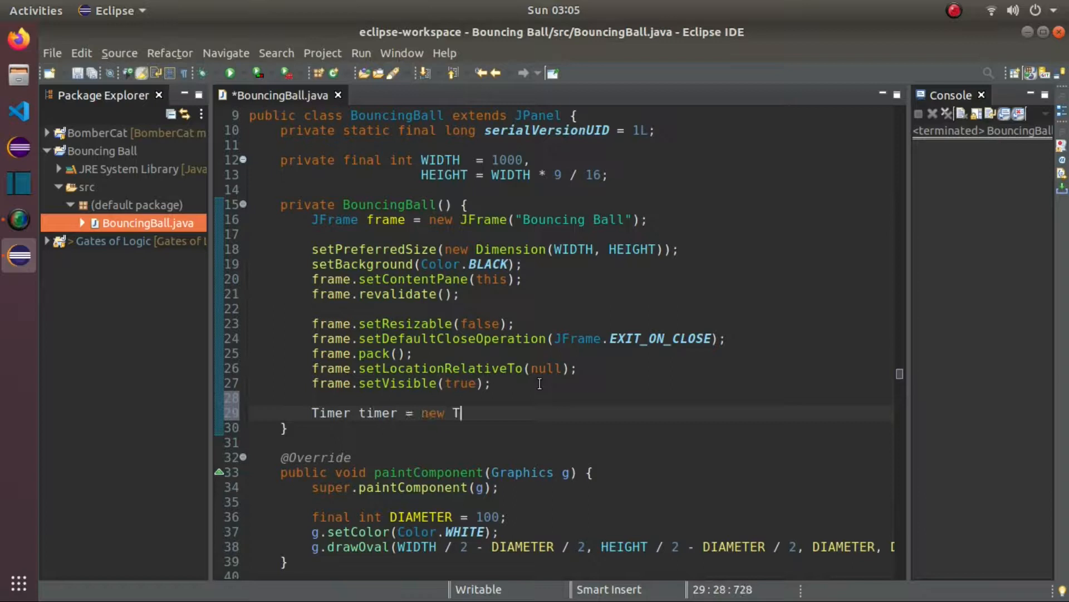
{"action": "type", "text": "imer(10);"}
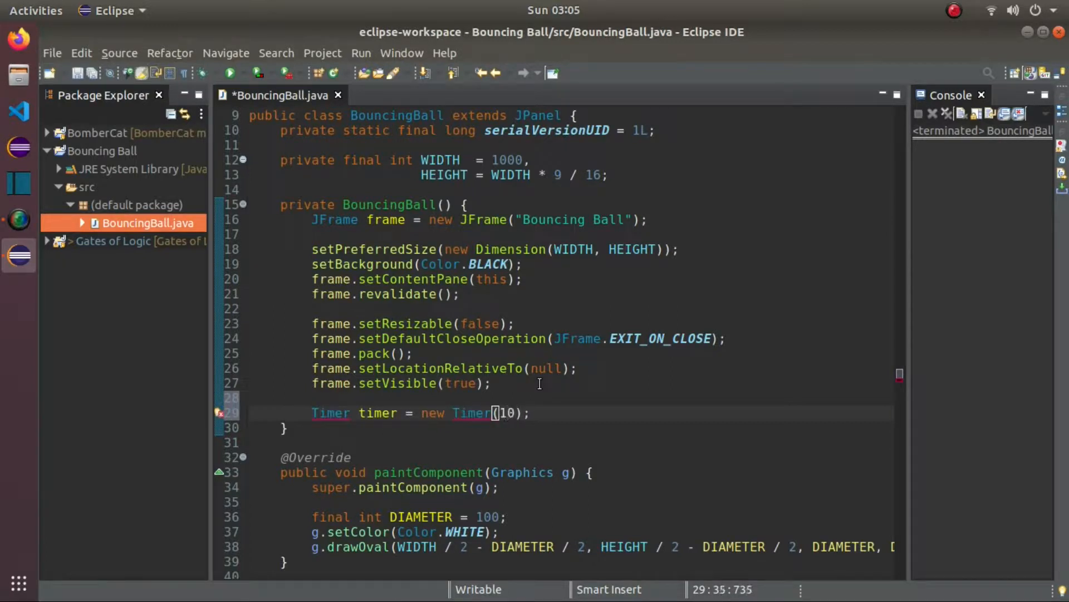
{"action": "type", "text": ", new"}
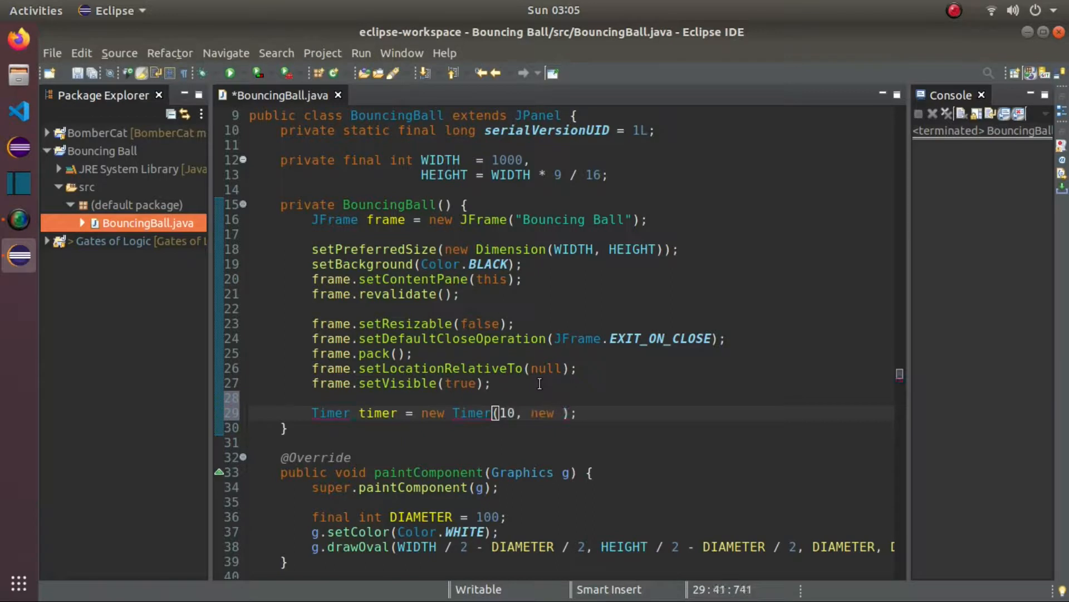
{"action": "type", "text": "ActionListener("}
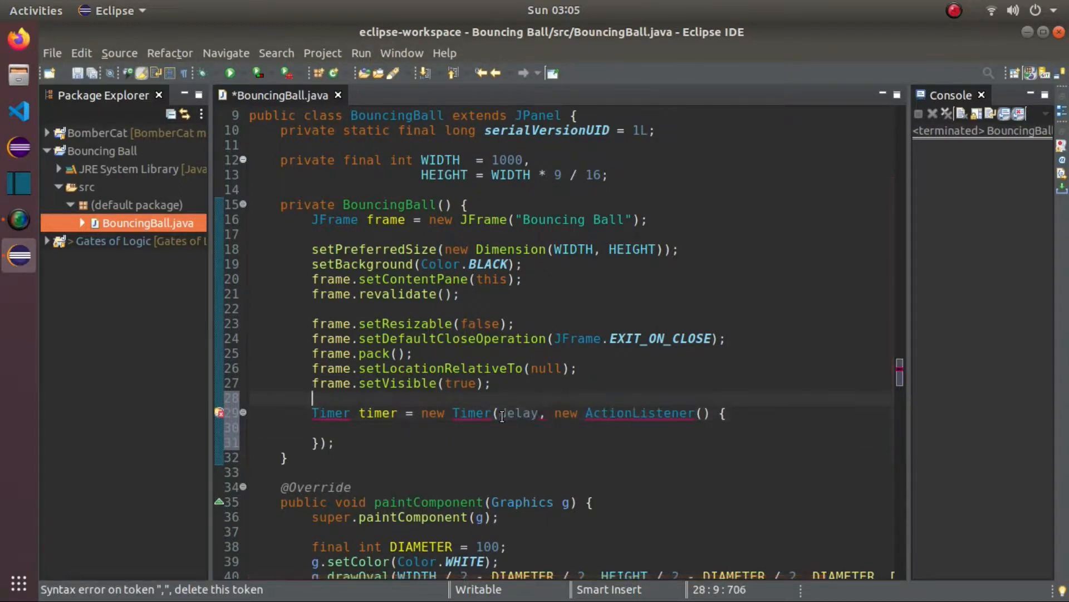
{"action": "type", "text": "int delay"}
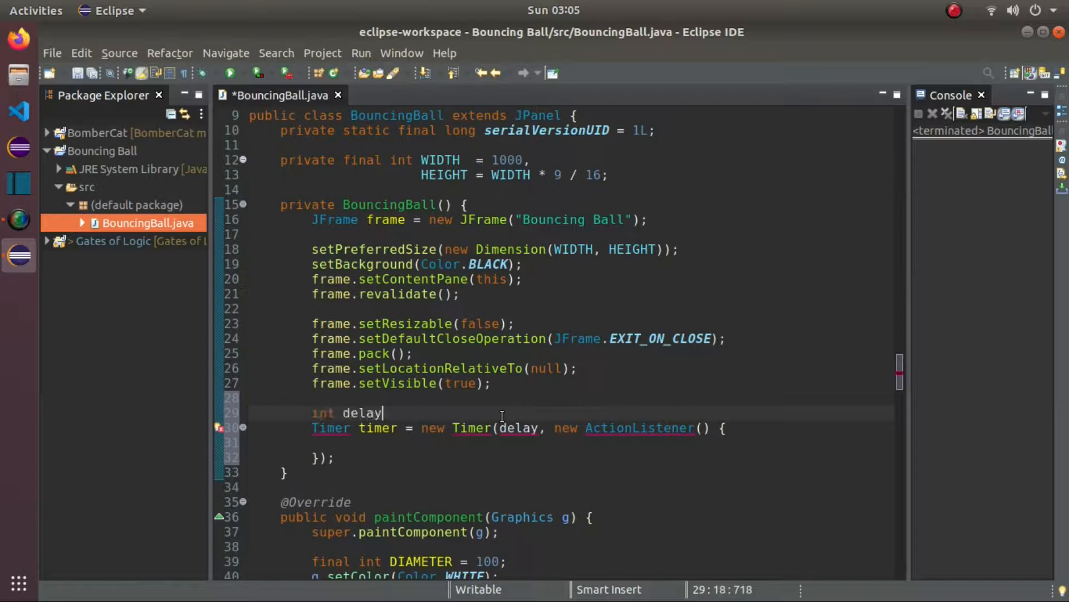
{"action": "type", "text": "= 10;"}
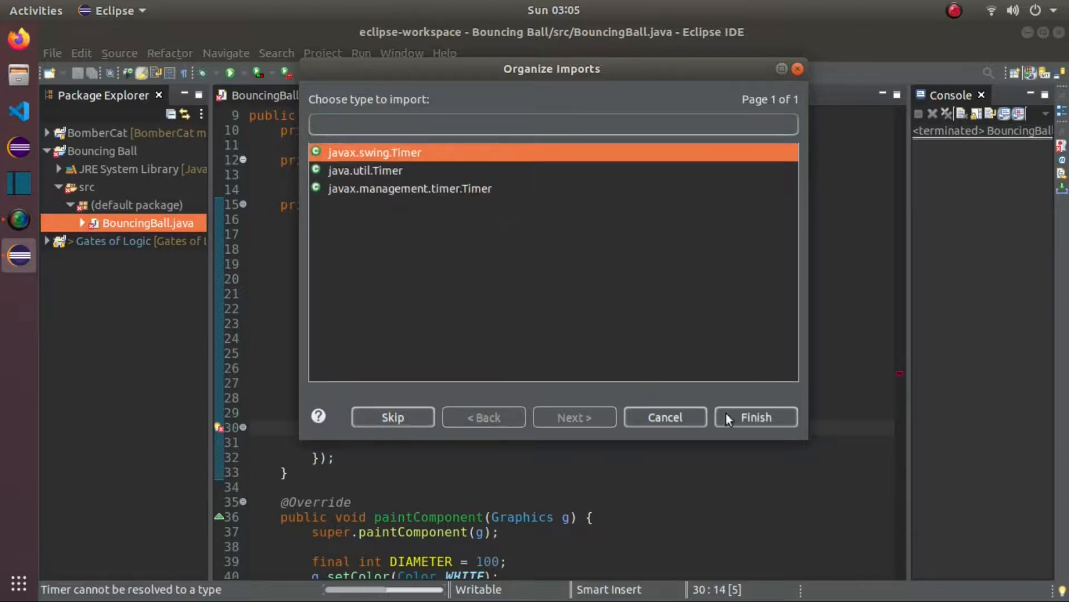
{"action": "left_click", "coordinate": [754, 417]}
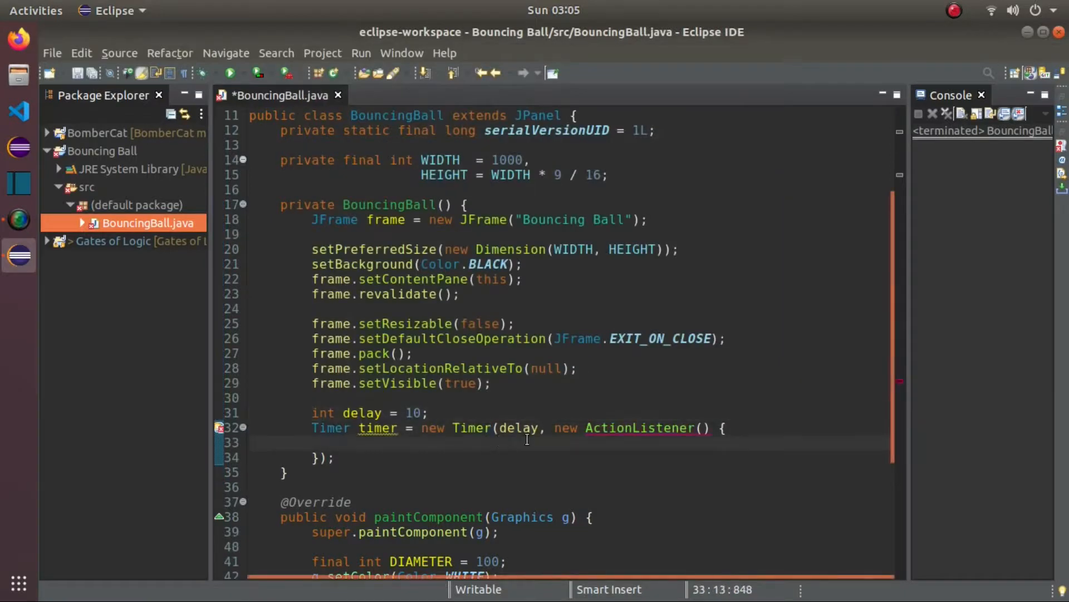
Step: Add an empty actionPerformed(ActionEvent) override and the missing listener imports
{"action": "type", "text": "@Override"}
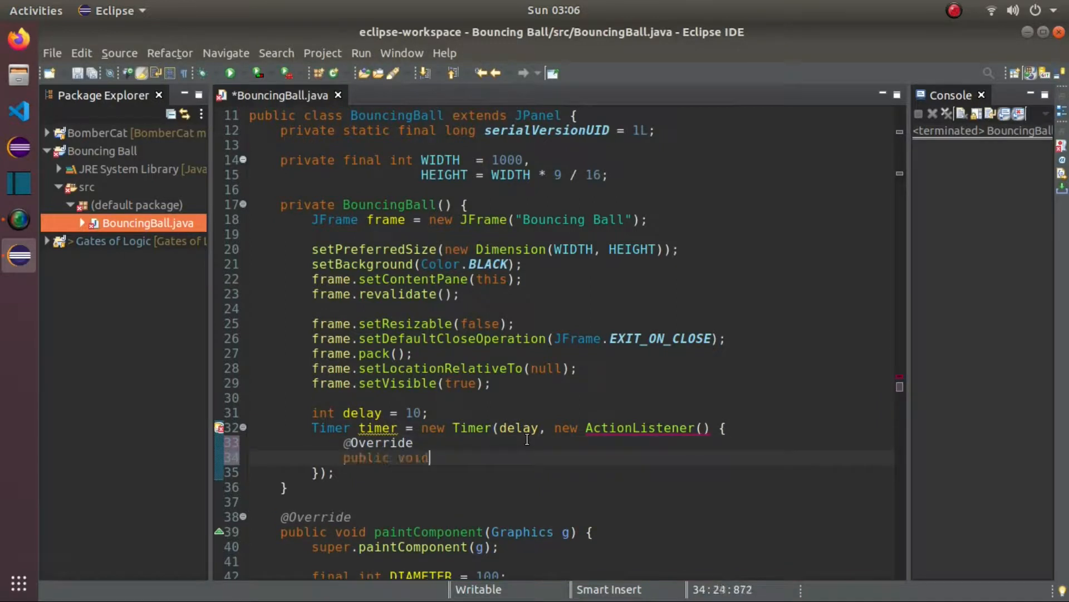
{"action": "type", "text": "actionPer"}
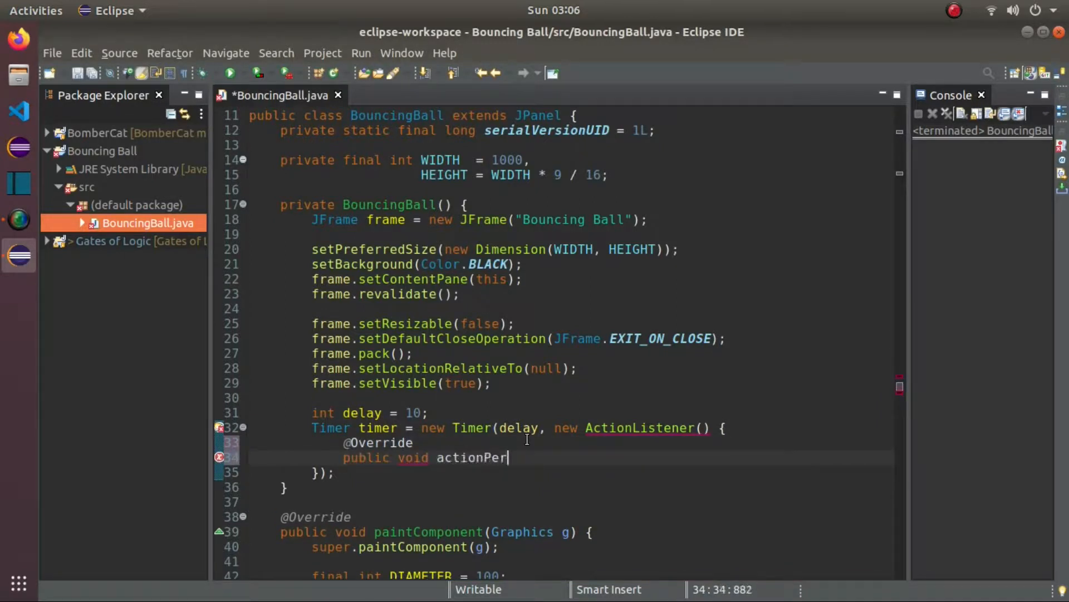
{"action": "type", "text": "formed(Ac"}
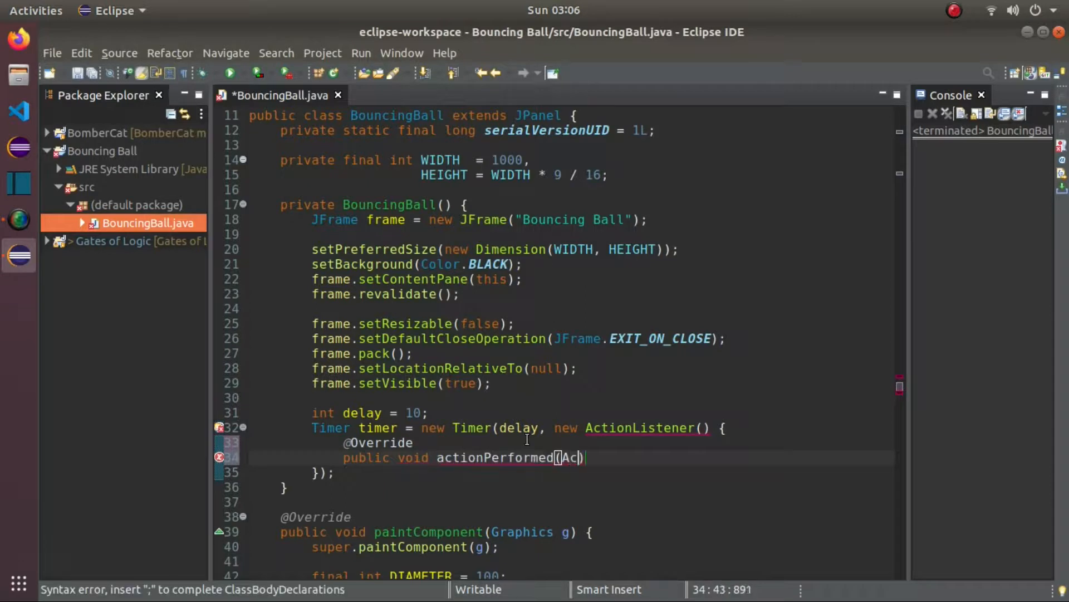
{"action": "type", "text": "tionEvent e"}
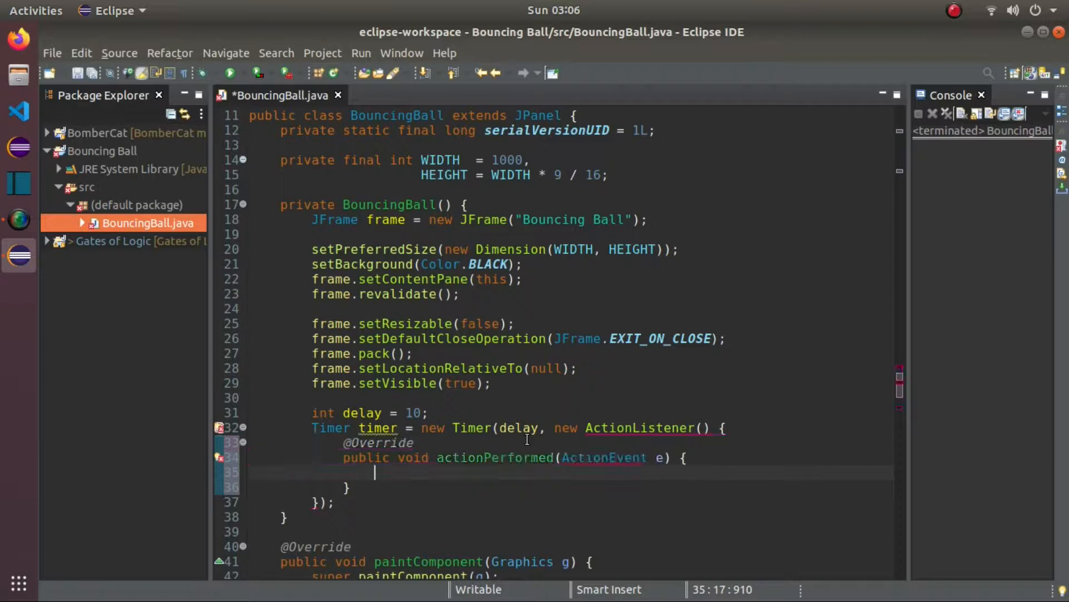
{"action": "key", "text": "Return"}
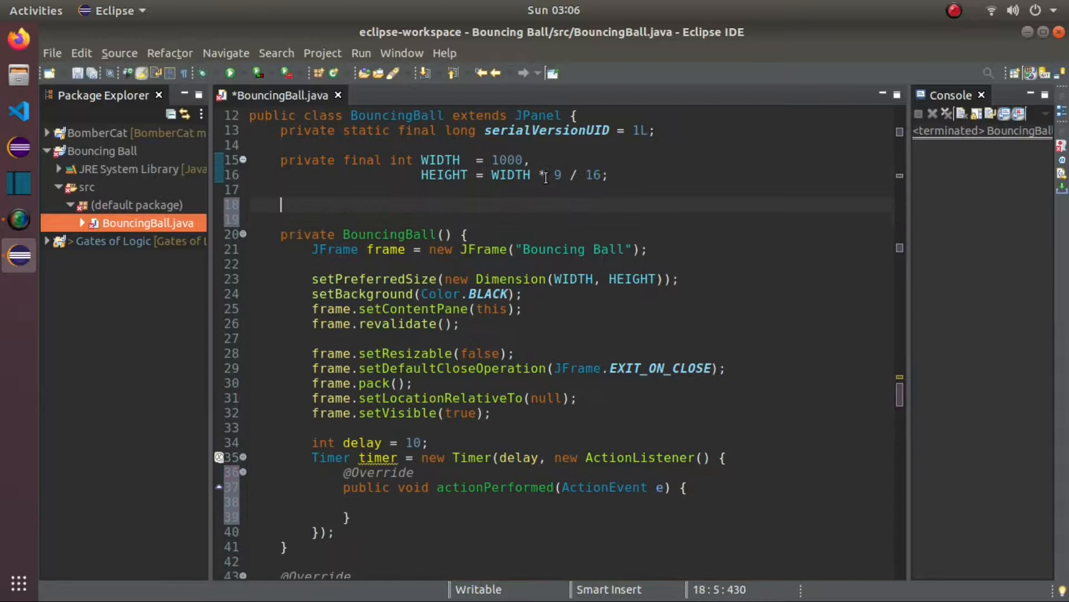
Step: Declare private int fields myX and myY, initialised to the centred position (WIDTH / 2 - DIAMETER)
{"action": "type", "text": "private"}
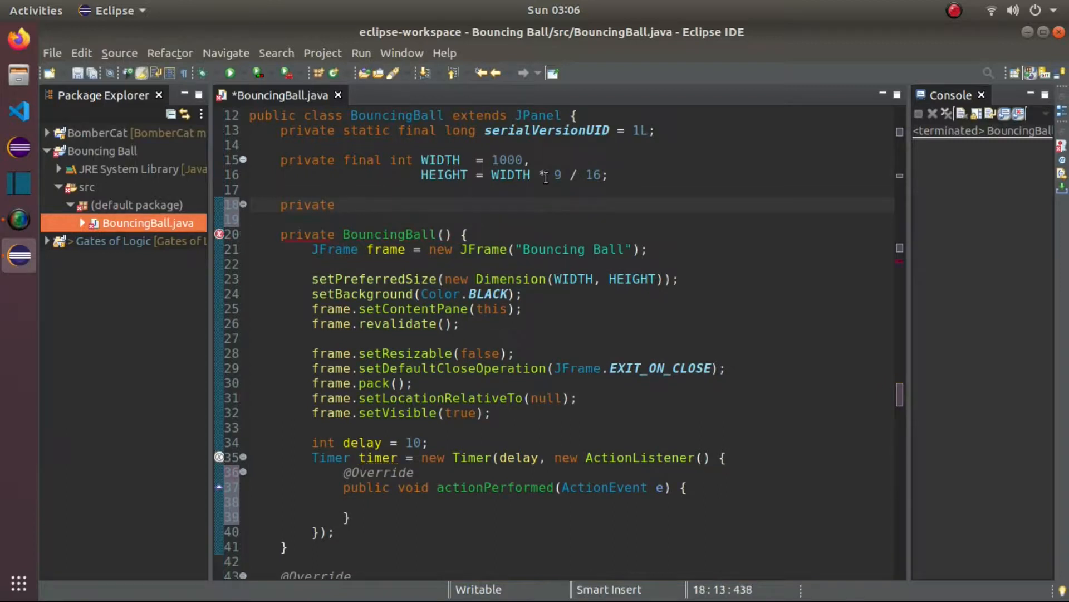
{"action": "type", "text": "int myE"}
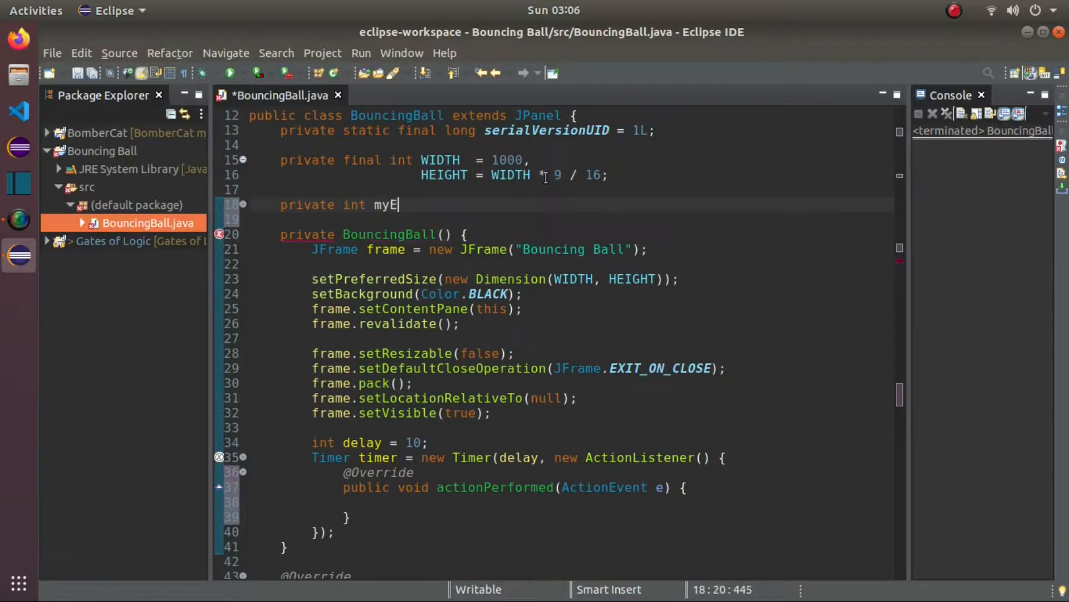
{"action": "type", "text": "x, myWhy;"}
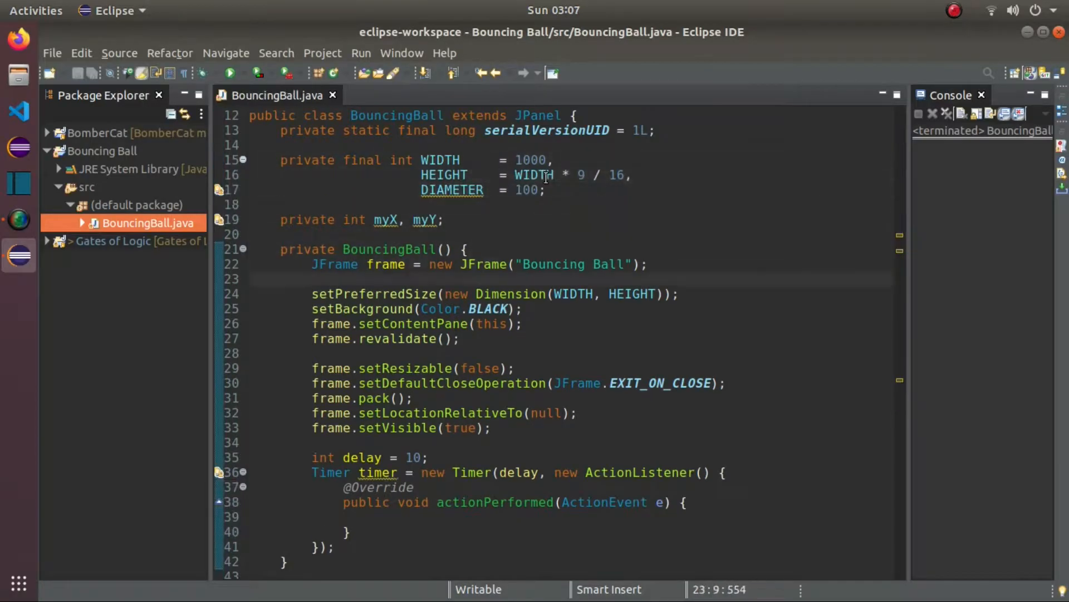
{"action": "type", "text": "= WIDTH / 2 - DIAMETER / 2"}
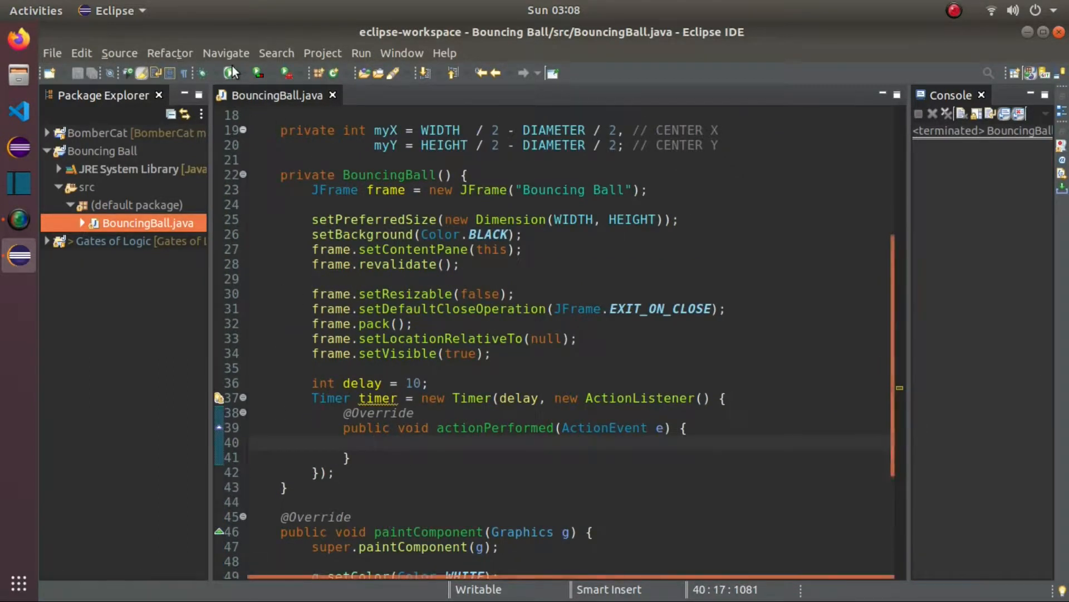
Step: Add direction fields xDir = 1 and yDir = 1 to the declaration and save
{"action": "type", "text": "xD"}
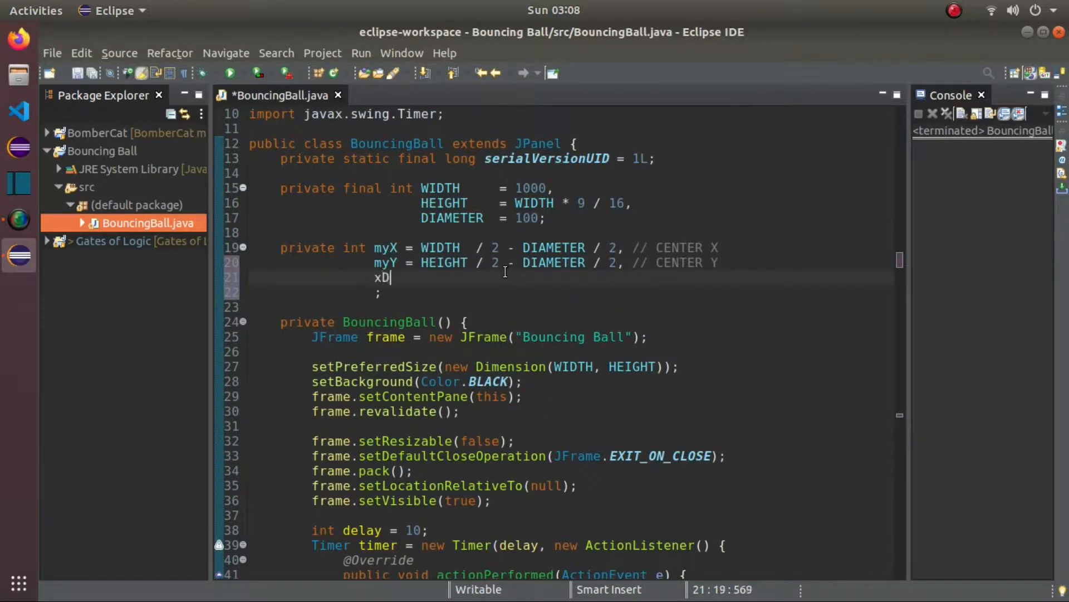
{"action": "type", "text": "ir = 1"}
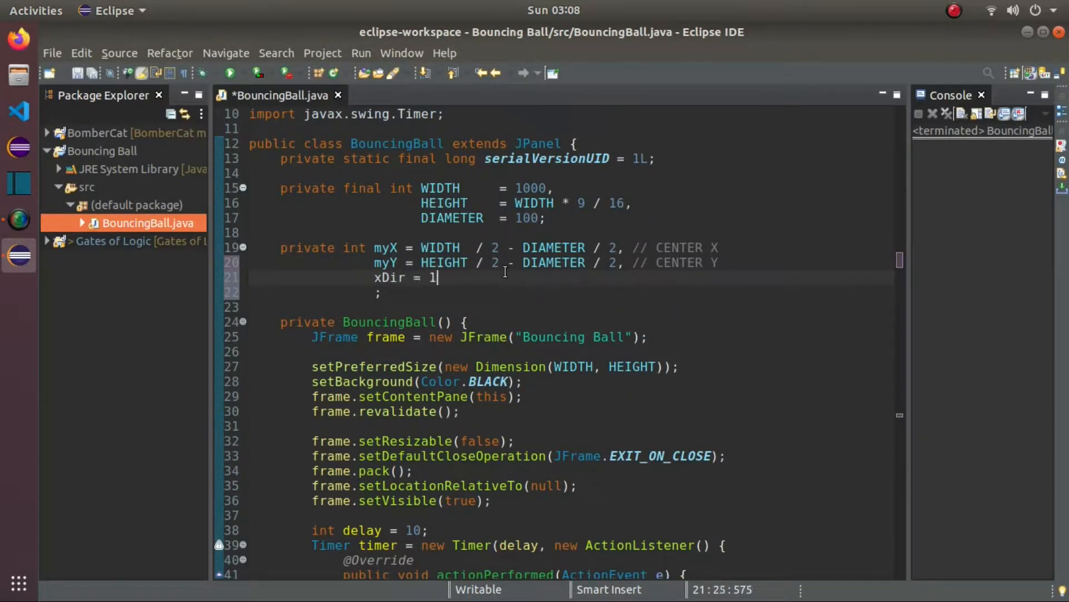
{"action": "type", "text": ", yDir = 1"}
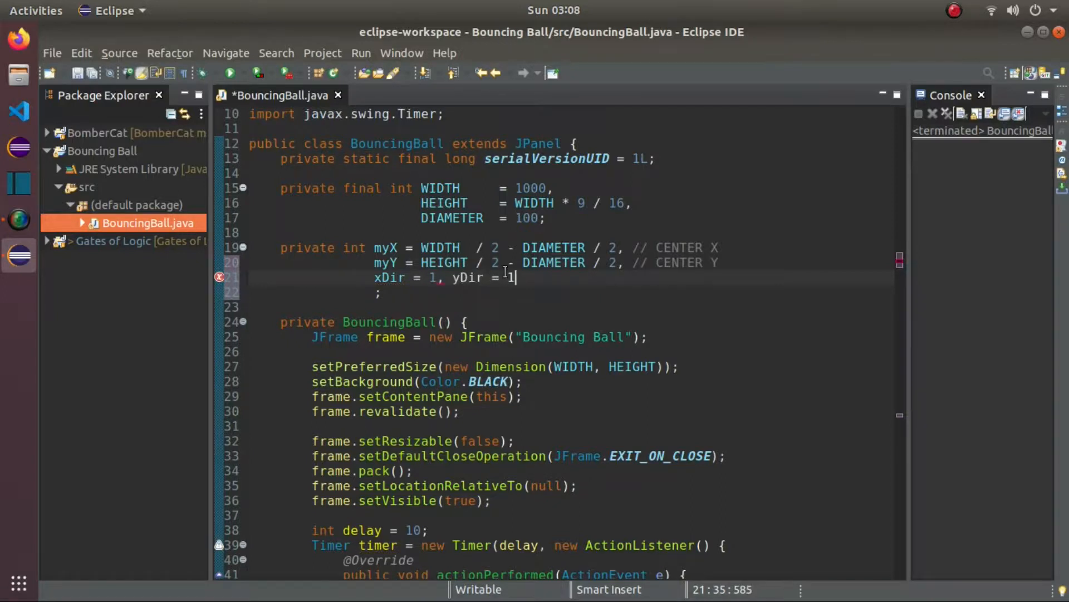
{"action": "key", "text": "ctrl+s"}
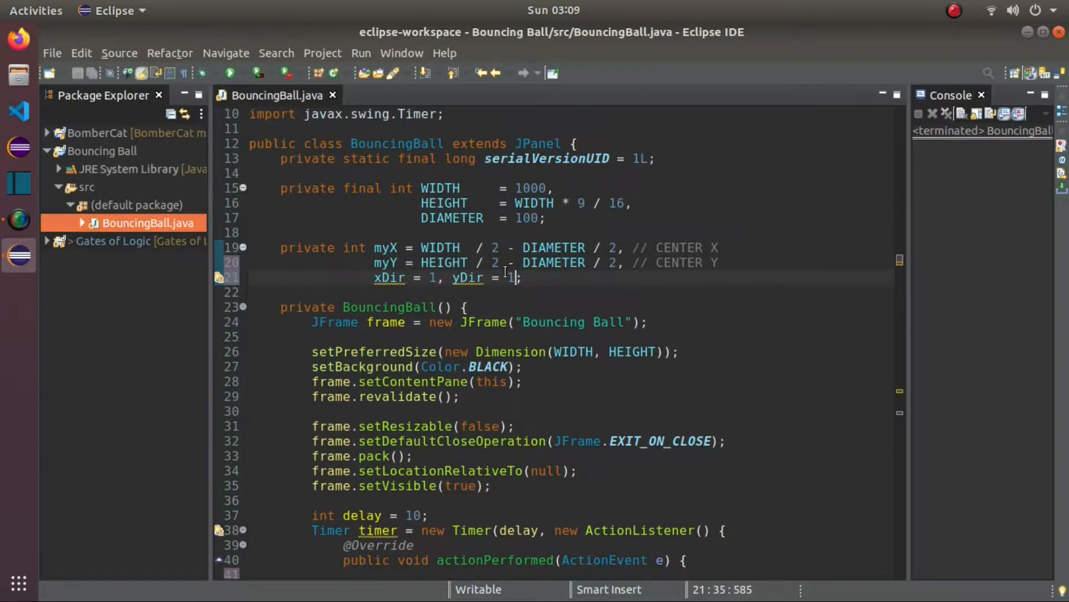
{"action": "mouse_move", "coordinate": [887, 256]}
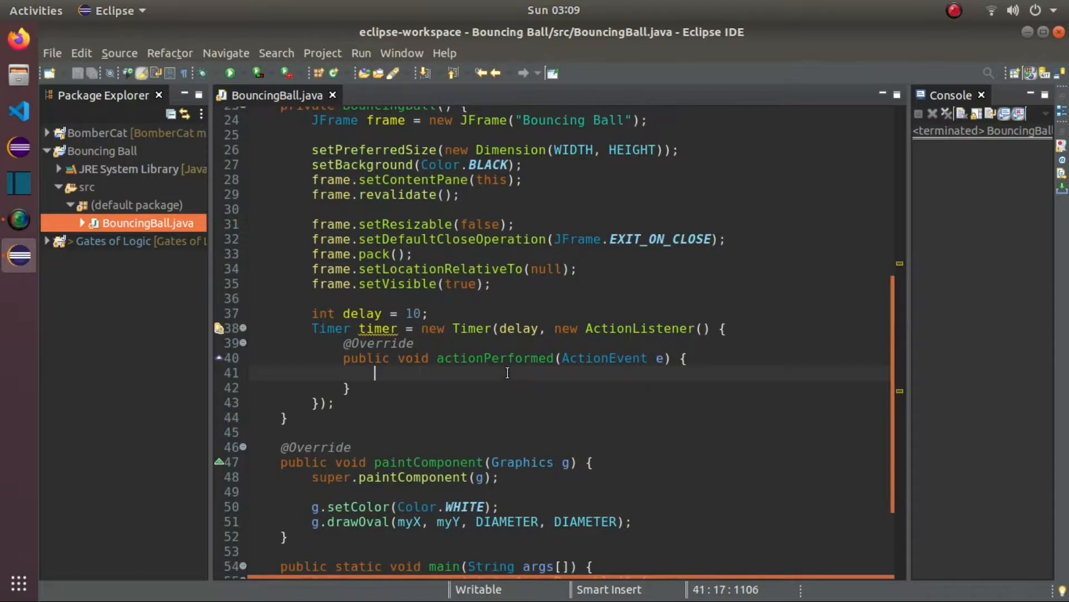
Step: At the left edge, set xDir = 1 when myX == 0
{"action": "type", "text": "if("}
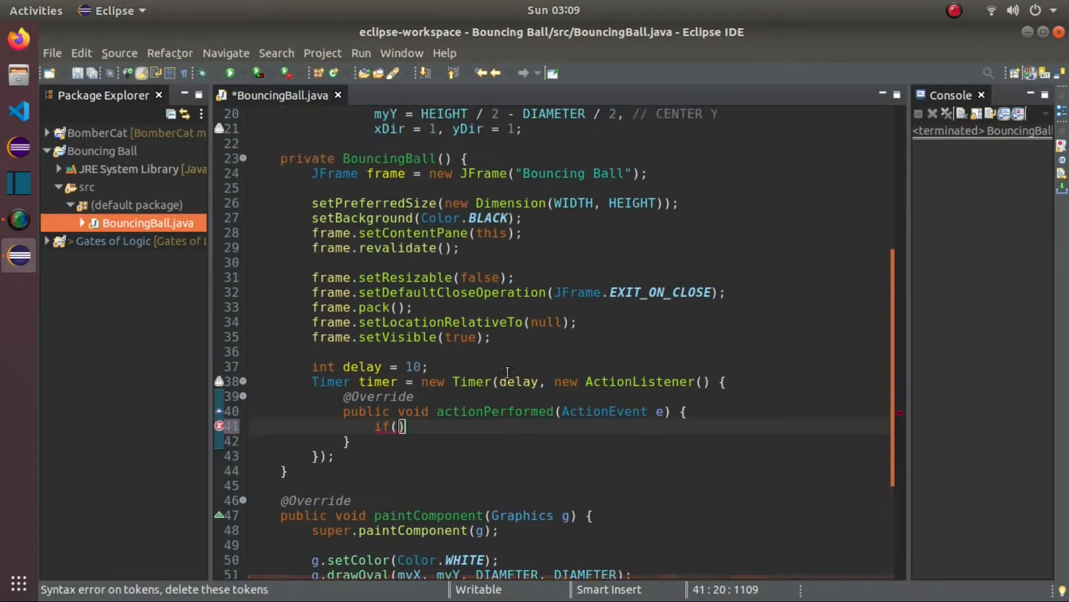
{"action": "type", "text": "x"}
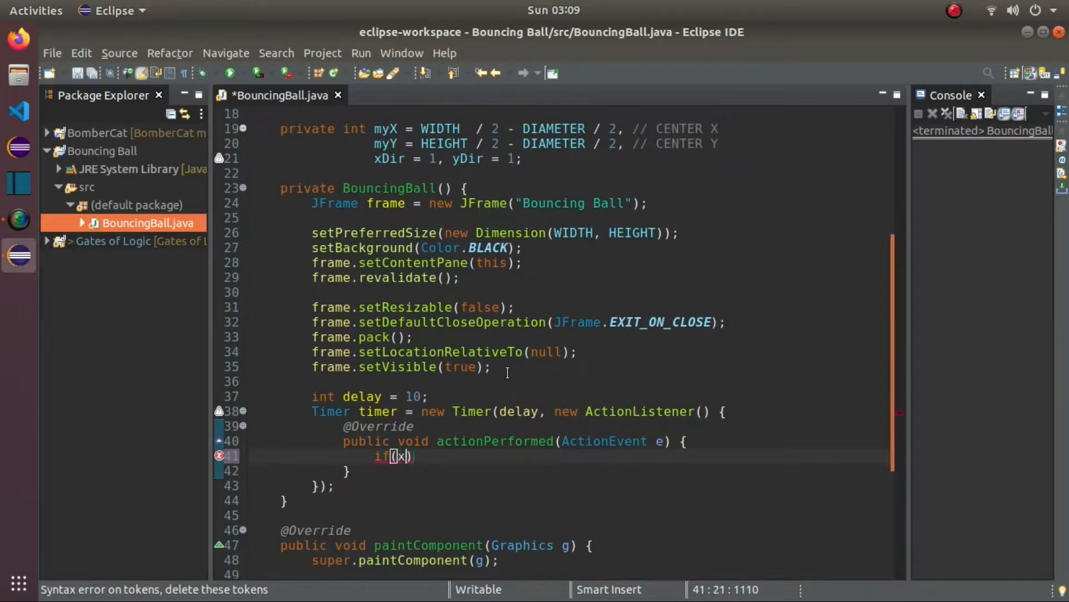
{"action": "type", "text": "m"}
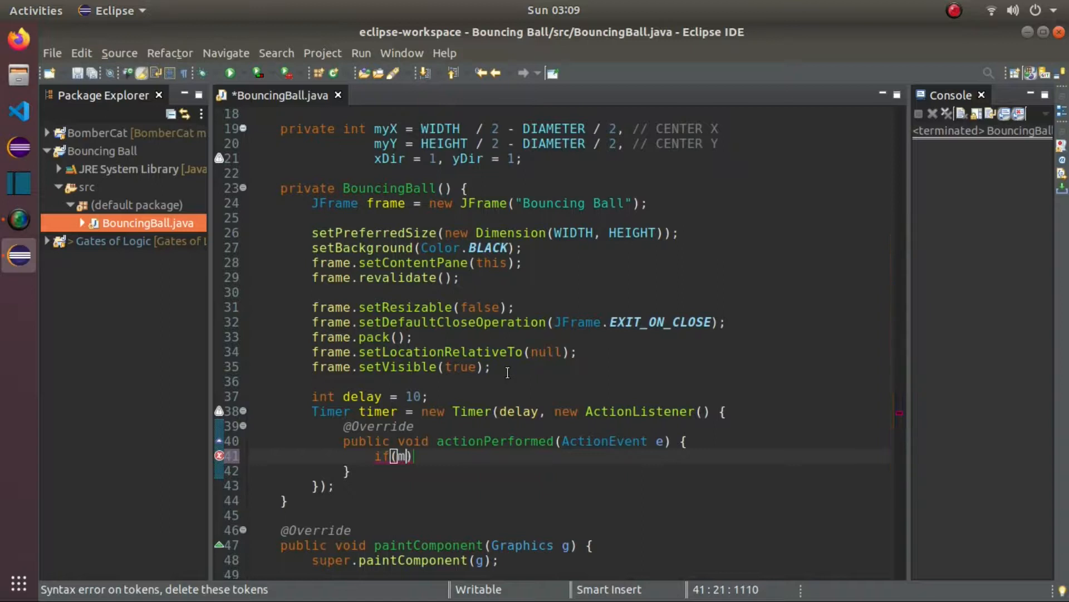
{"action": "type", "text": "myX =="}
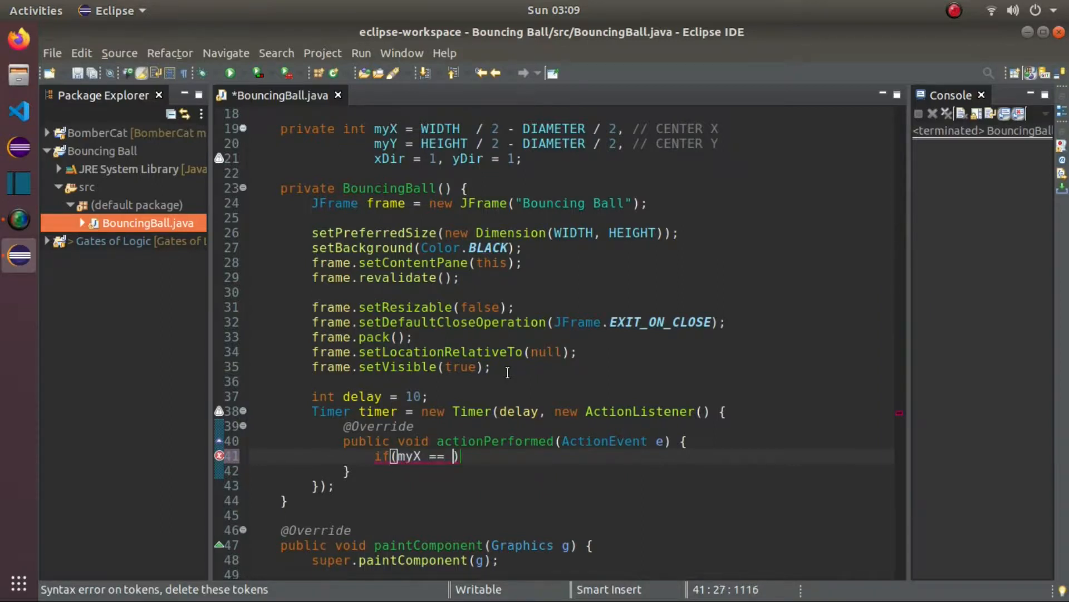
{"action": "type", "text": "0)"}
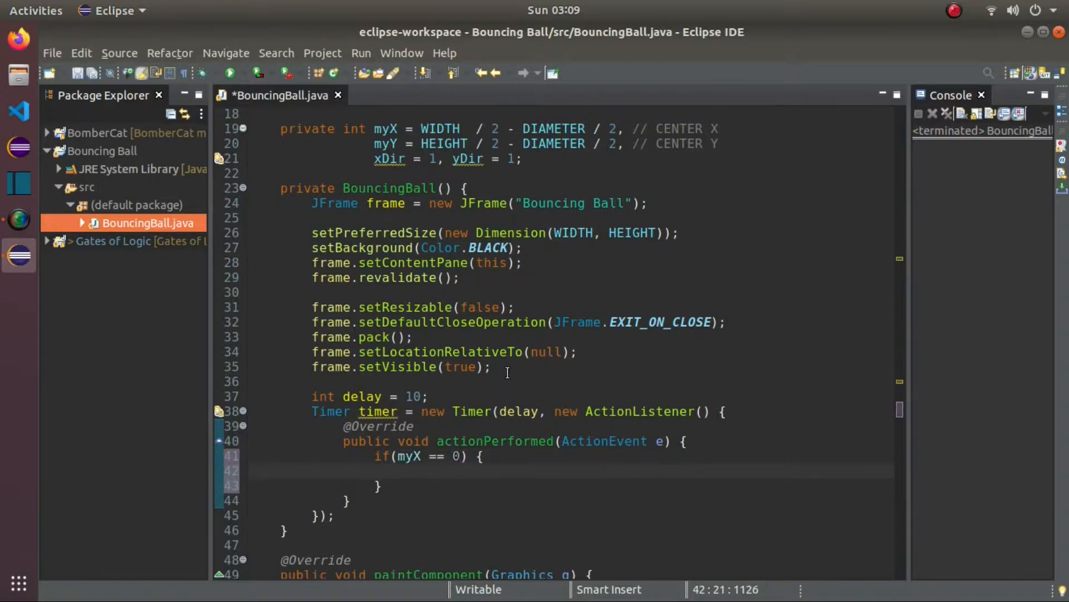
{"action": "type", "text": "xDi"}
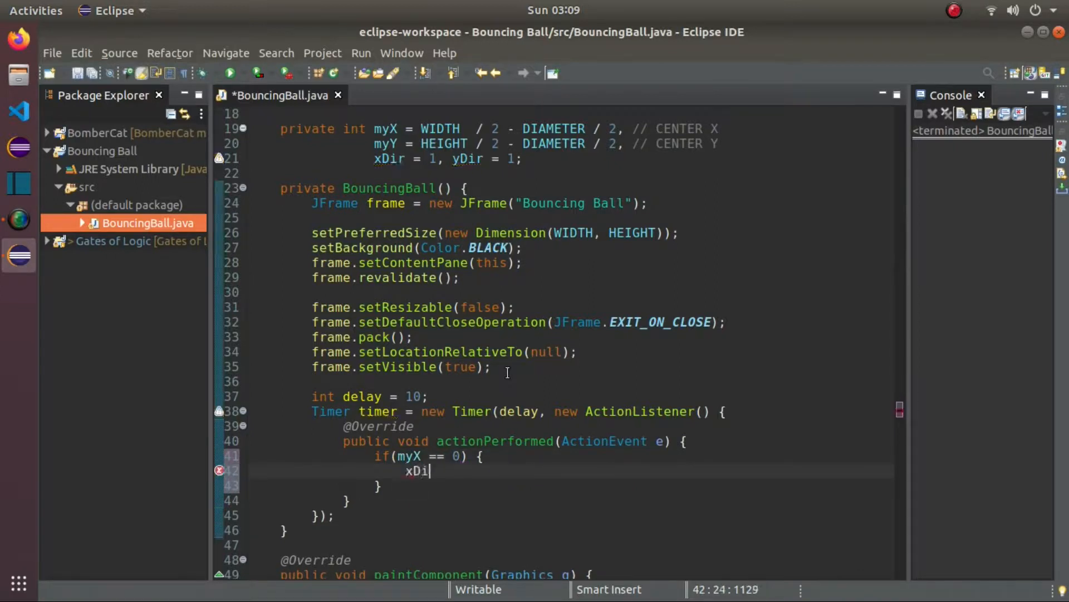
{"action": "type", "text": "r"}
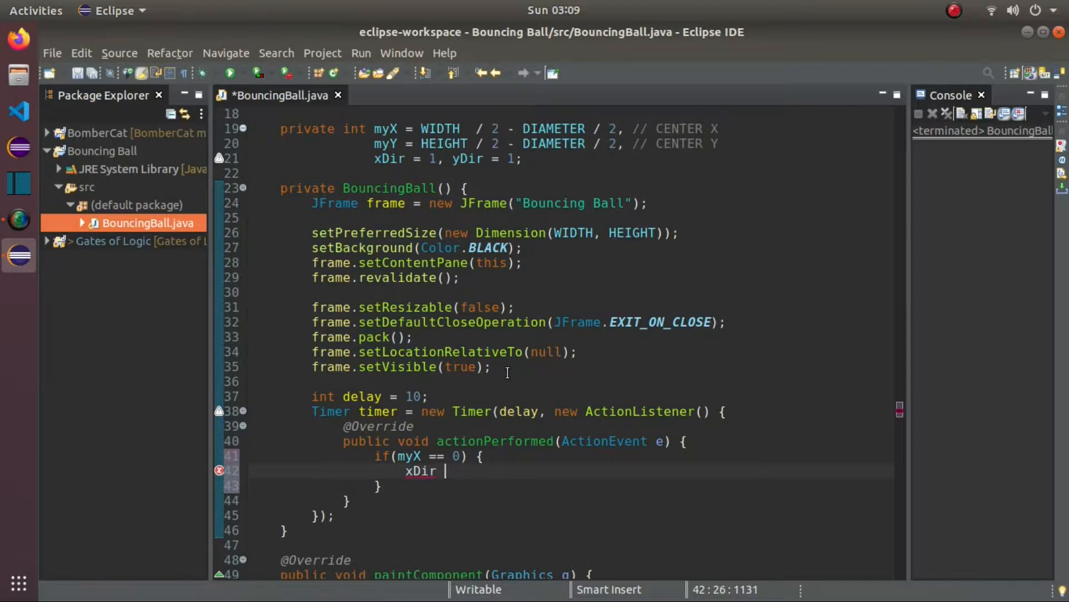
{"action": "type", "text": "="}
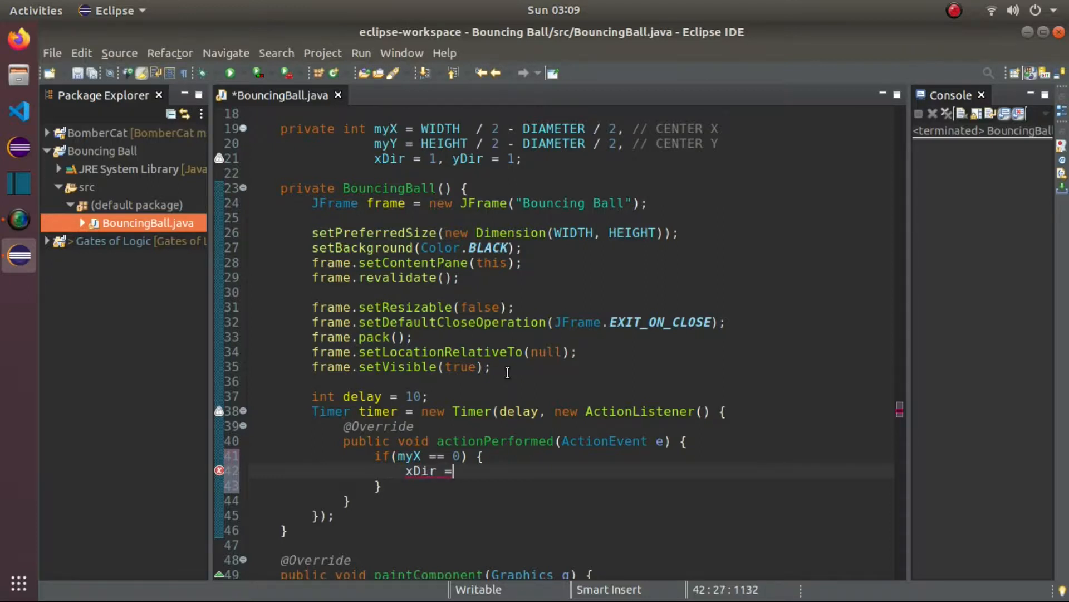
{"action": "type", "text": "1;"}
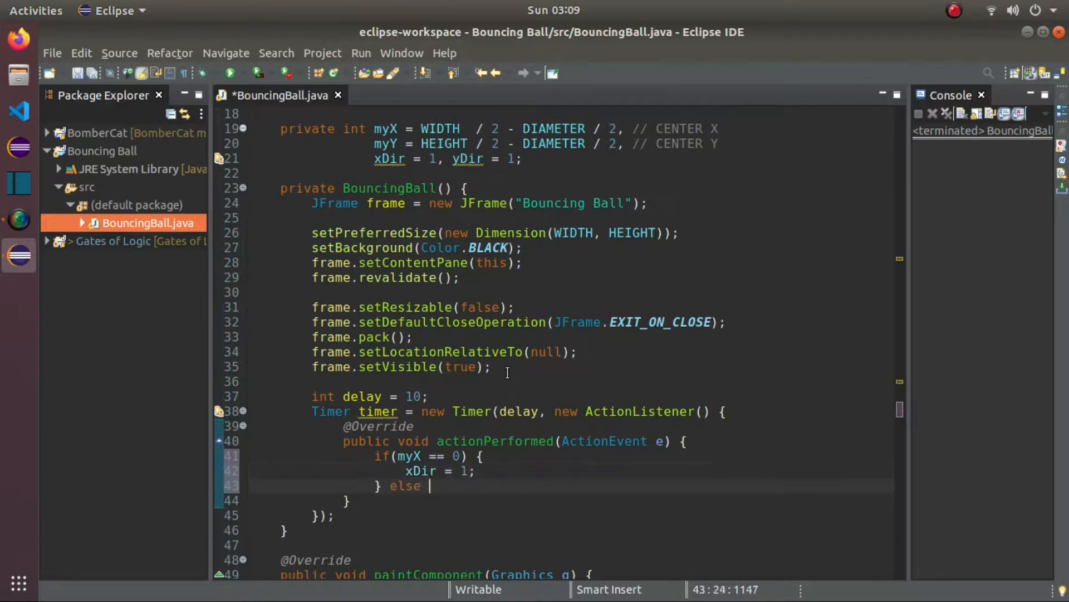
Step: At the right edge, set xDir = -1 when myX + DIAMETER == WIDTH
{"action": "type", "text": "if("}
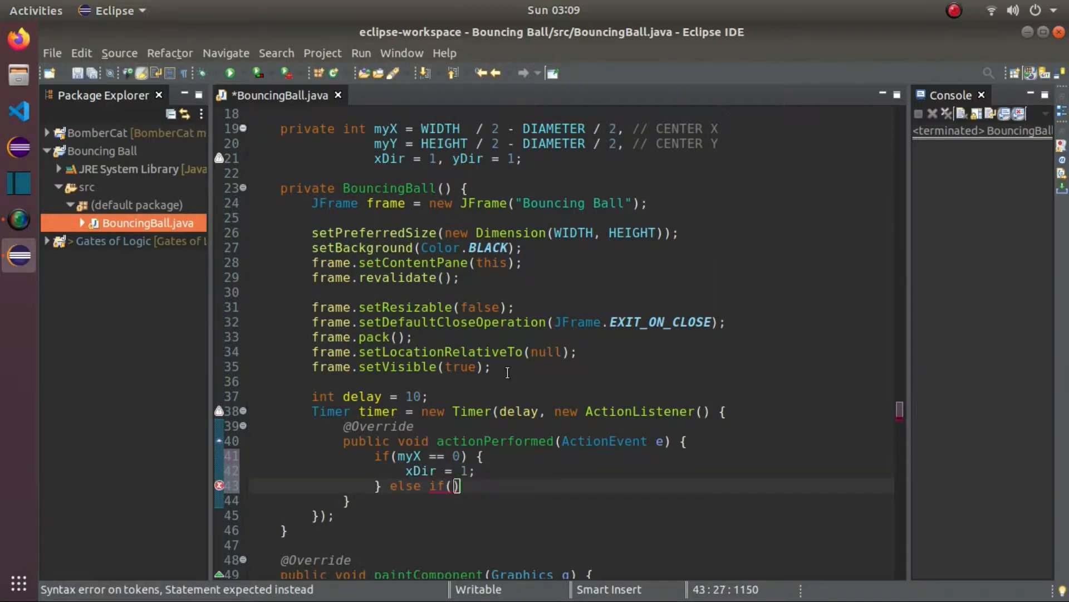
{"action": "type", "text": "myX"}
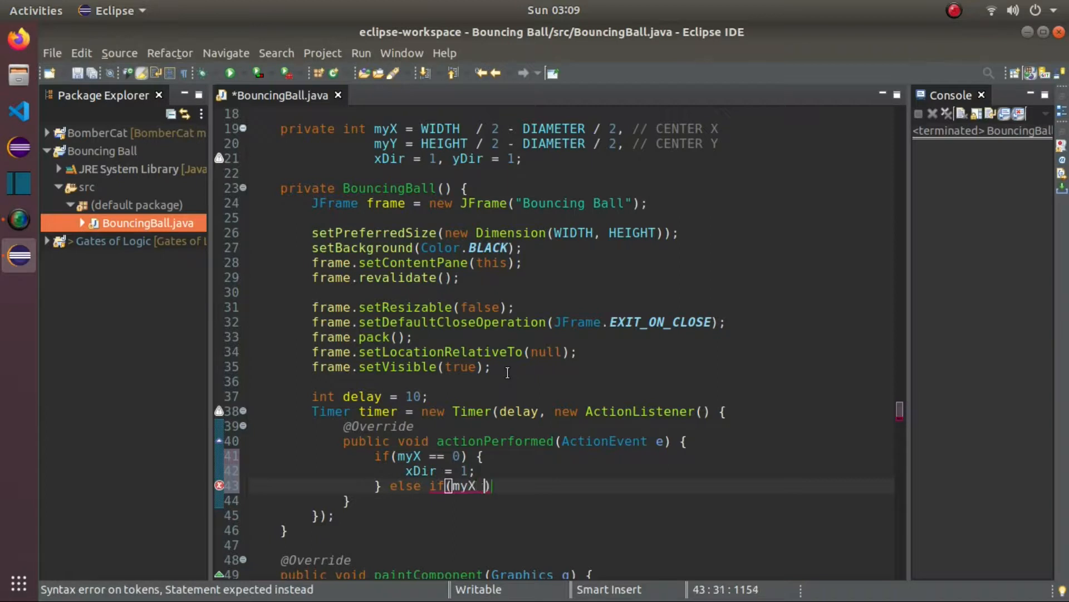
{"action": "type", "text": "+ DIA"}
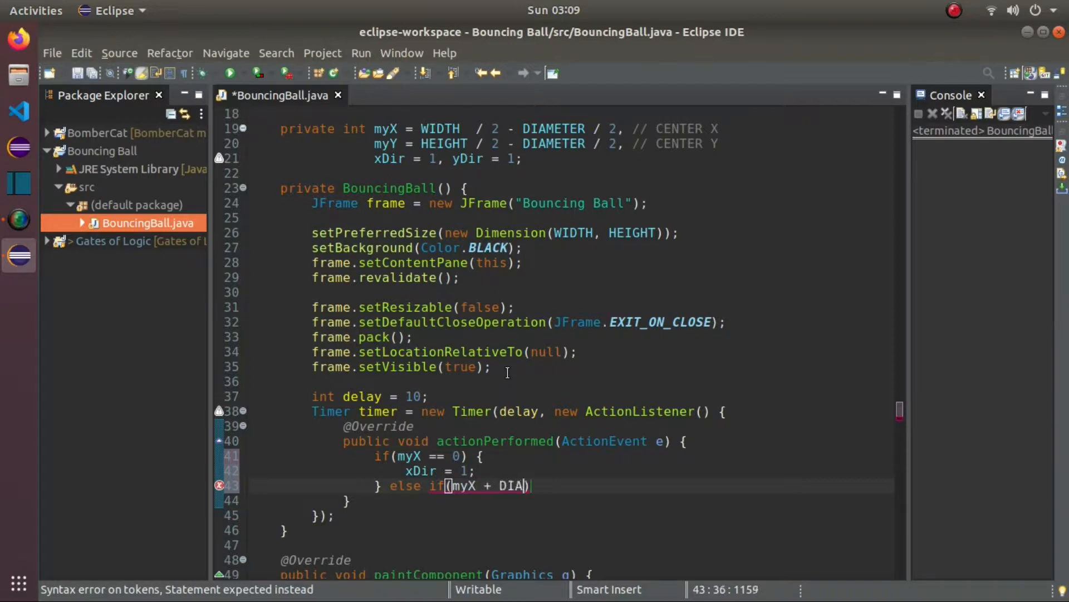
{"action": "type", "text": "METER =="}
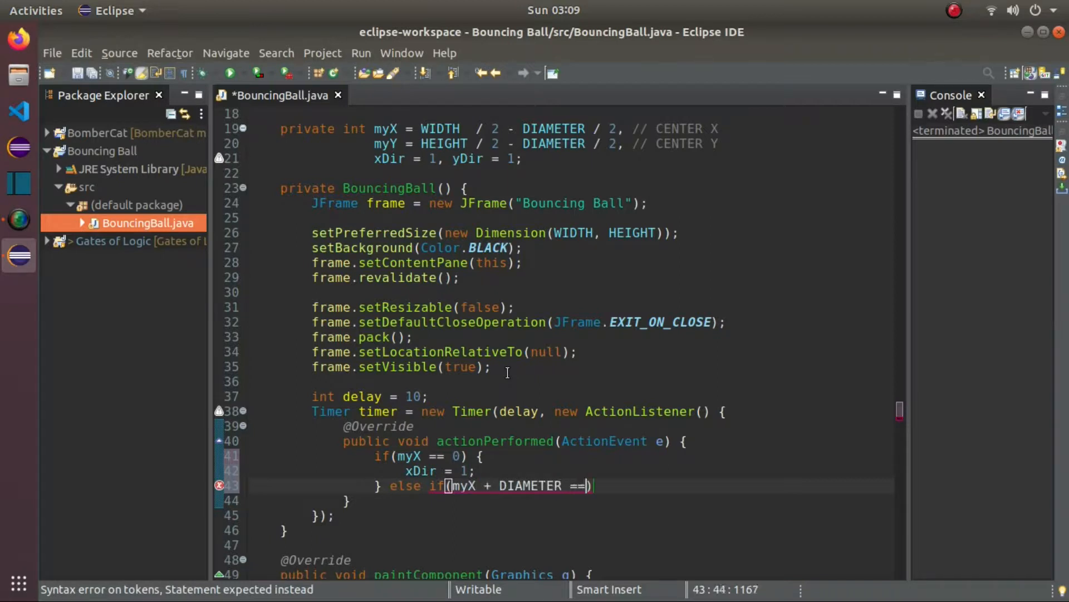
{"action": "type", "text": "WIDTH"}
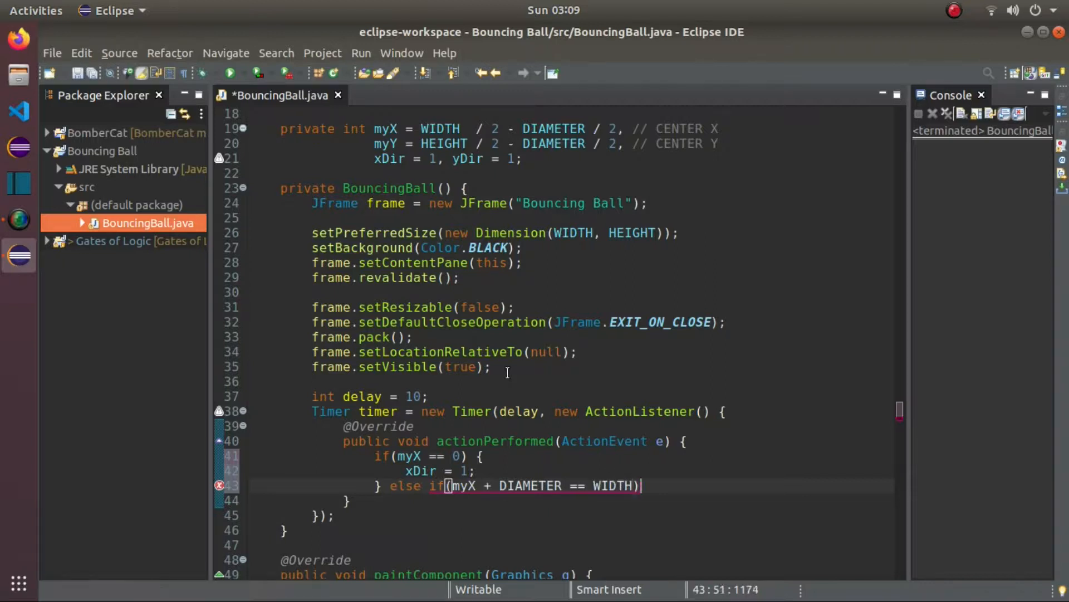
{"action": "type", "text": "{"}
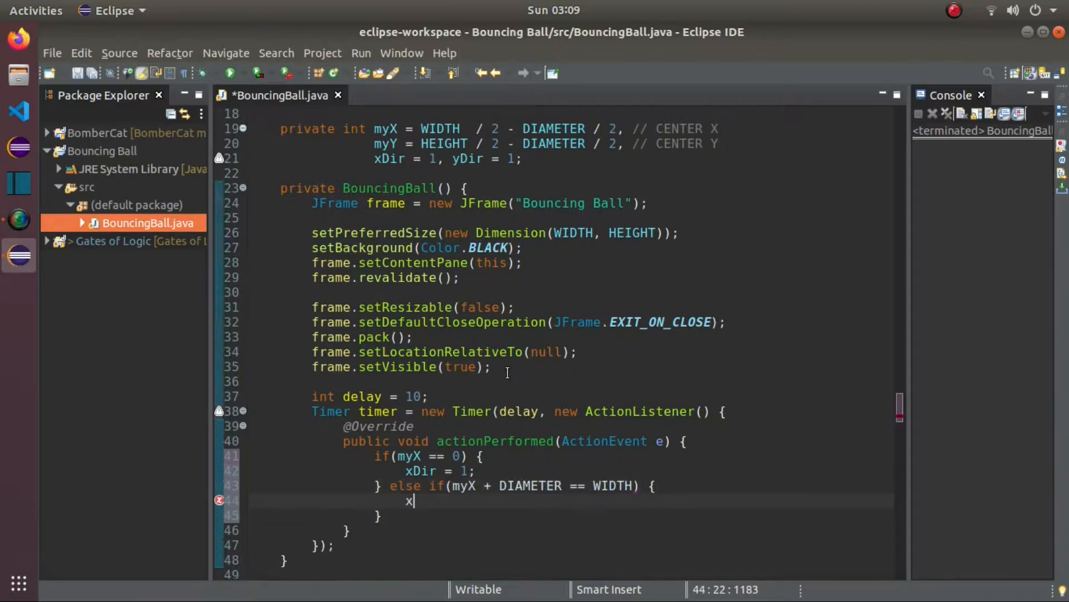
{"action": "type", "text": "Dir ="}
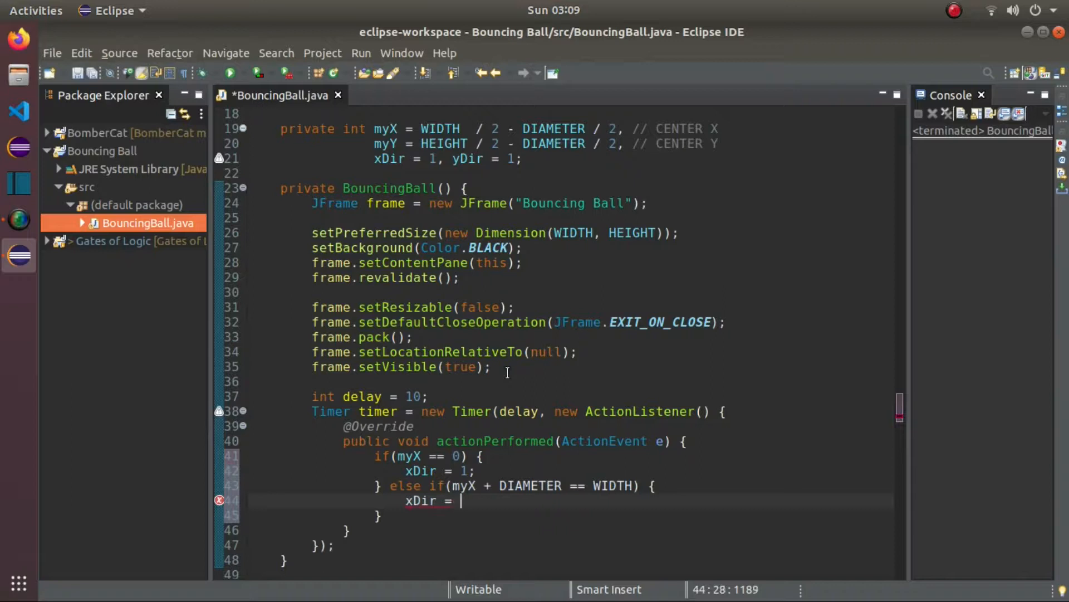
{"action": "type", "text": "-1;"}
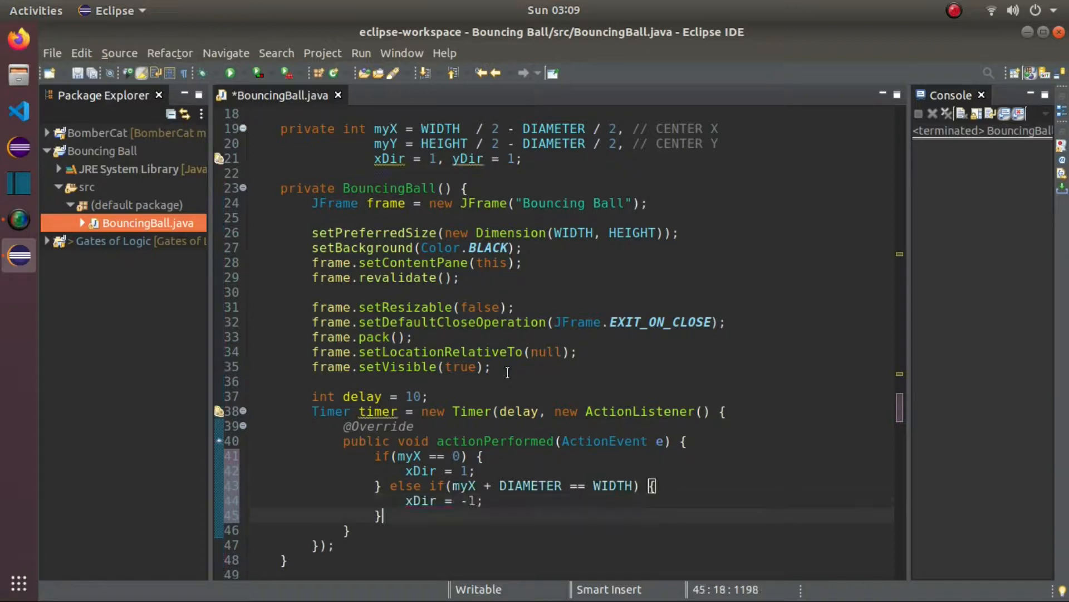
Step: Set yDir = 1 when myY == 0 and yDir = -1 when myY + DIAMETER reaches HEIGHT
{"action": "type", "text": "i"}
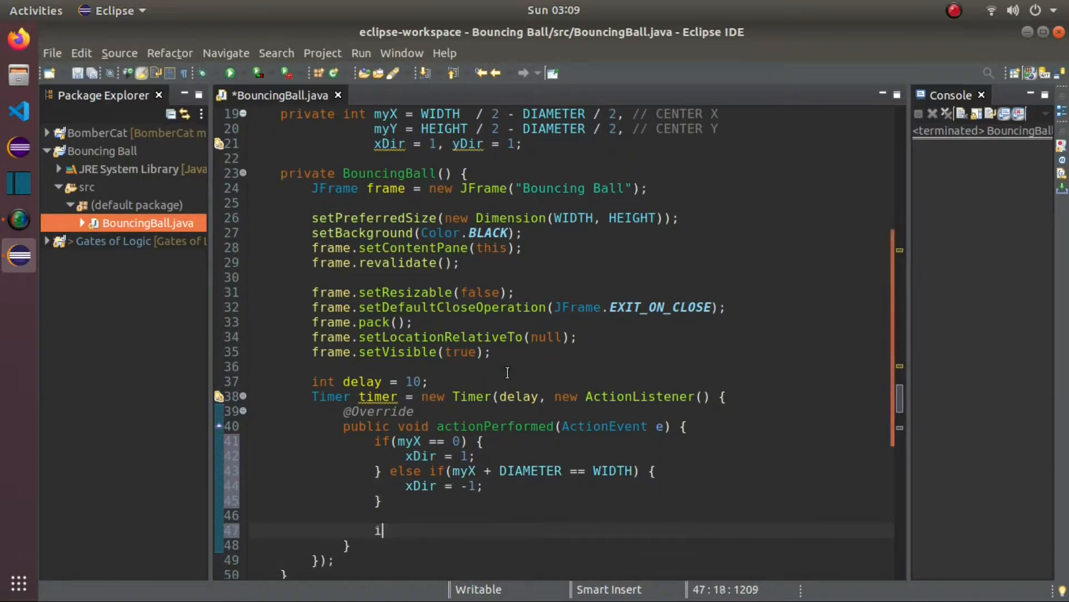
{"action": "type", "text": "f(myY)"}
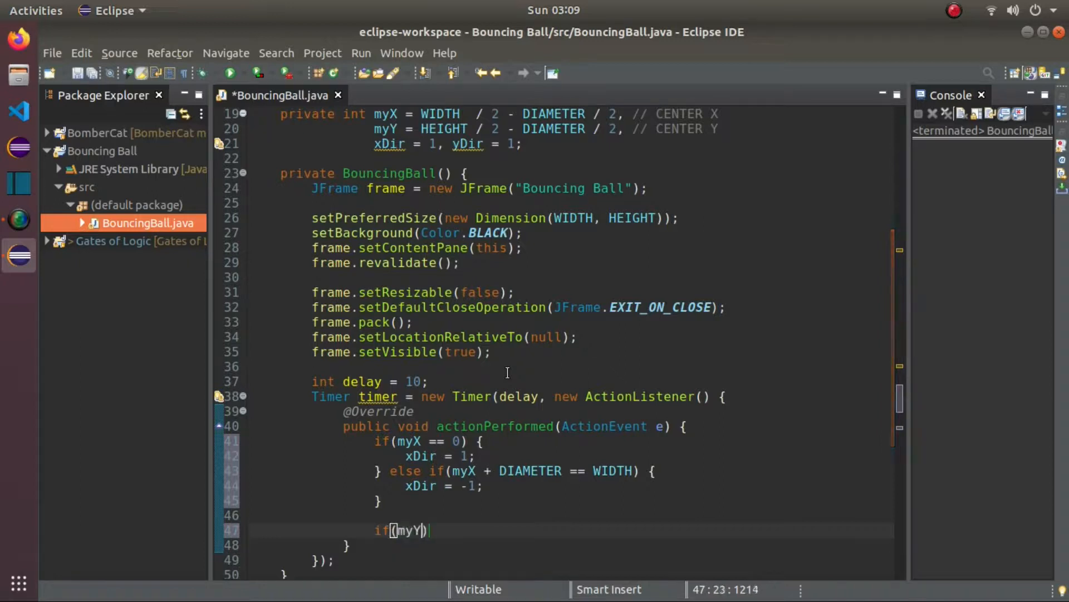
{"action": "type", "text": "== 0"}
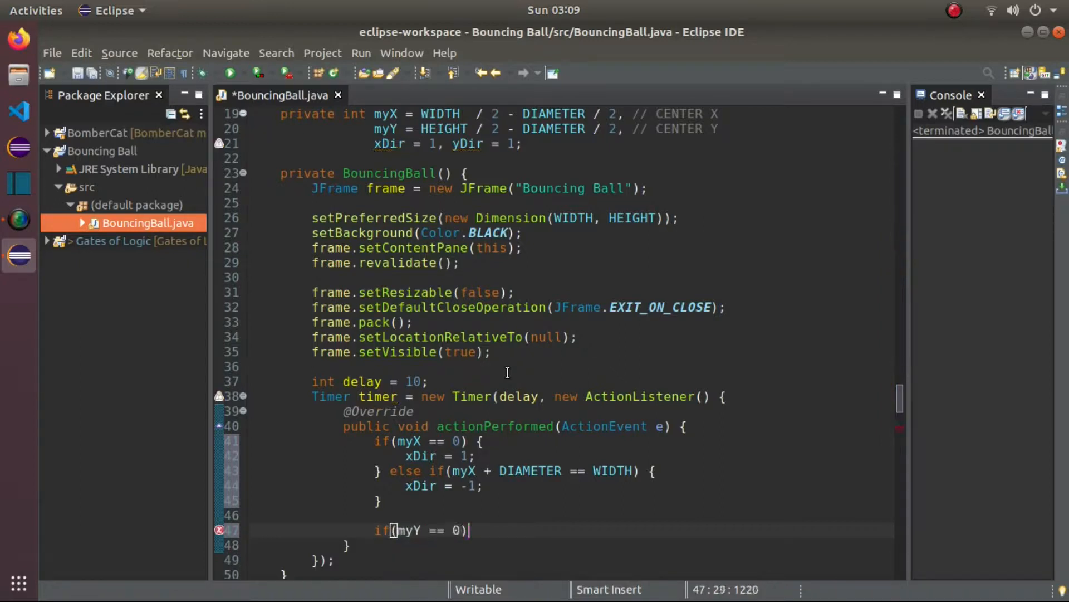
{"action": "type", "text": "{"}
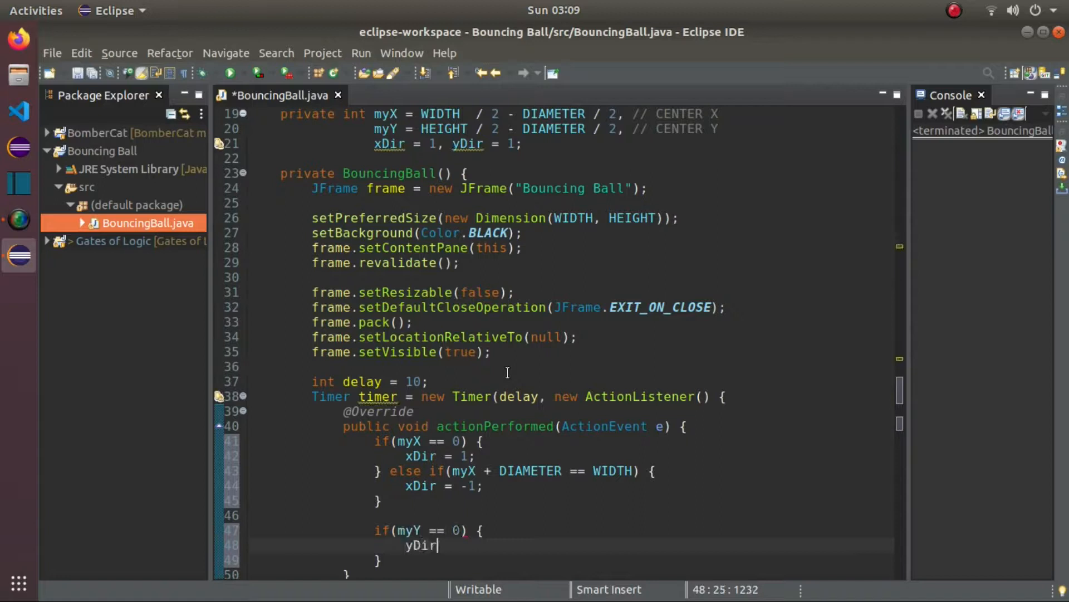
{"action": "type", "text": "= 1;"}
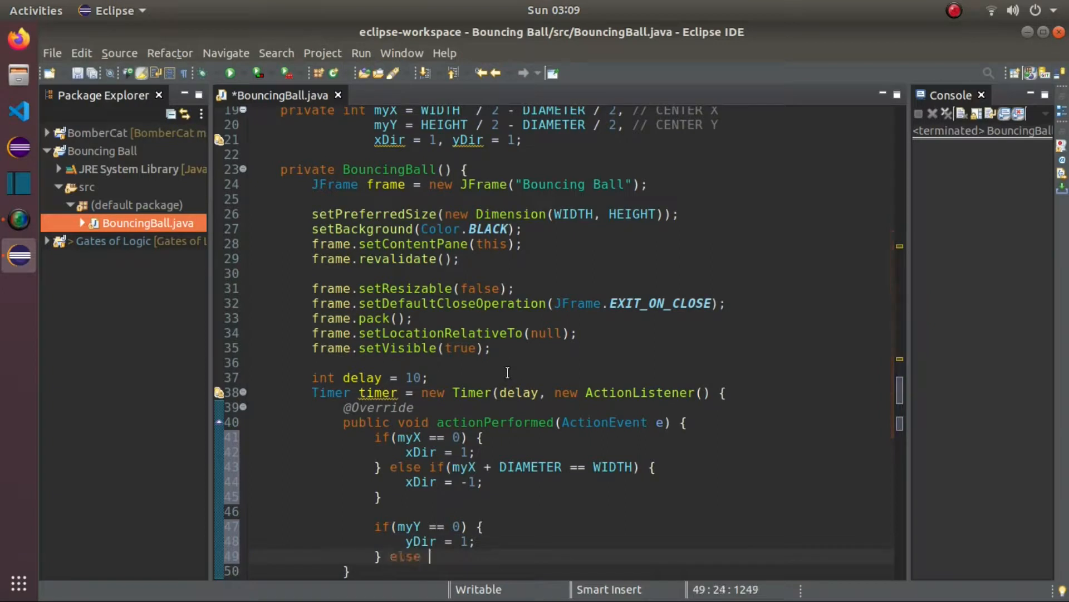
{"action": "type", "text": "if(myY)"}
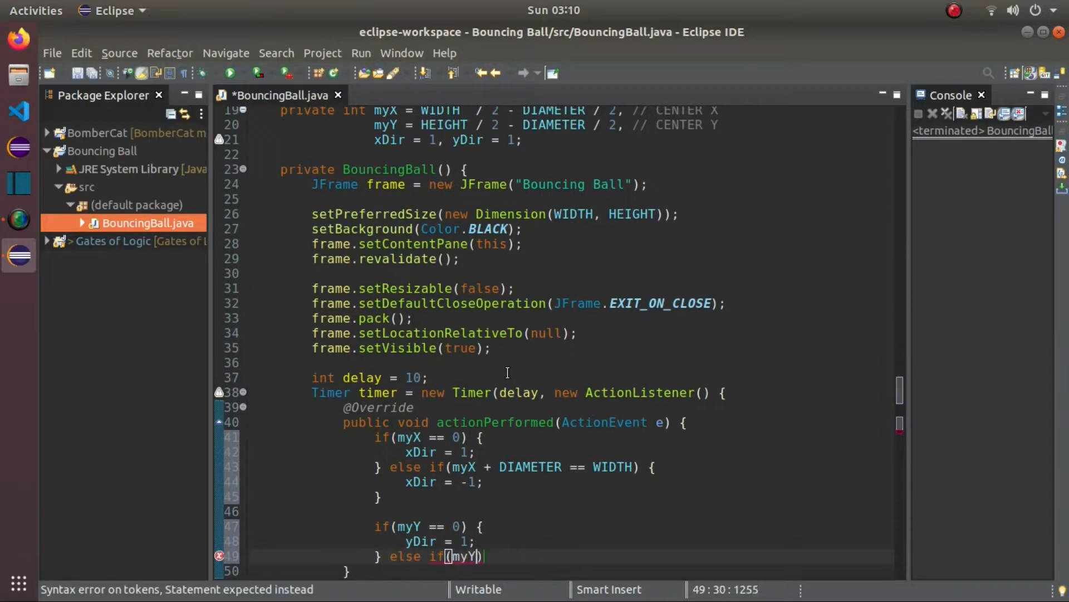
{"action": "type", "text": "+ DIAMETER =="}
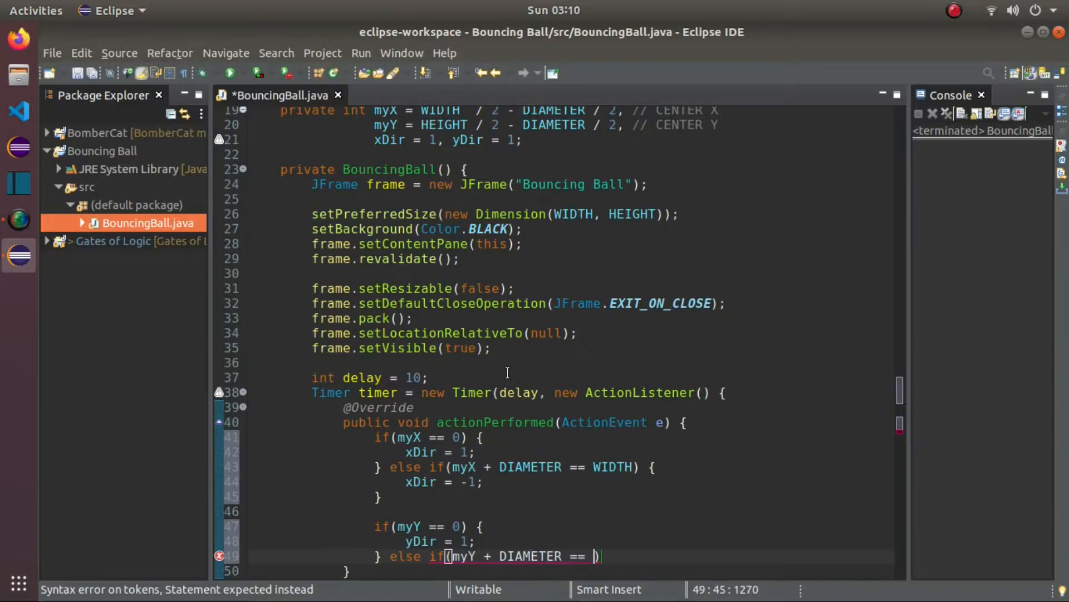
{"action": "type", "text": "HEIGHT"}
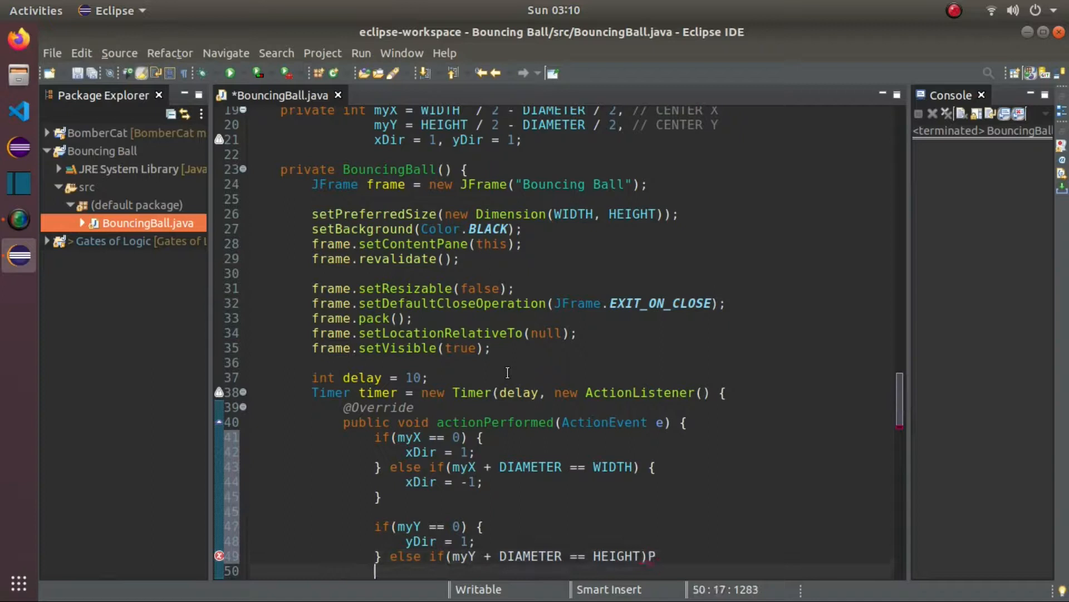
{"action": "type", "text": "yDir ="}
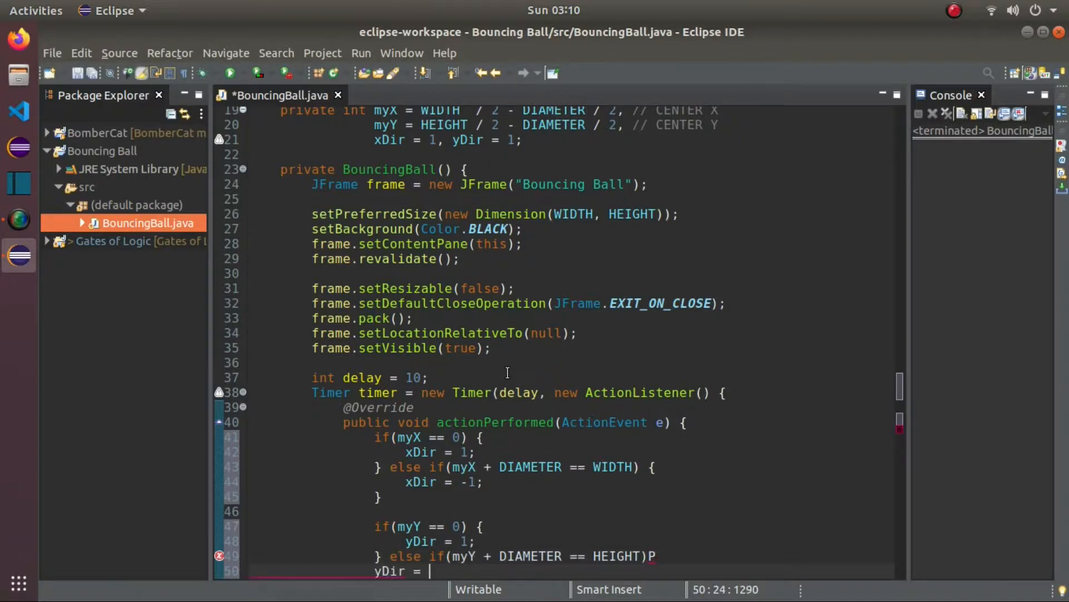
{"action": "type", "text": "-1;"}
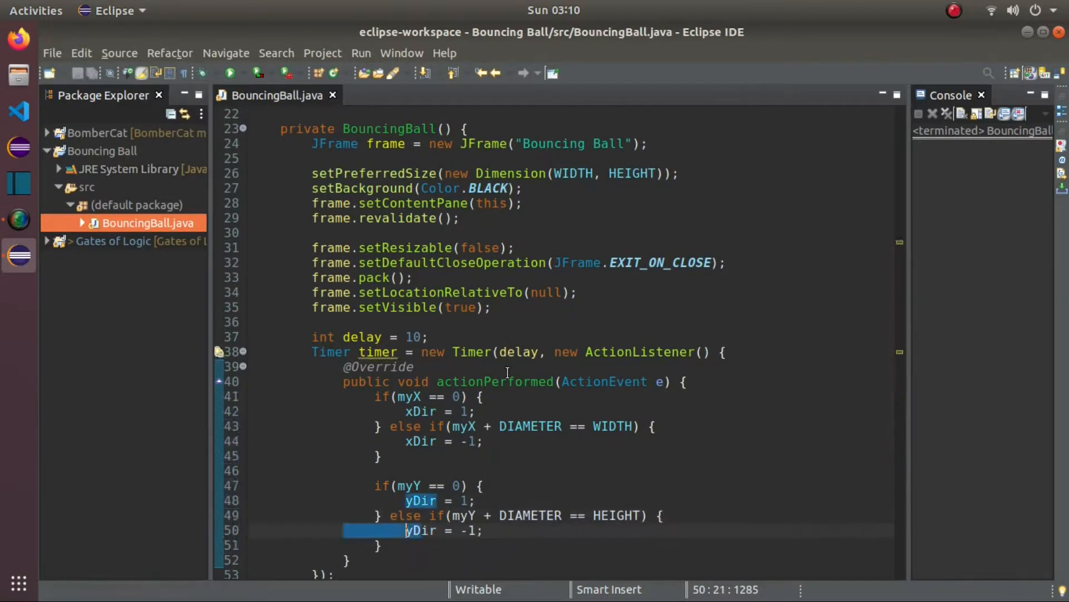
Step: Scroll down below the edge checks in actionPerformed to begin a new statement
{"action": "scroll", "scroll_direction": "down", "scroll_amount": 3}
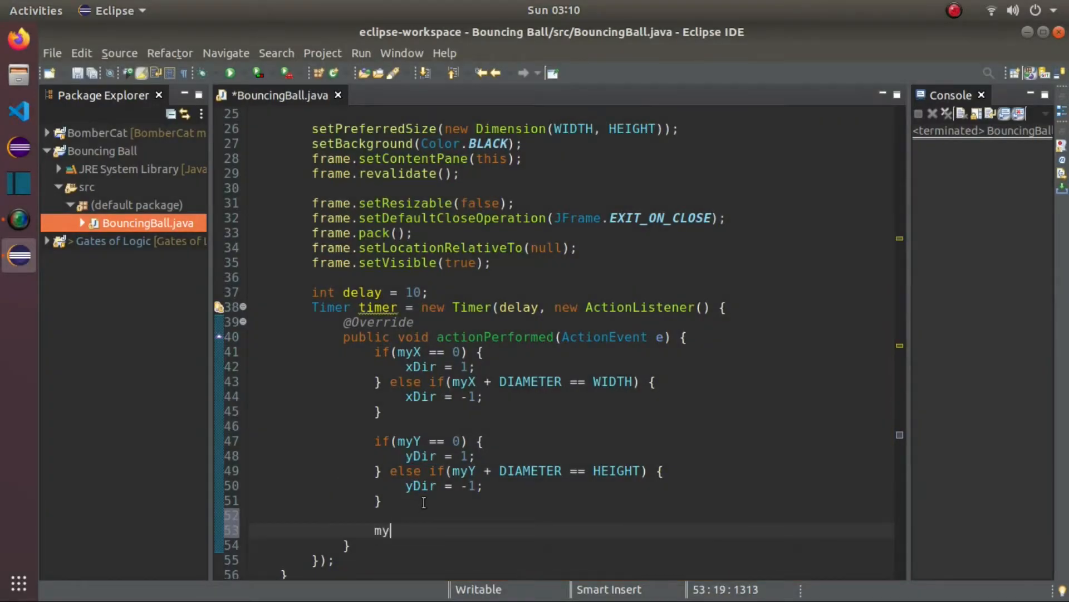
Step: Move the ball each tick with myX = myX + xDir and myY = myY + yDir
{"action": "type", "text": "X = my"}
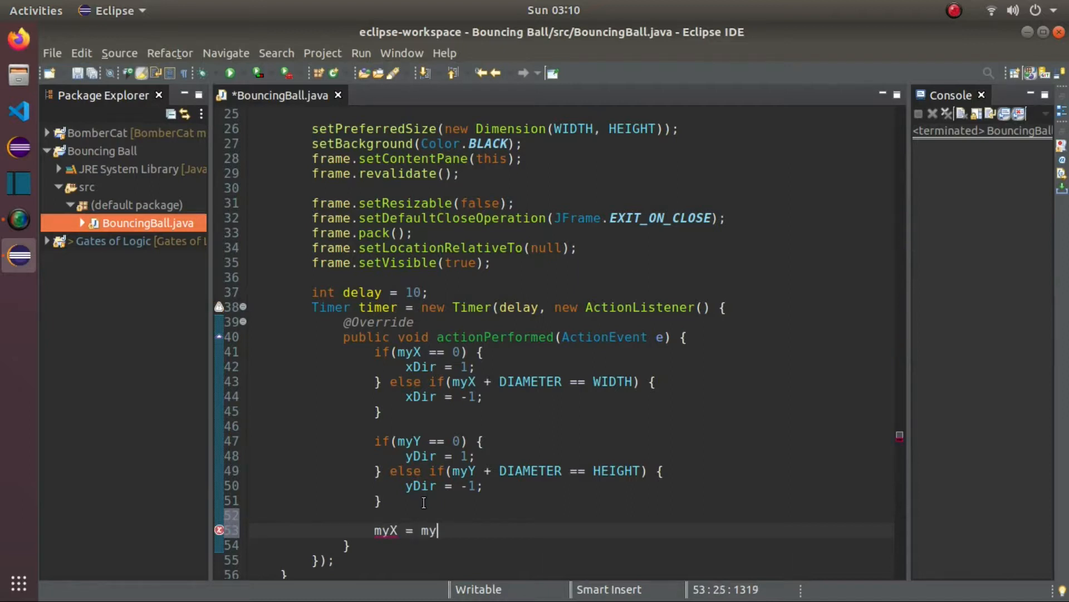
{"action": "type", "text": "X + x"}
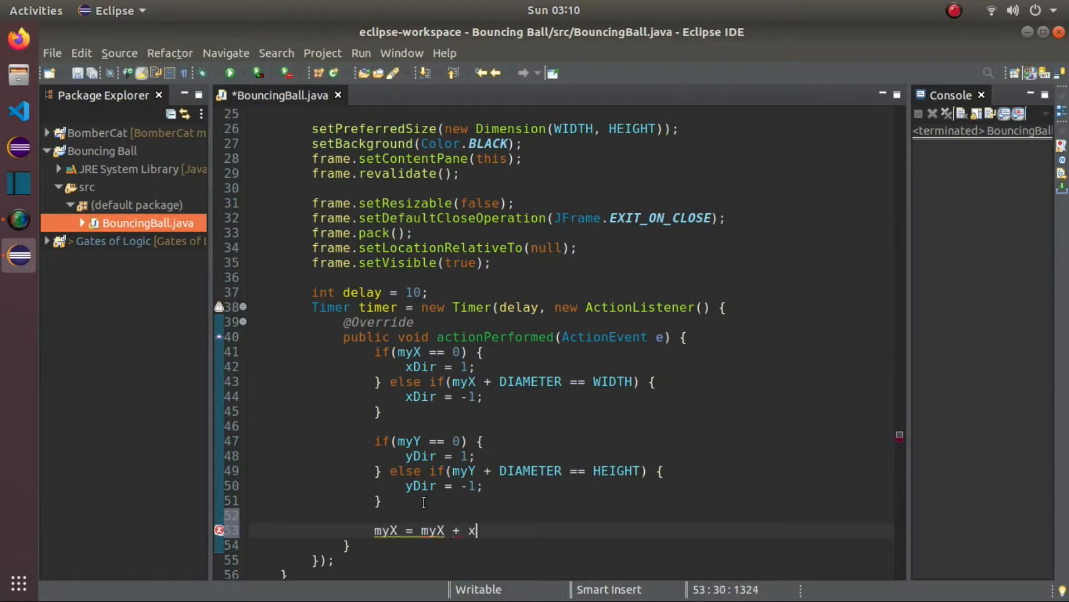
{"action": "type", "text": "Dir;"}
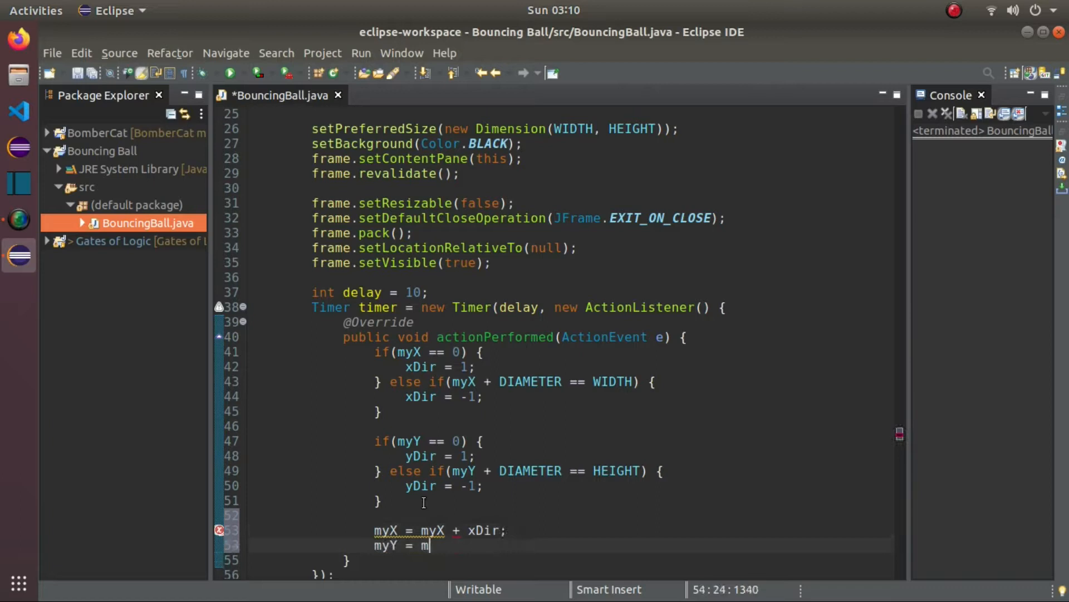
{"action": "type", "text": "yY + yDir;"}
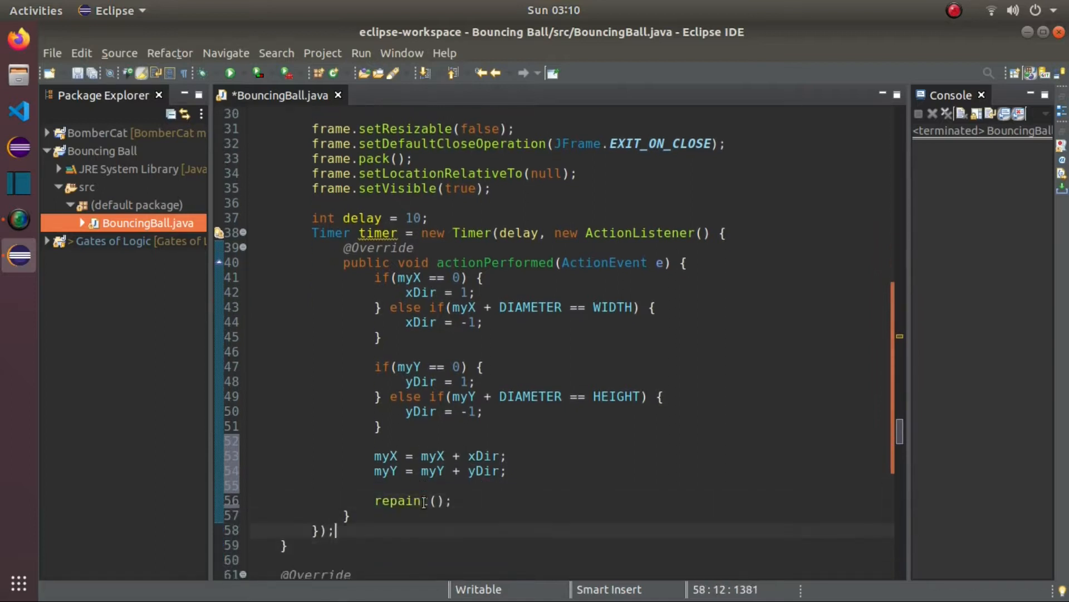
Step: Start the timer with timer.start() via autocomplete and run the program
{"action": "type", "text": "timer.s"}
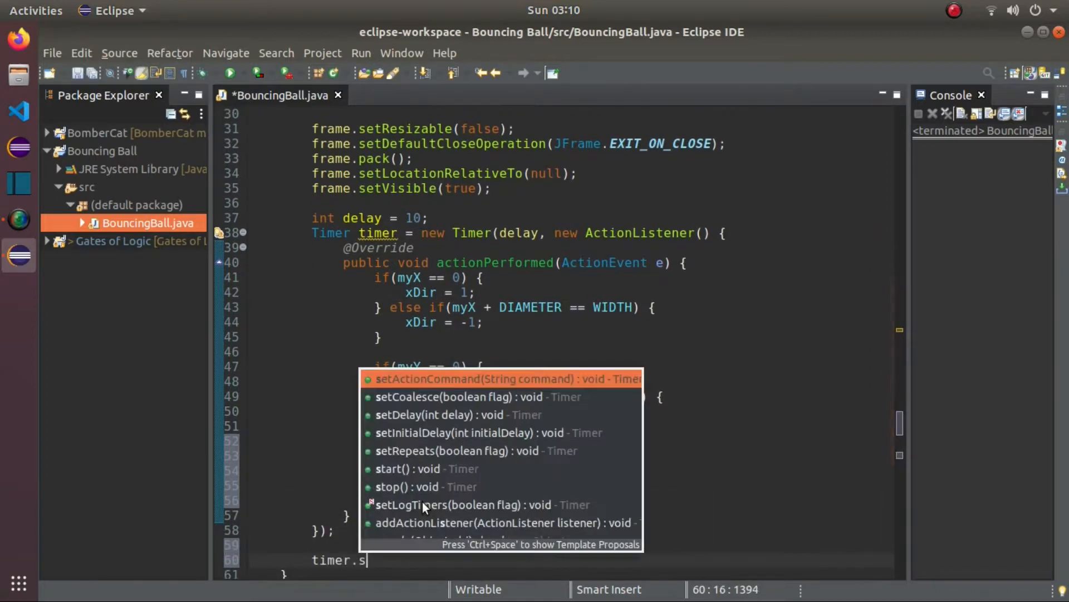
{"action": "left_click", "coordinate": [408, 469]}
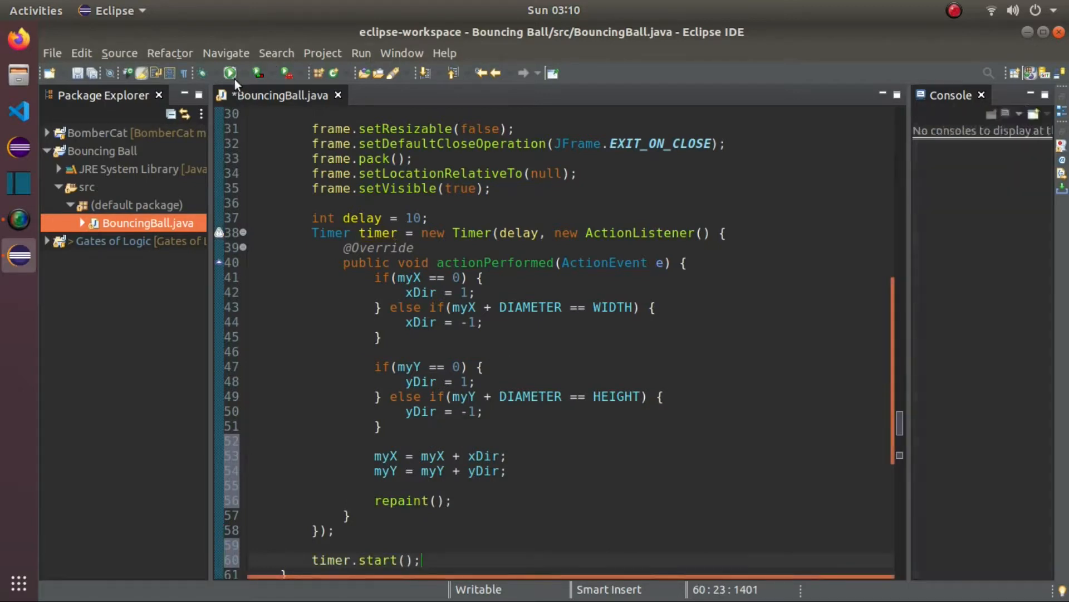
{"action": "left_click", "coordinate": [230, 73]}
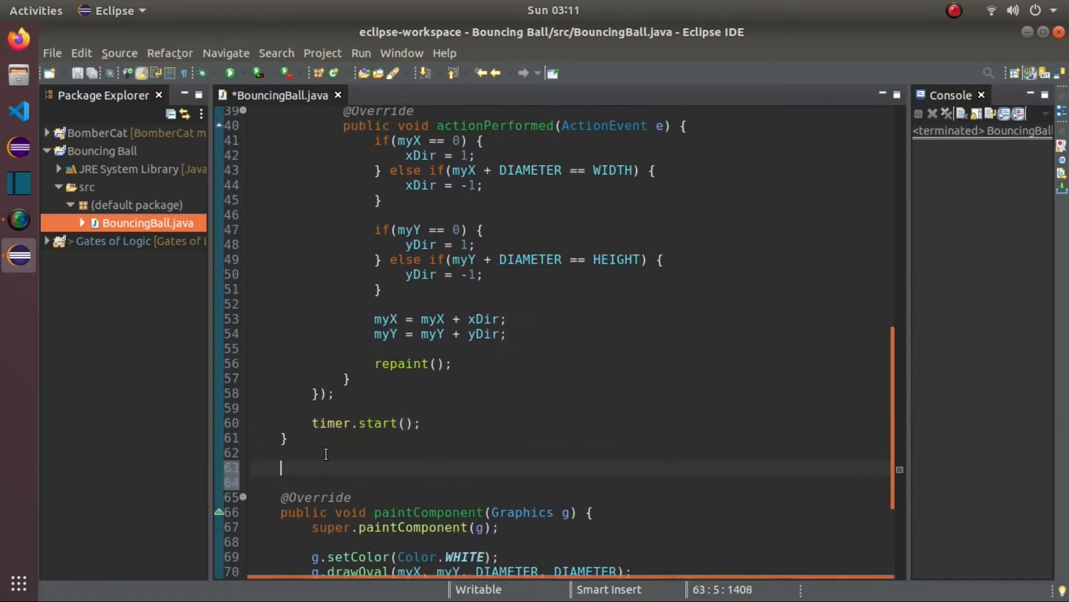
Step: Add an empty private void changeColor() method and a myColor field set to Color.WHITE
{"action": "type", "text": "private void"}
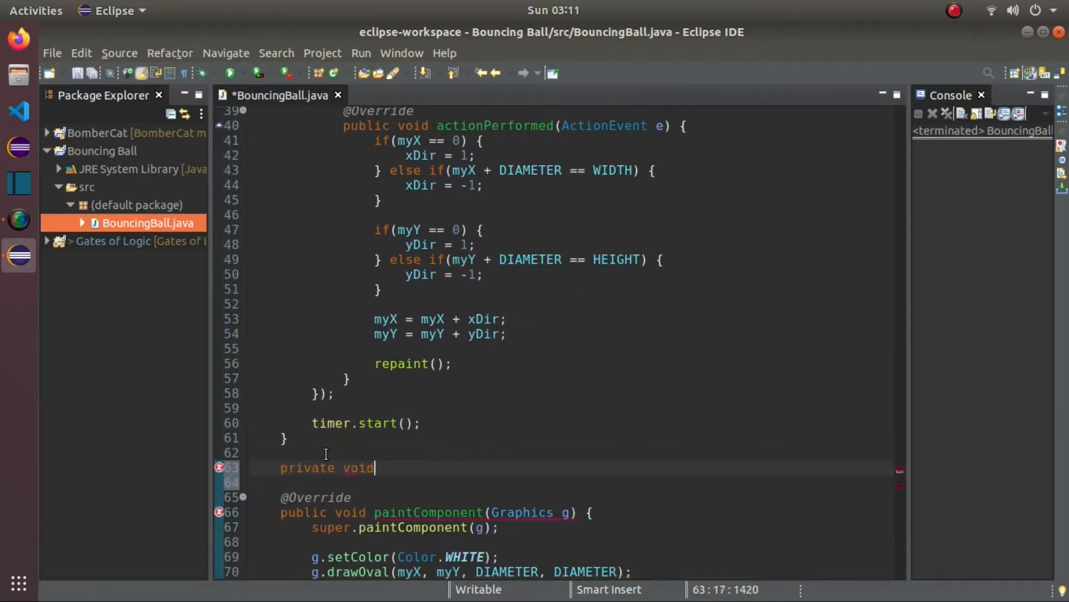
{"action": "type", "text": "changeColor() {"}
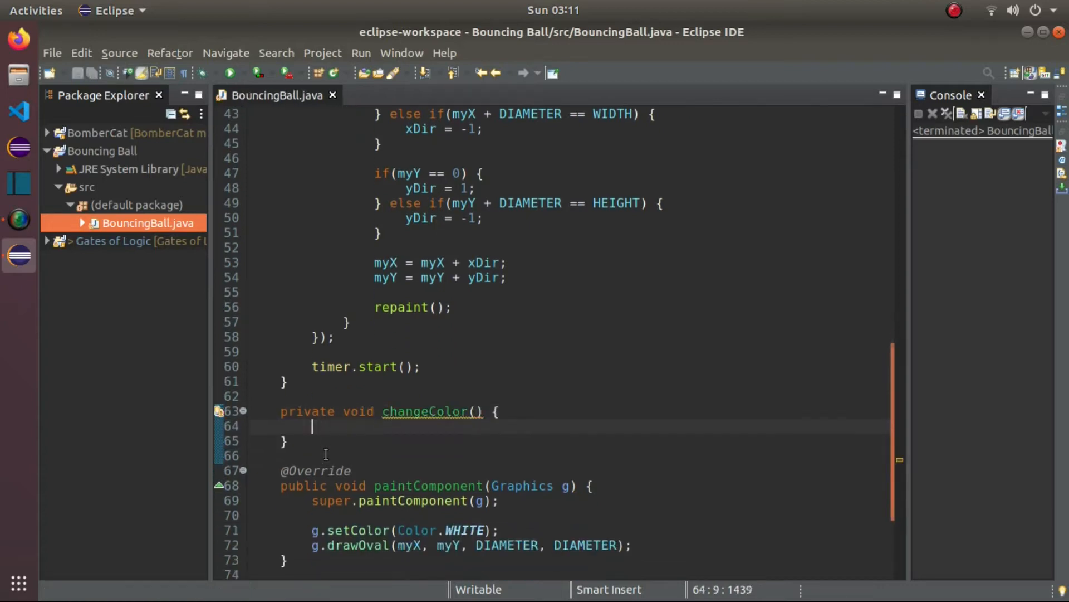
{"action": "scroll", "scroll_direction": "up", "scroll_amount": 3}
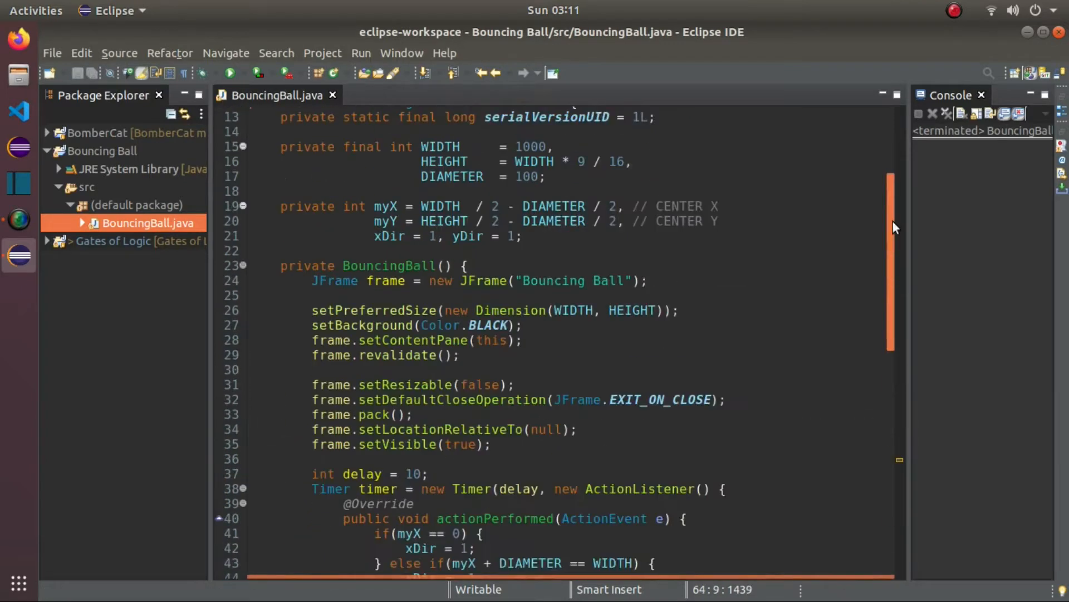
{"action": "type", "text": "Co"}
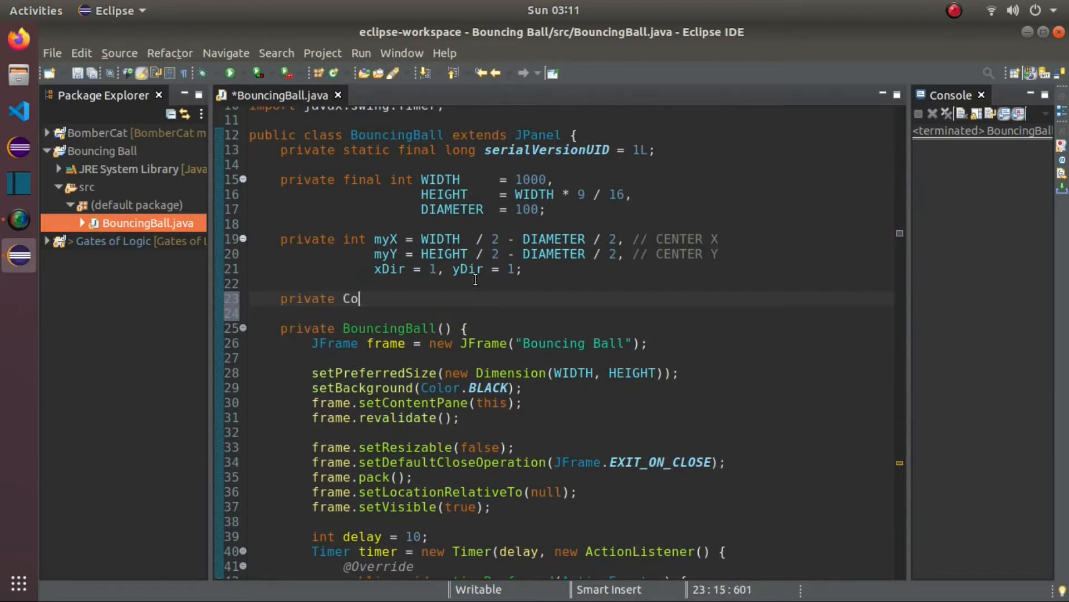
{"action": "type", "text": "lor myColor ="}
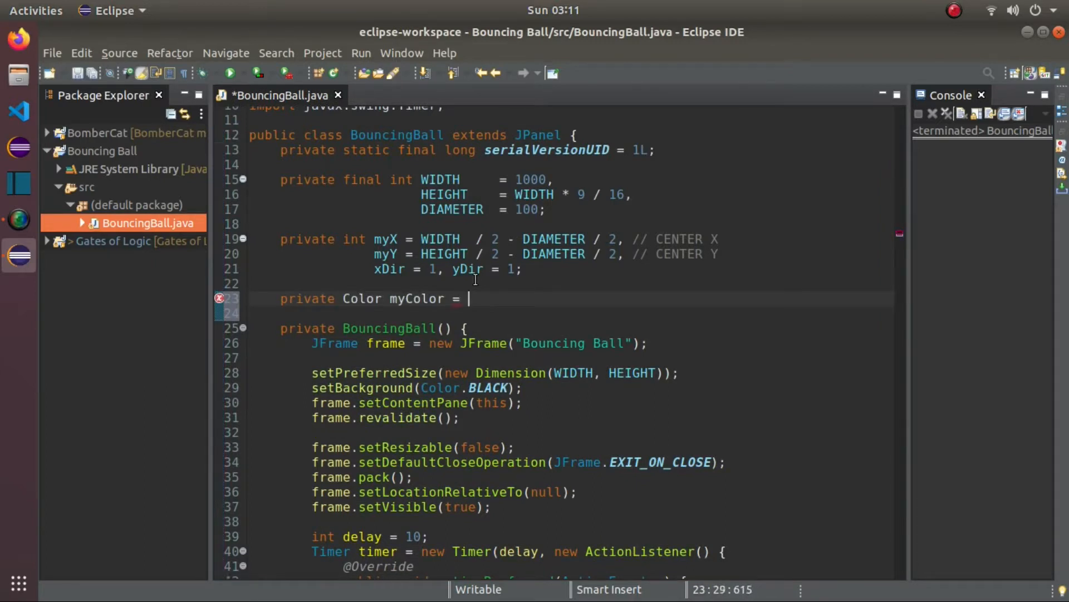
{"action": "type", "text": "Color.WHITE;"}
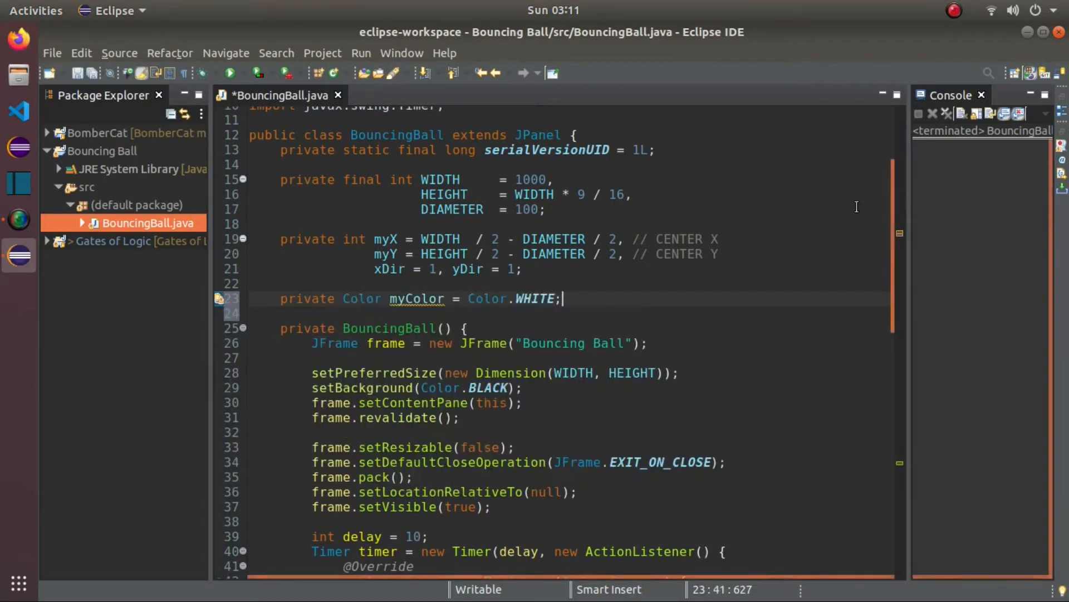
{"action": "scroll", "scroll_direction": "down", "scroll_amount": 3}
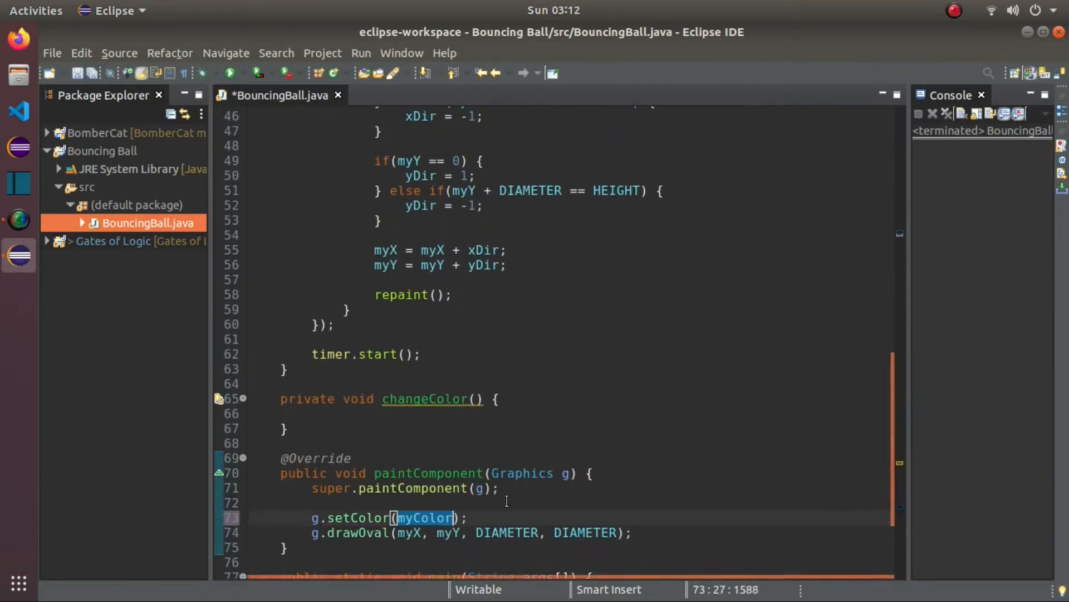
Step: In changeColor, assign myColor a new Color from three (int) Math.random() * 255 values
{"action": "type", "text": "myColor = new"}
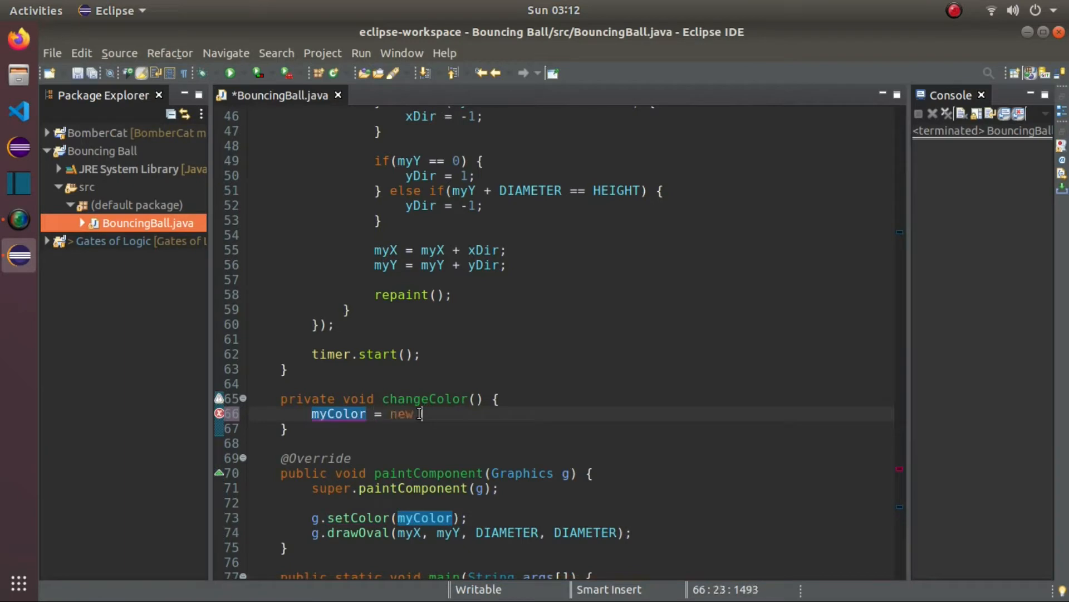
{"action": "type", "text": "Color(Math.random() * 255,"}
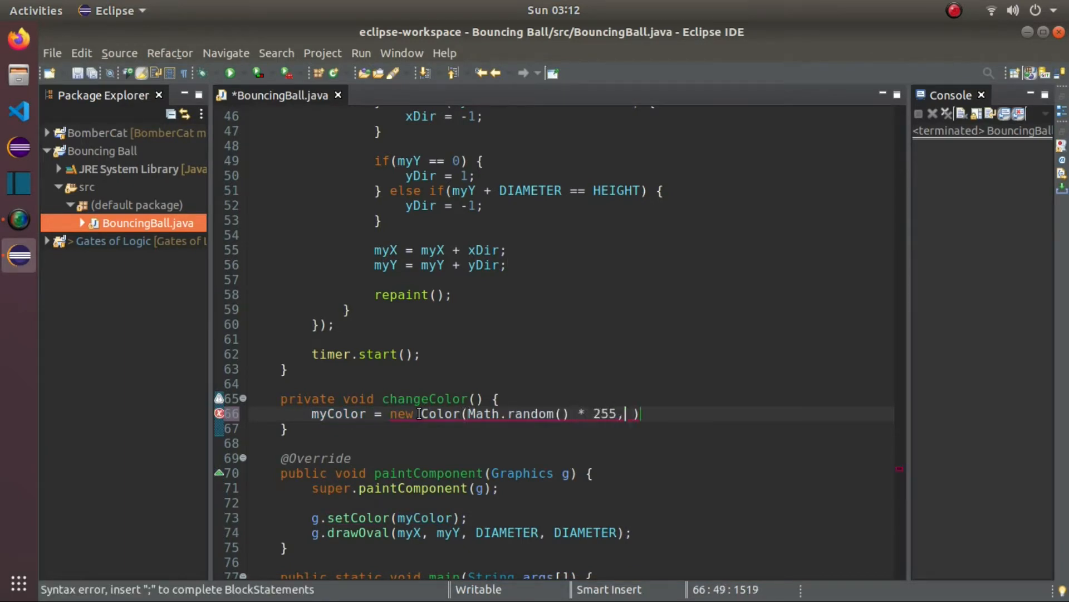
{"action": "type", "text": "Math.random() * 255, Math.random() * 255,"}
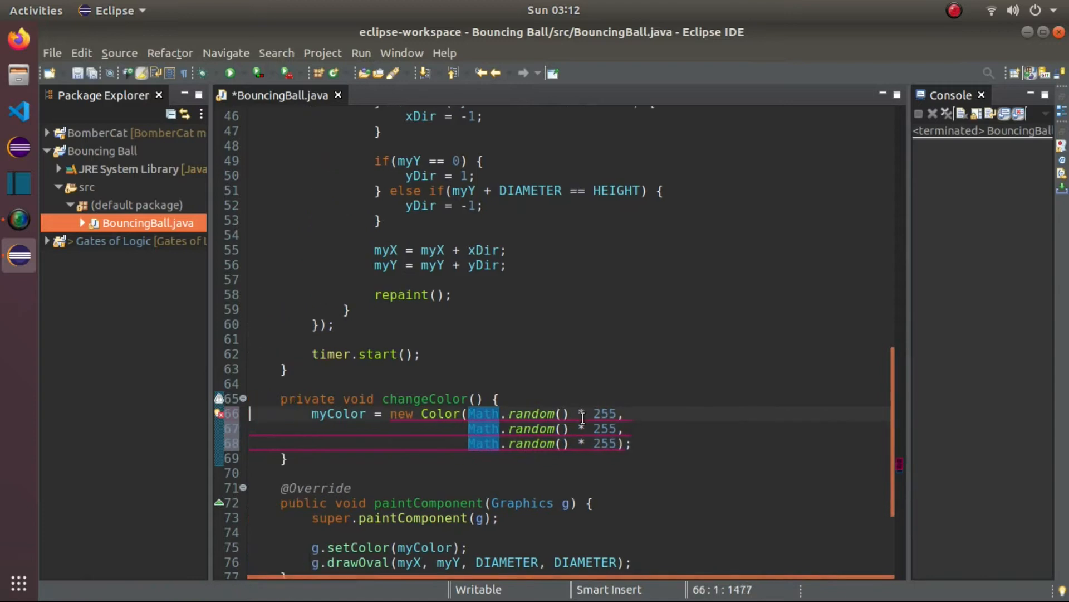
{"action": "type", "text": "(int)"}
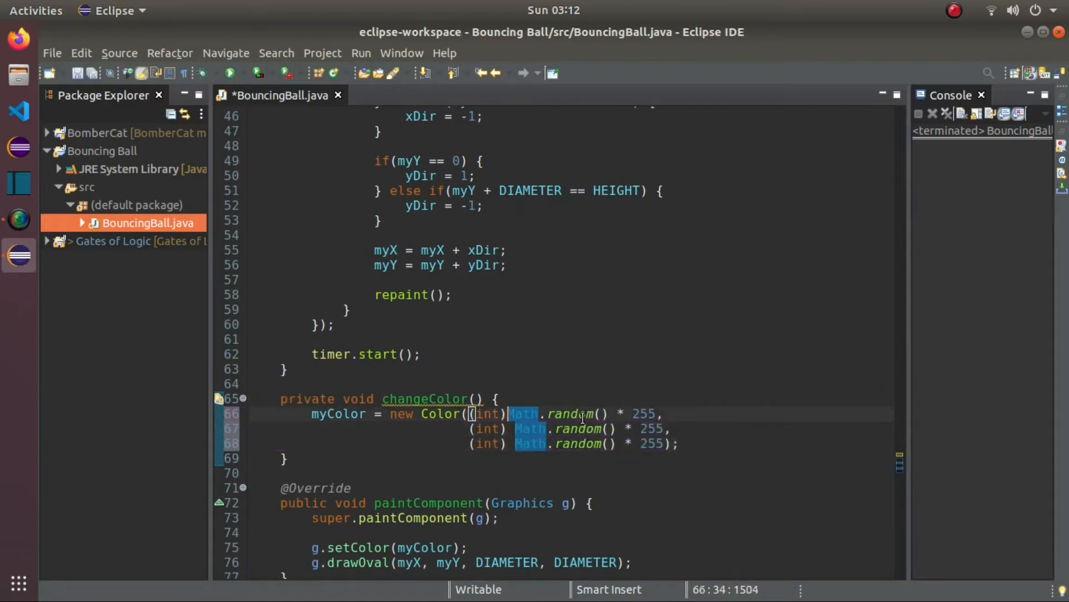
{"action": "left_click", "coordinate": [230, 73]}
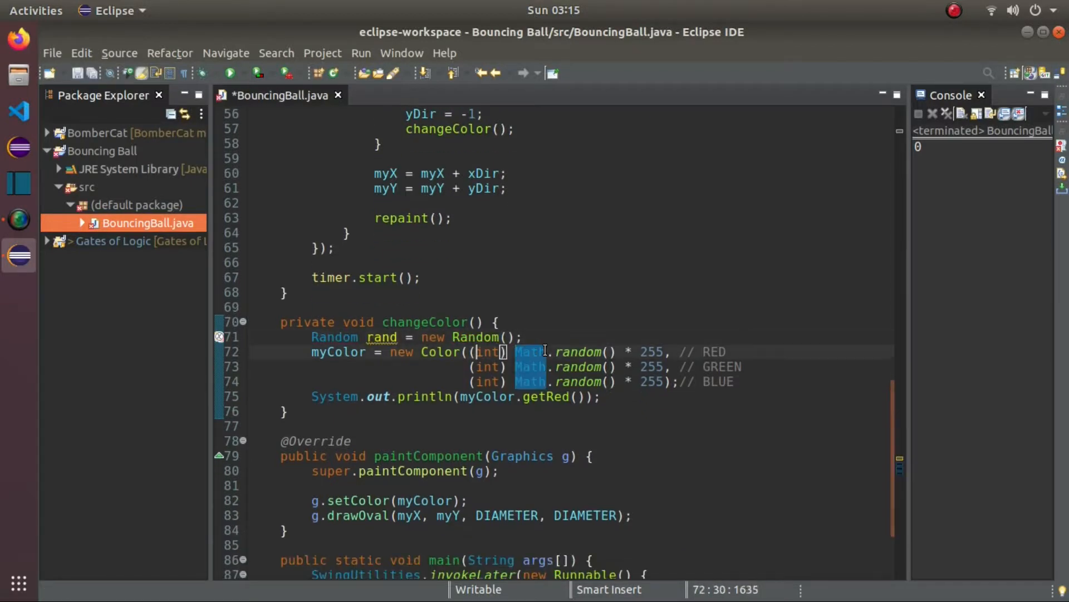
Step: Use rand.nextInt(255) for colour channels, regenerate when all are zero, and run
{"action": "type", "text": "rand.nextInt("}
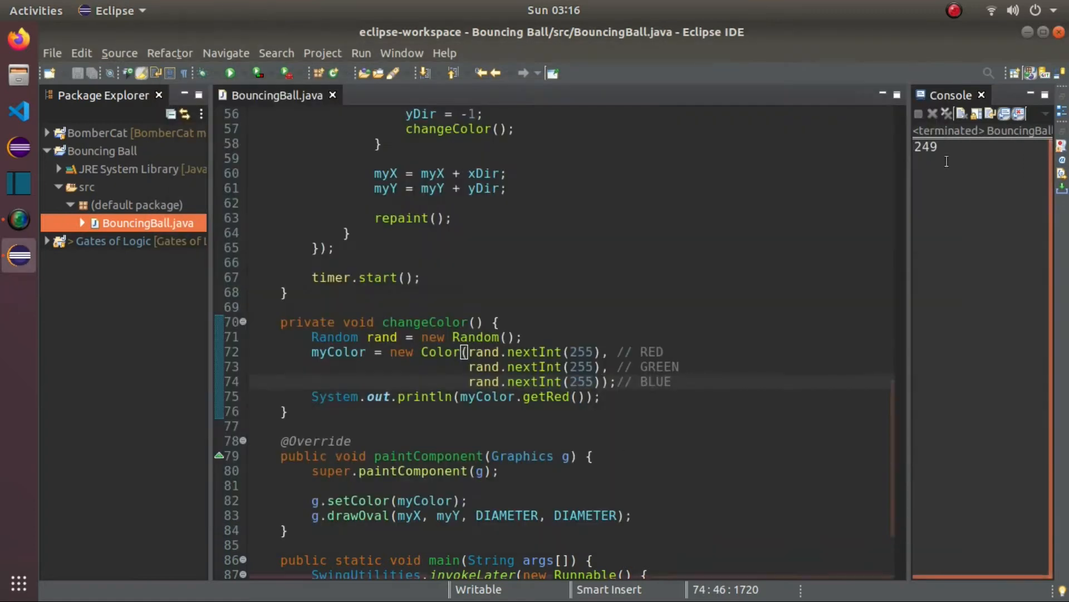
{"action": "type", "text": "if("}
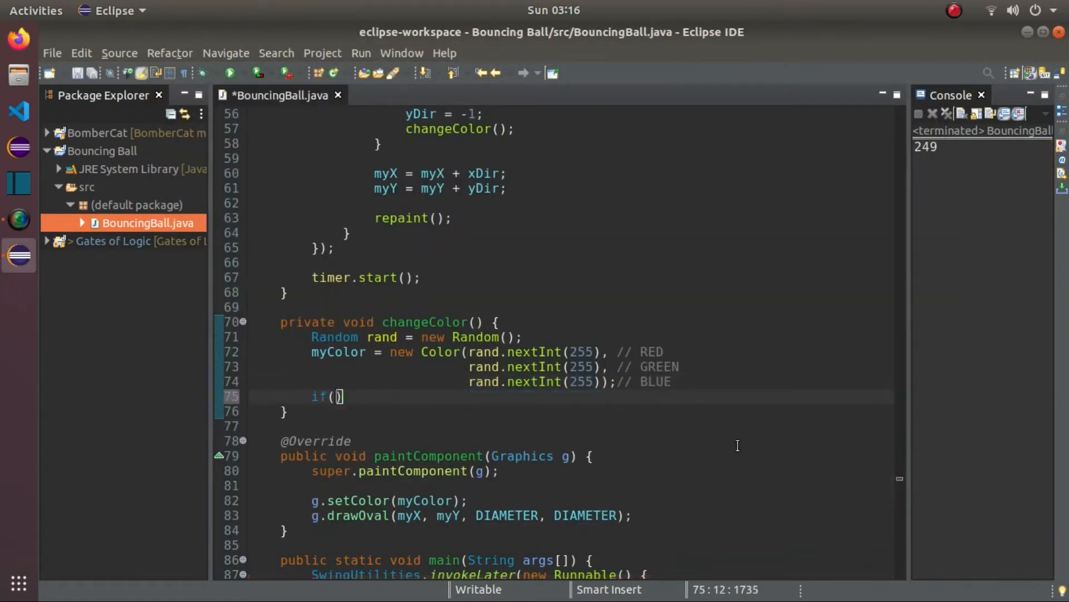
{"action": "type", "text": "myColor.getRed("}
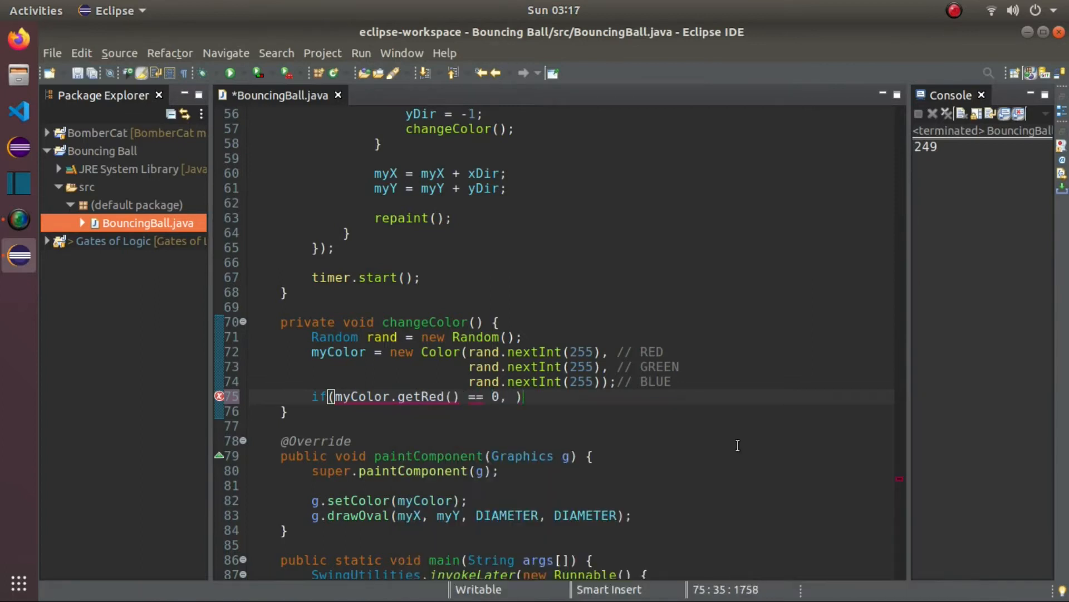
{"action": "type", "text": "myColor.getGreen() == 0, m"}
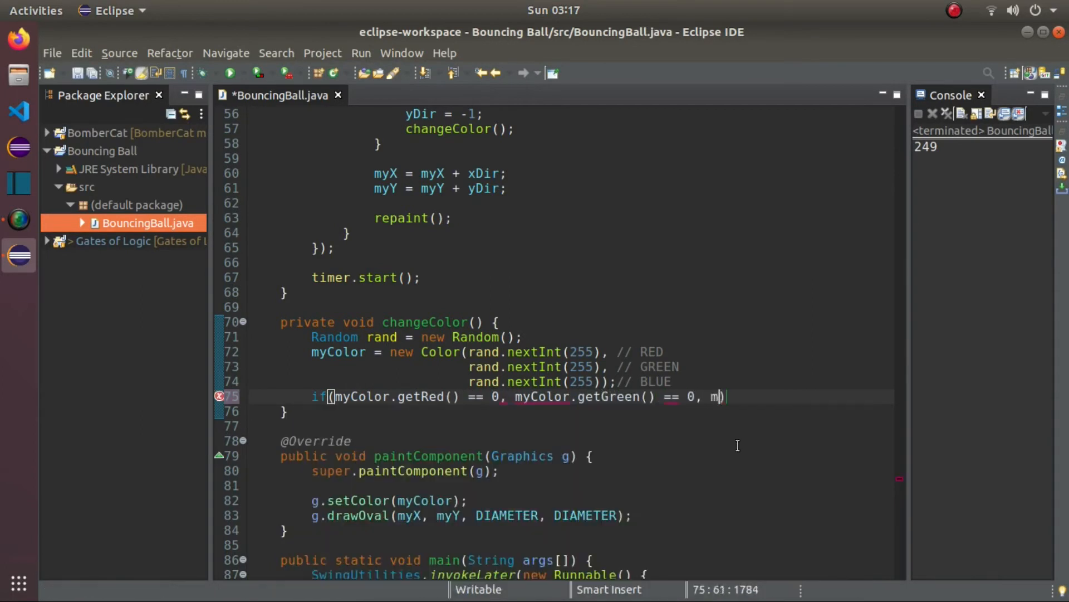
{"action": "type", "text": "yColor.getBlue() == 0){"}
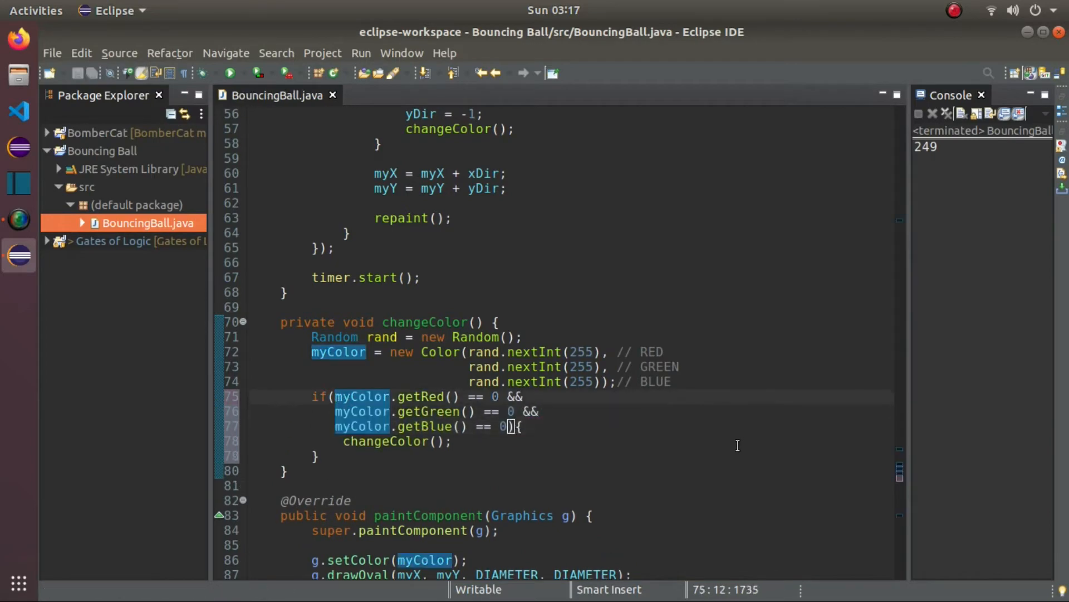
{"action": "left_click", "coordinate": [231, 73]}
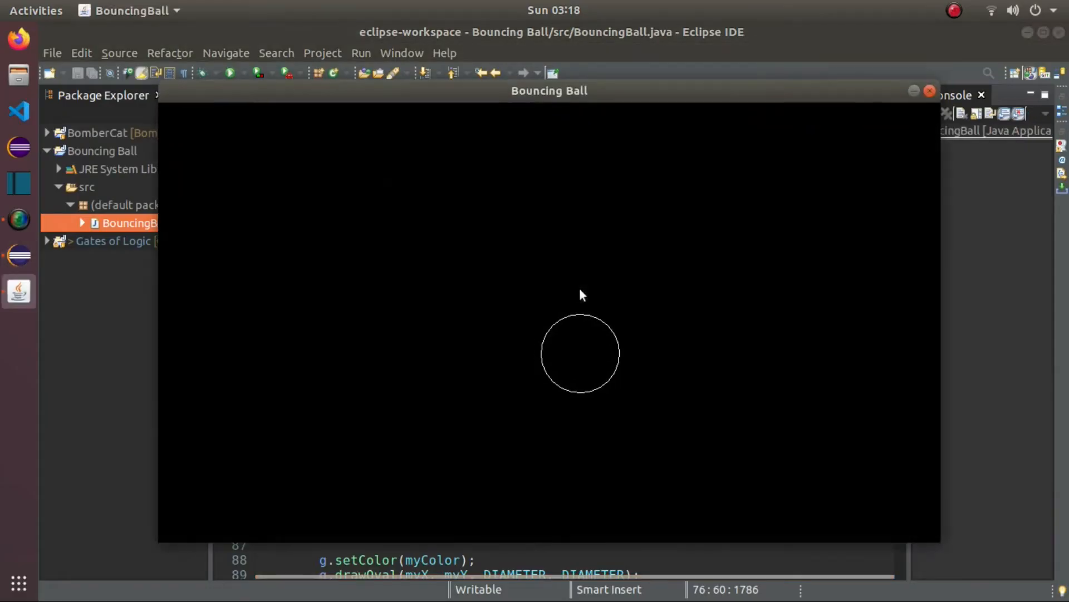